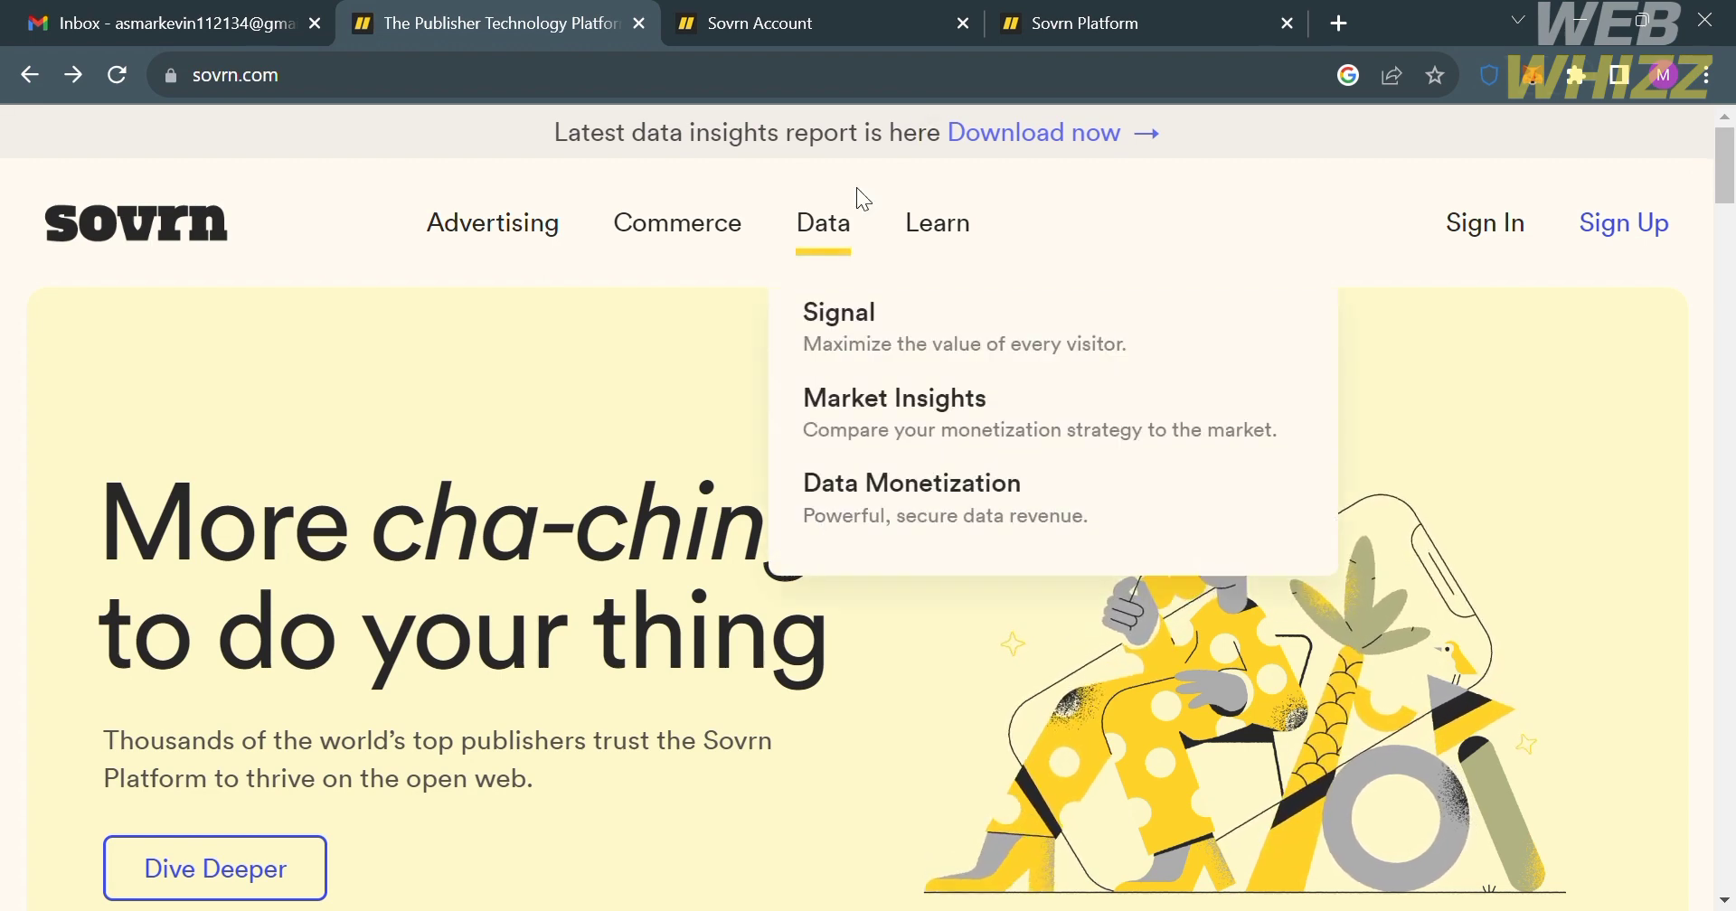
pyautogui.moveTo(651, 472)
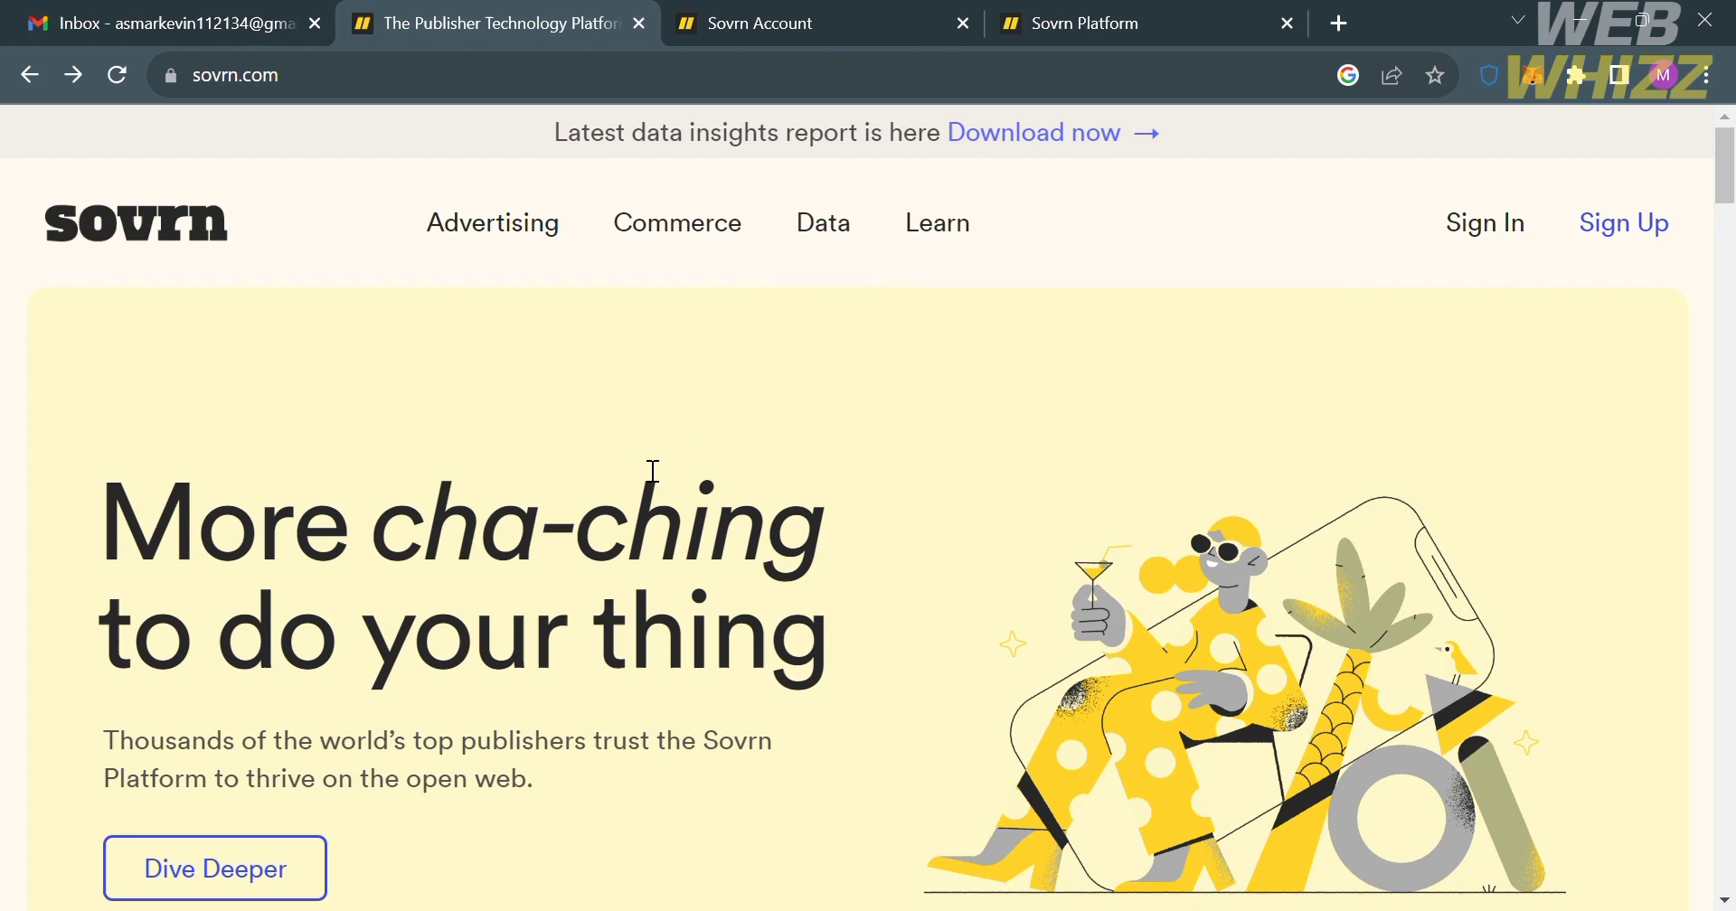
# - Scroll through the current page, then bring up Sovrn's Create a free account sign-up page
pyautogui.scroll(-3)
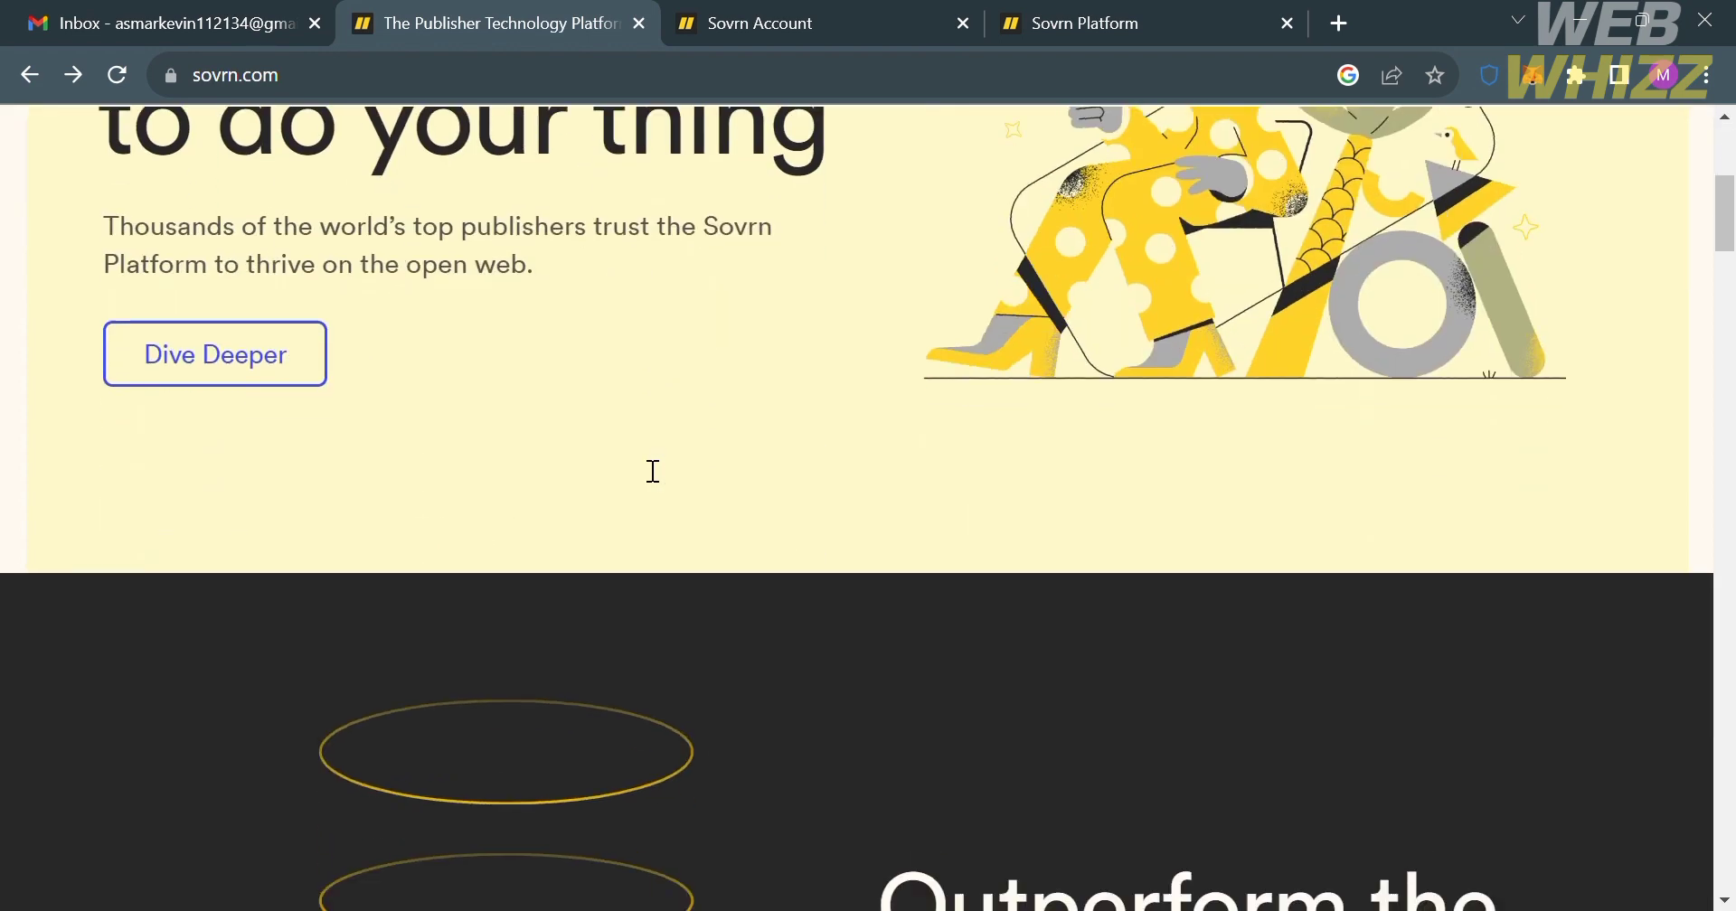
pyautogui.scroll(-3)
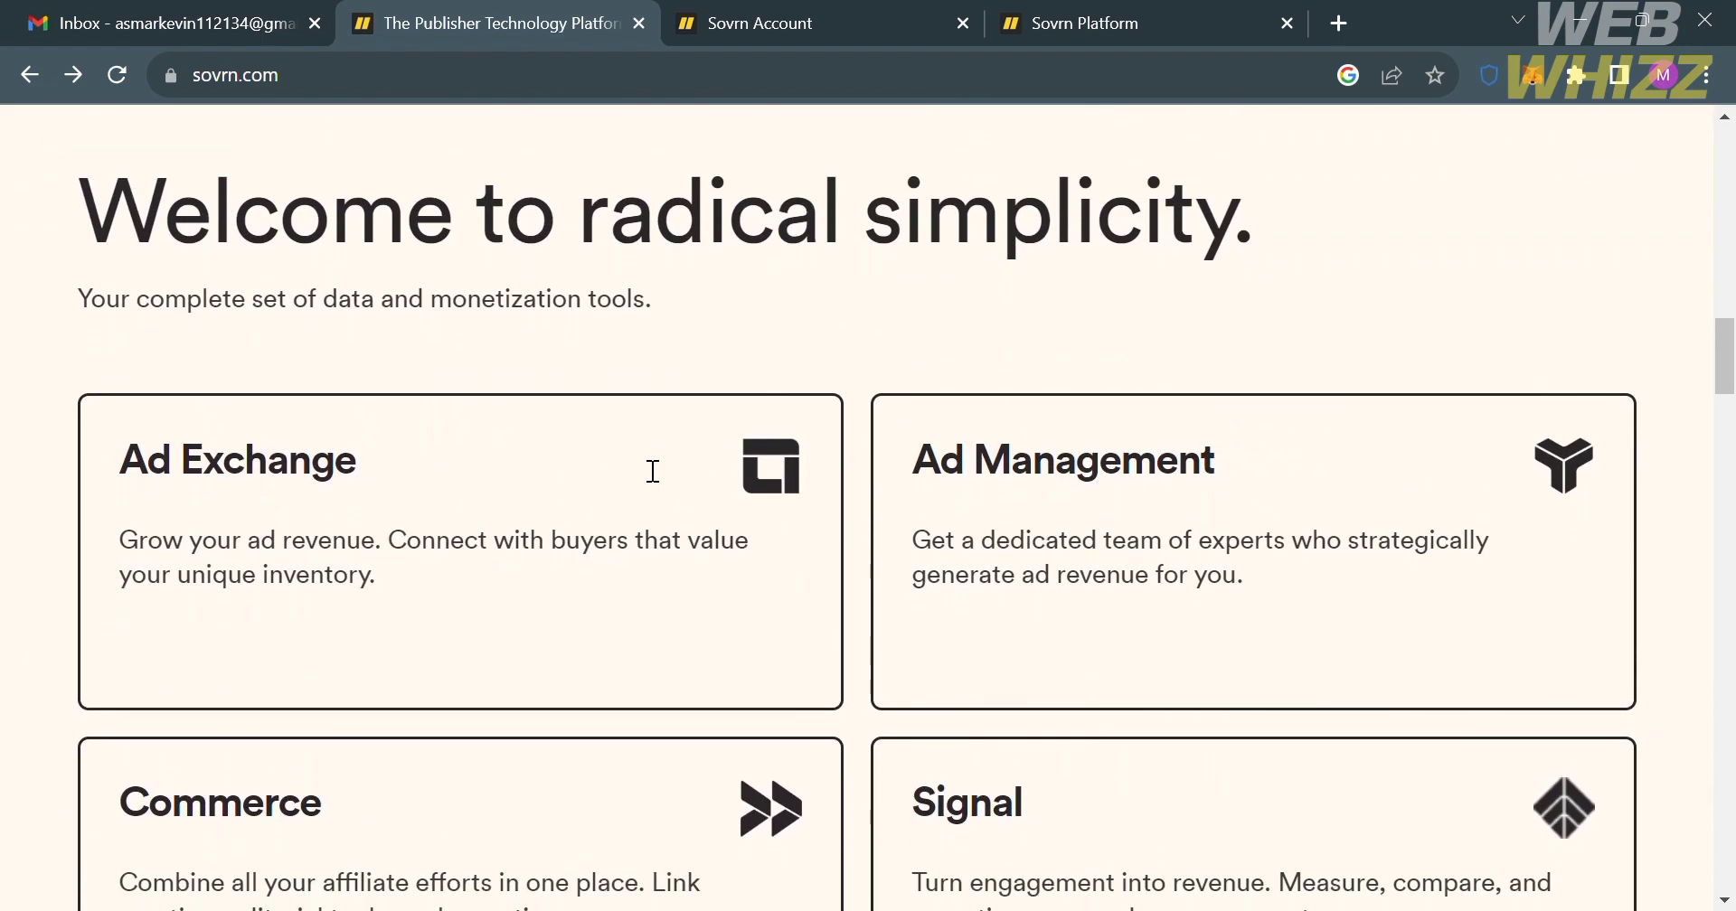
pyautogui.scroll(-3)
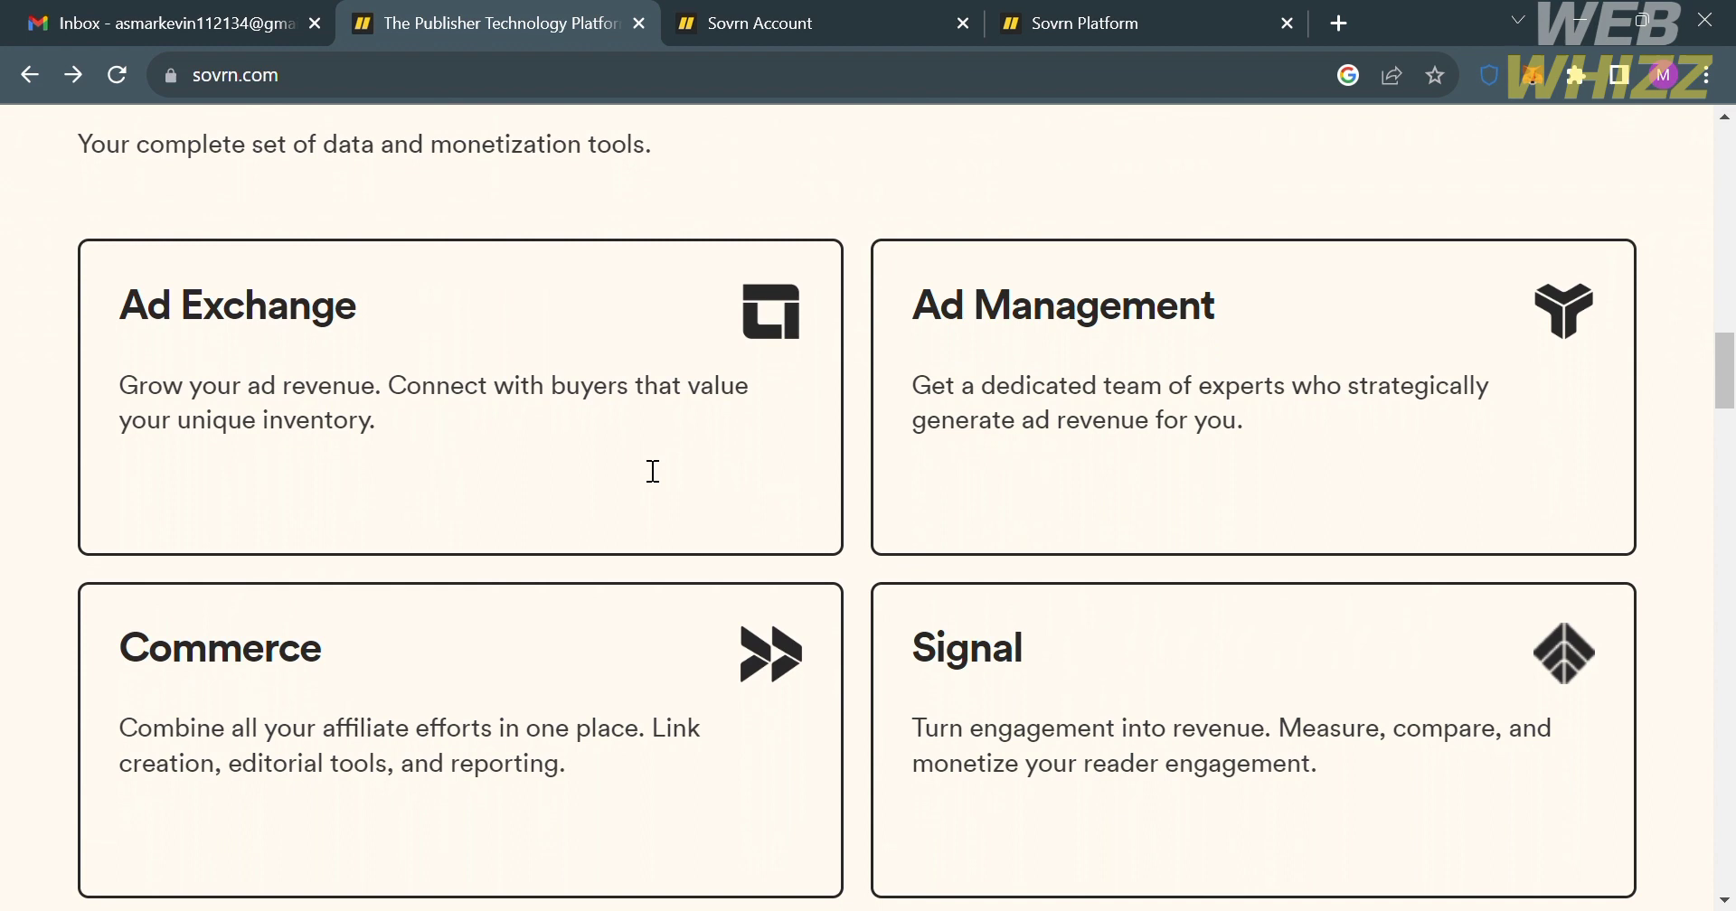
pyautogui.scroll(-3)
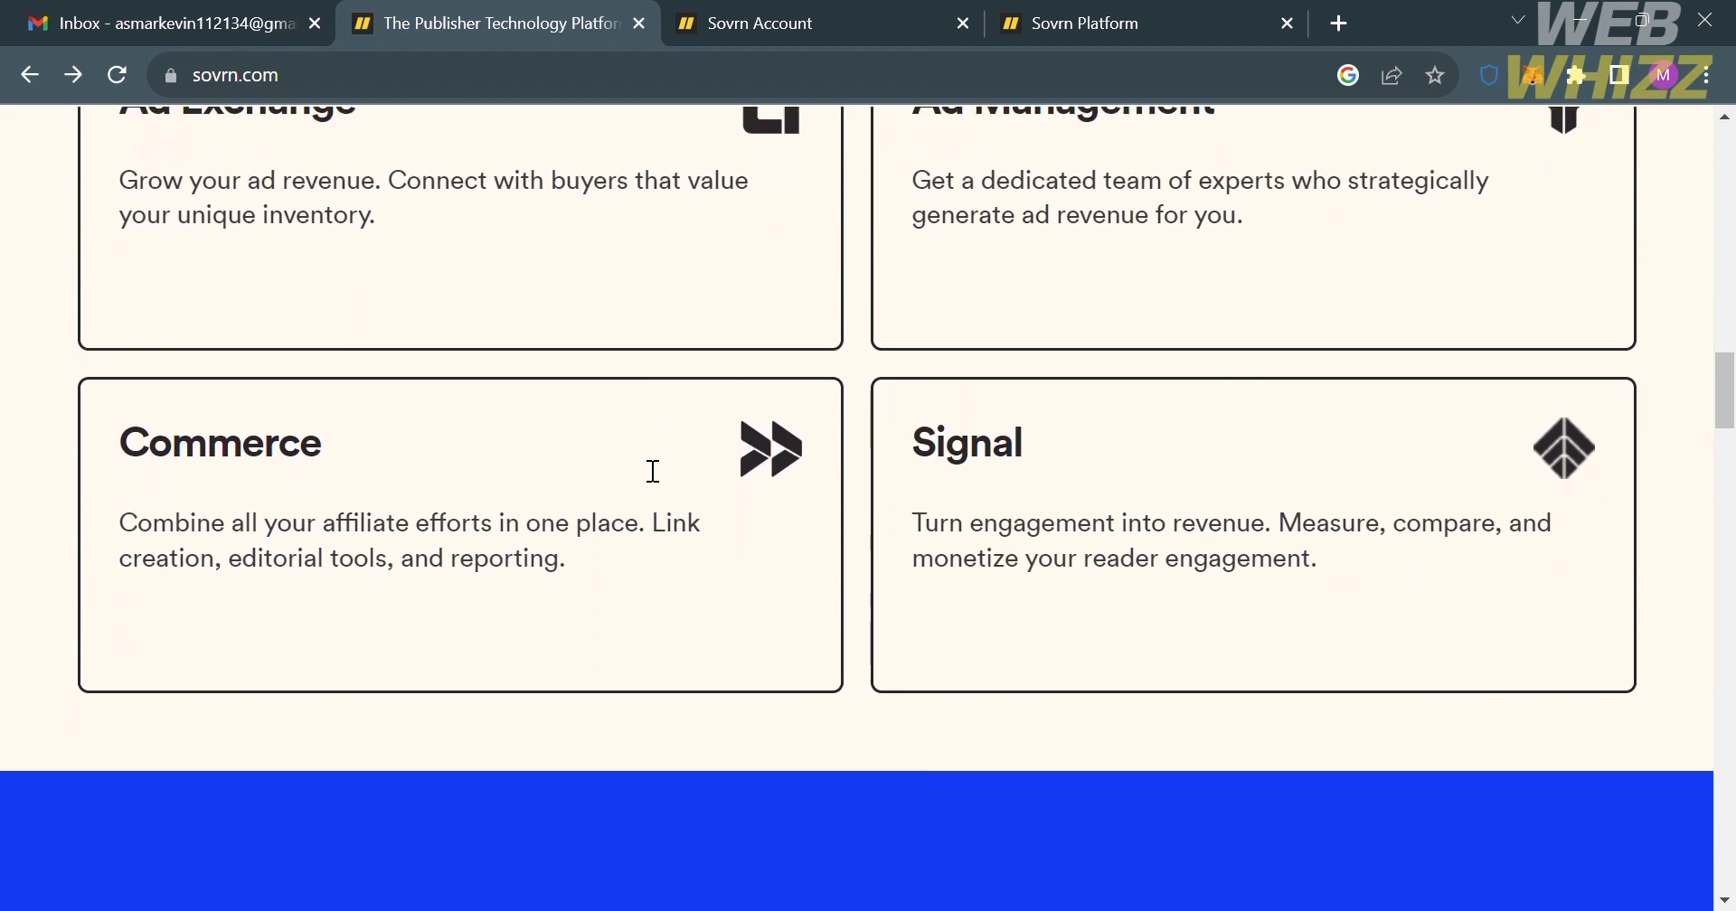
pyautogui.scroll(-3)
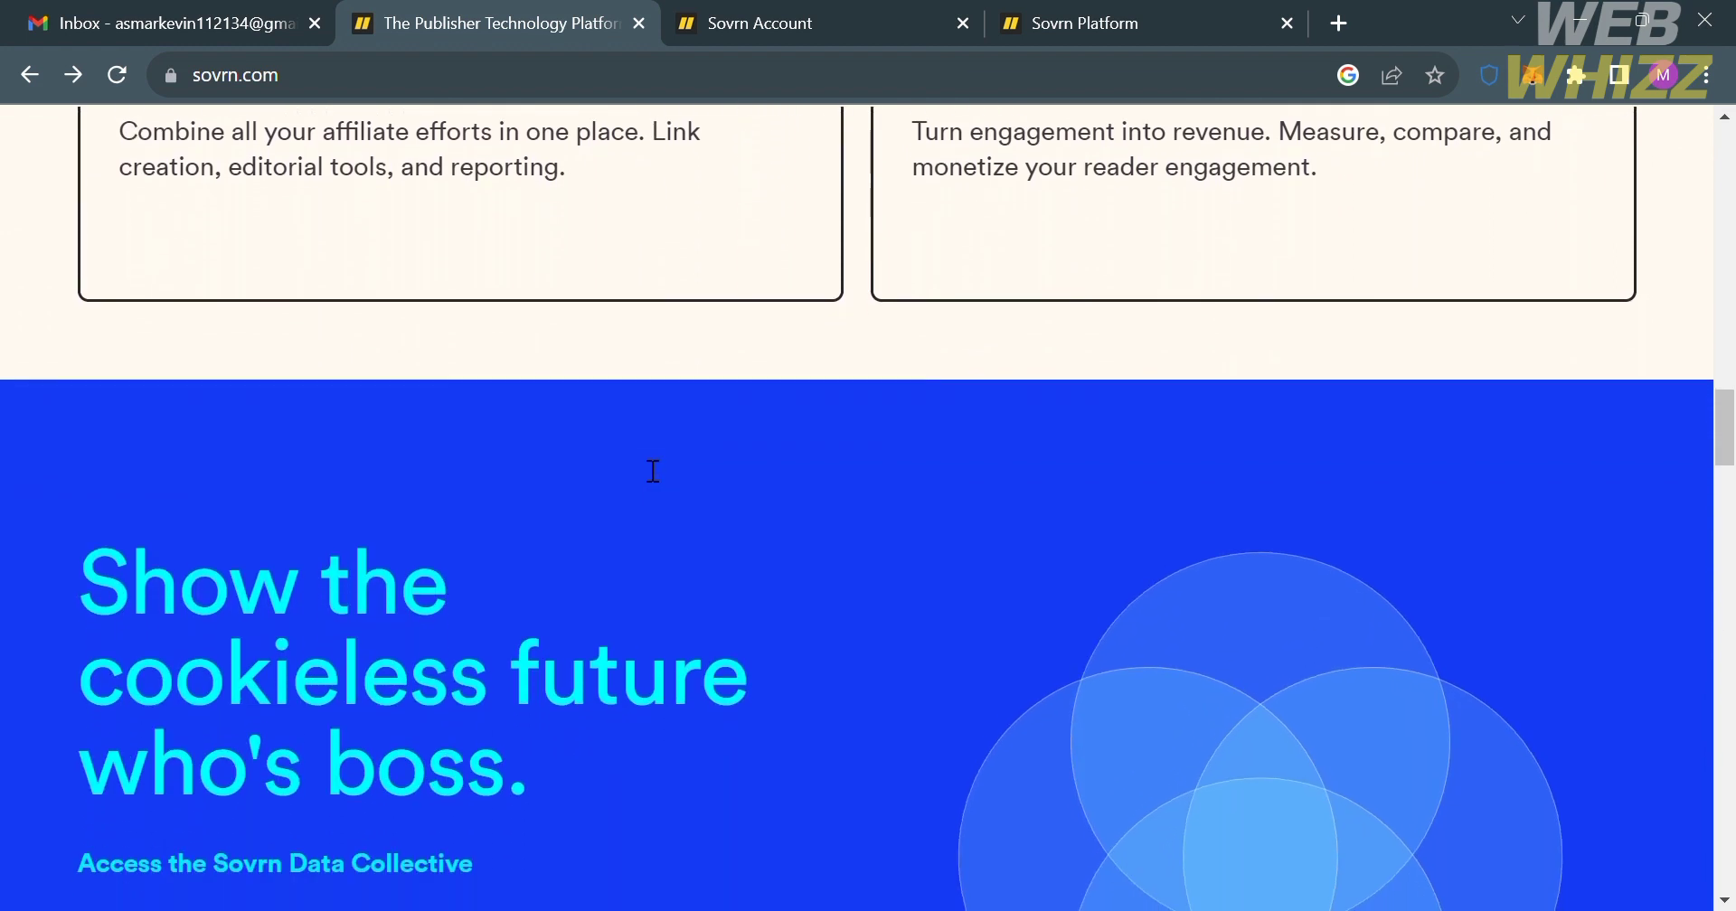
pyautogui.scroll(-3)
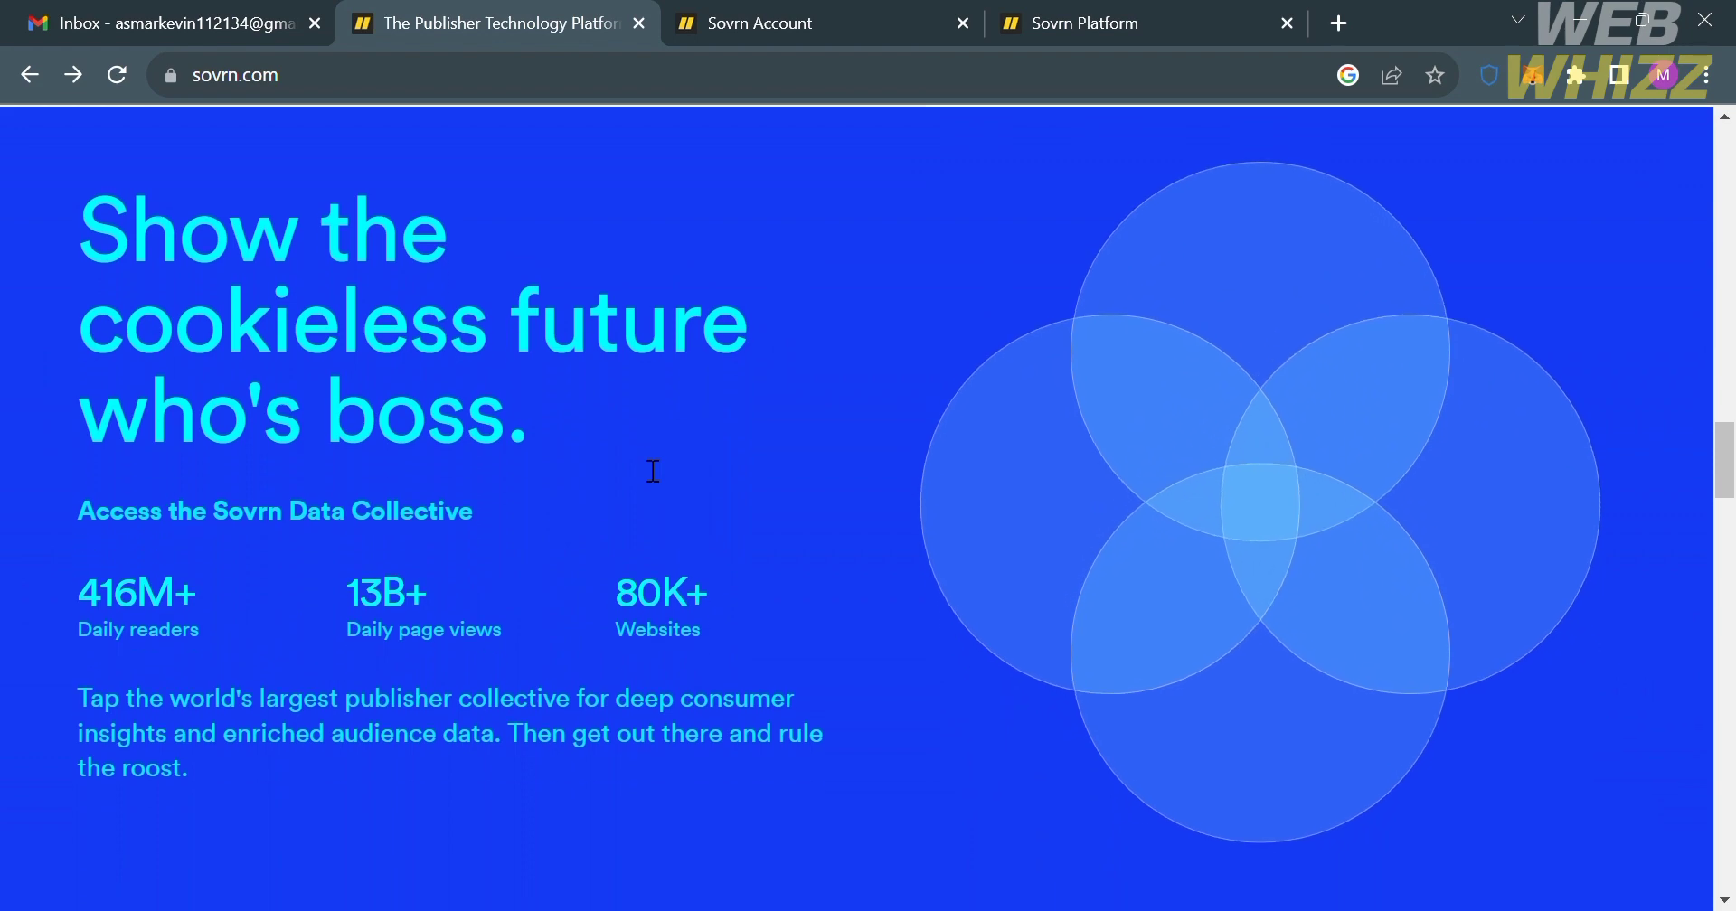
pyautogui.scroll(-3)
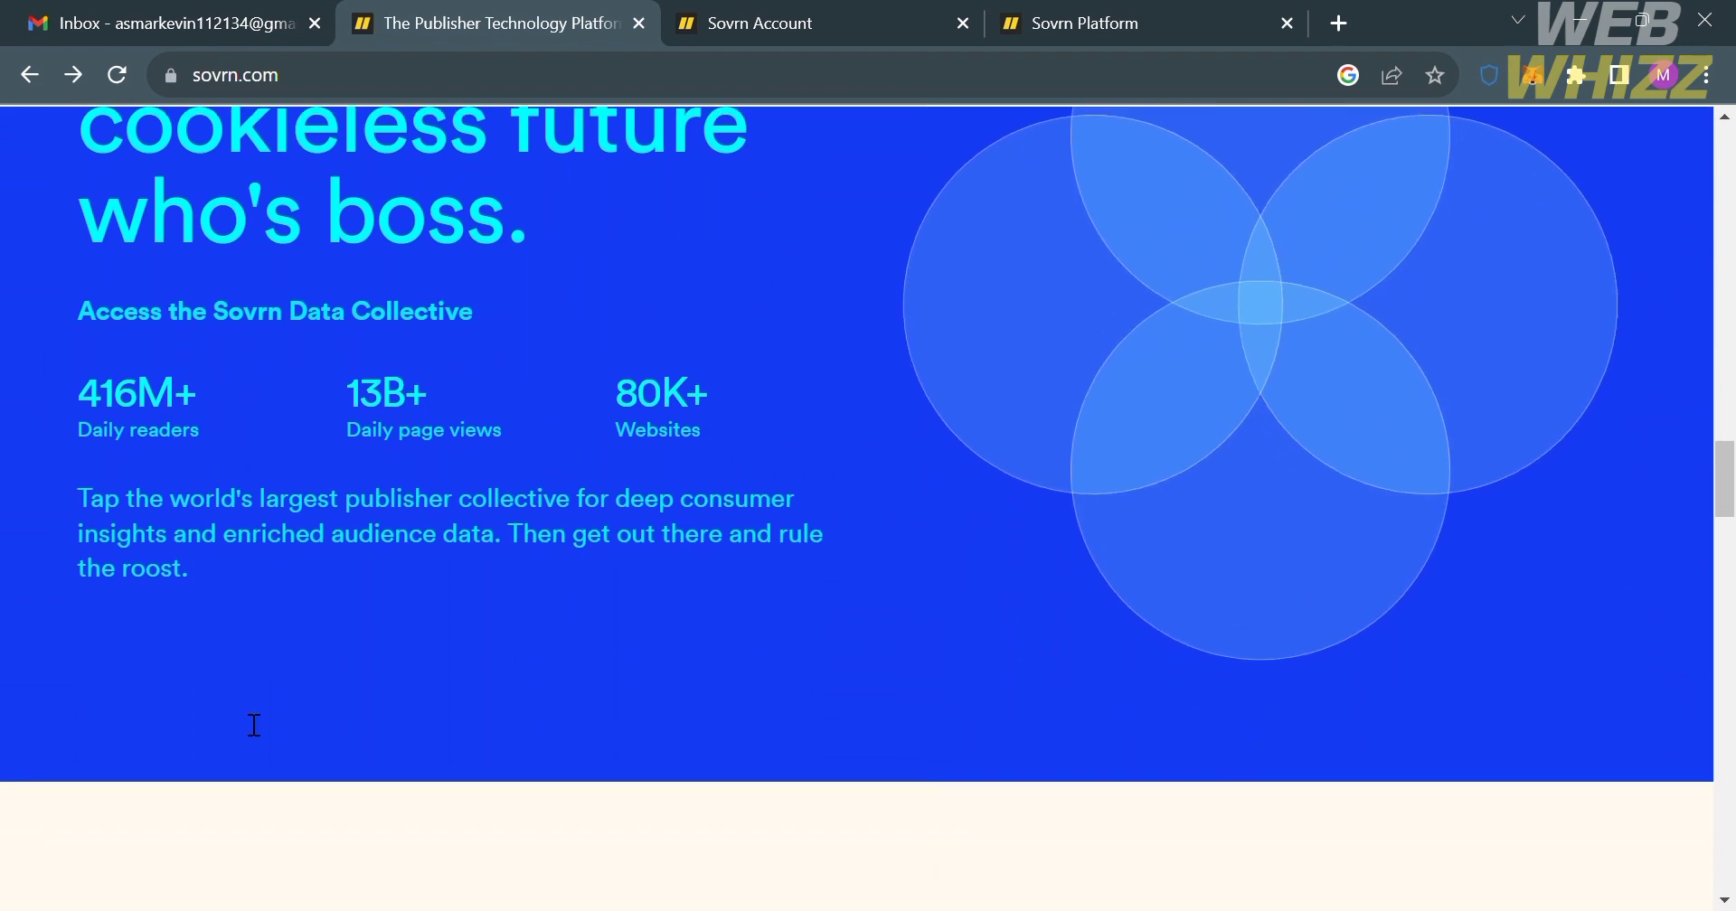
pyautogui.scroll(-3)
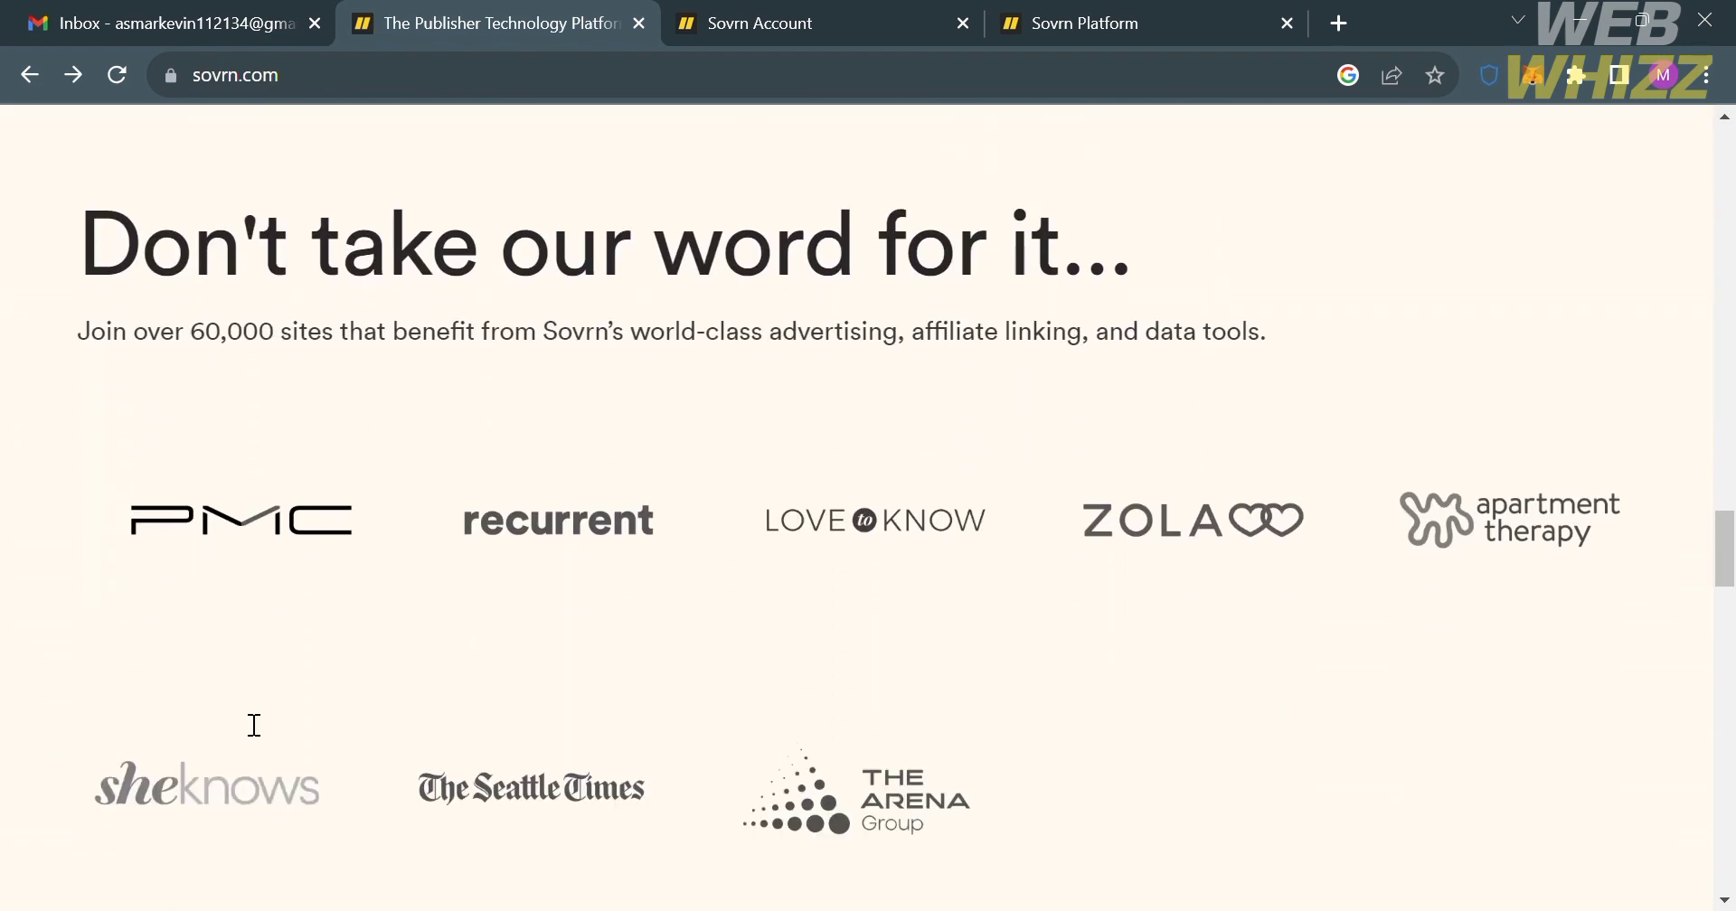
pyautogui.scroll(-3)
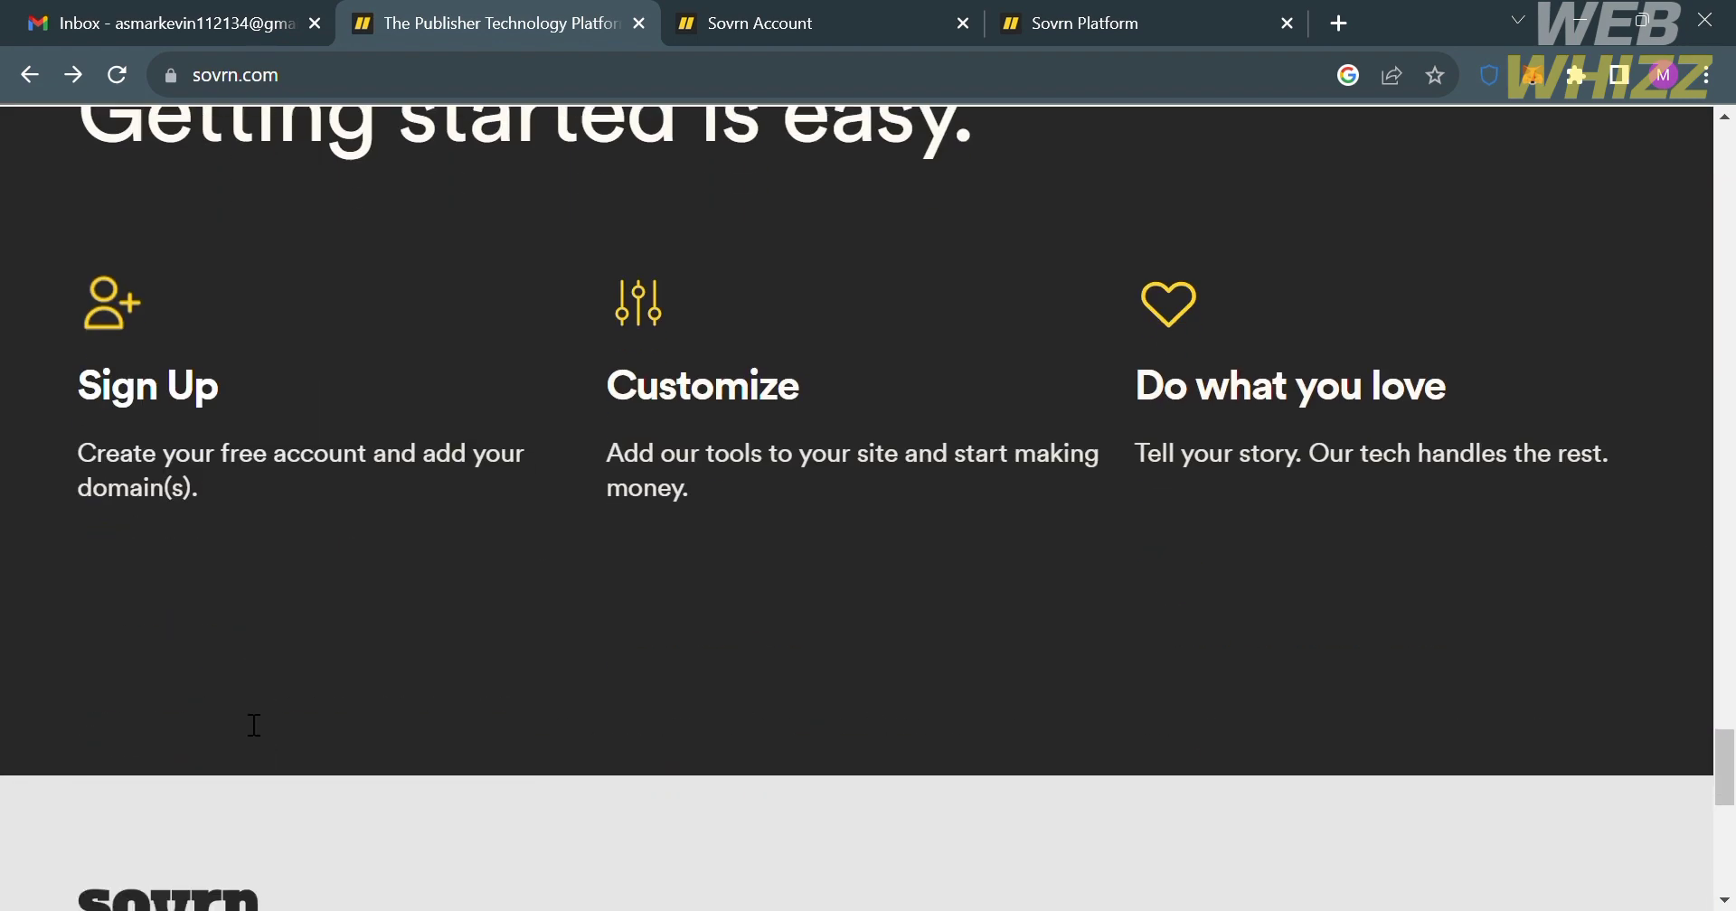
pyautogui.scroll(3)
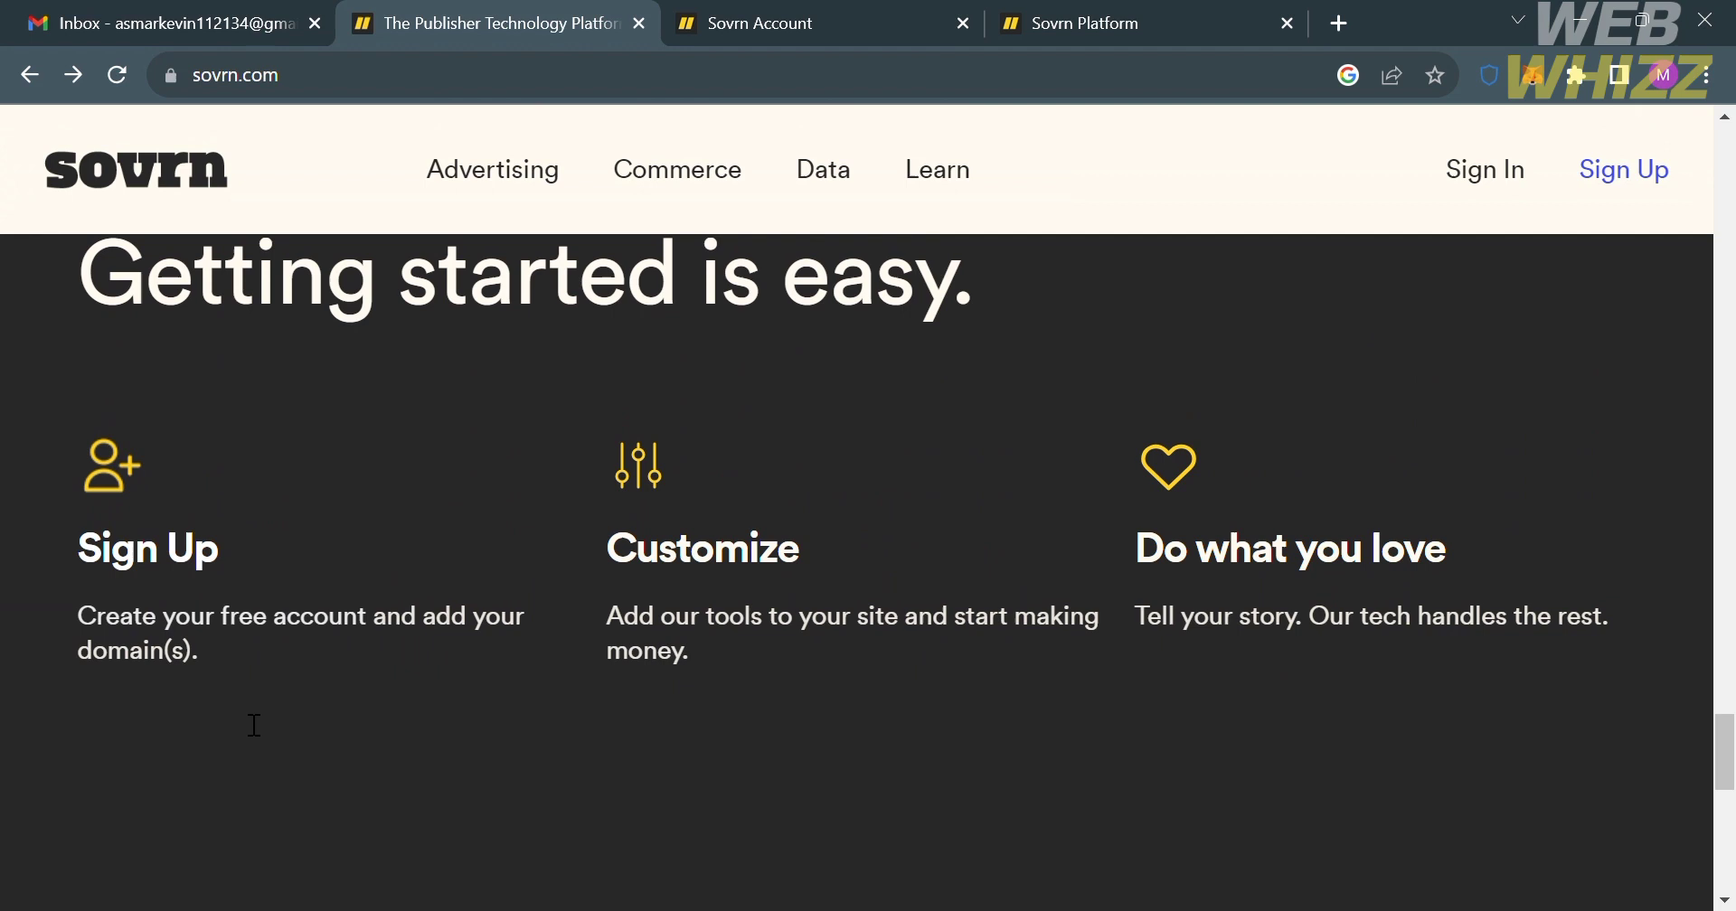
pyautogui.moveTo(868, 678)
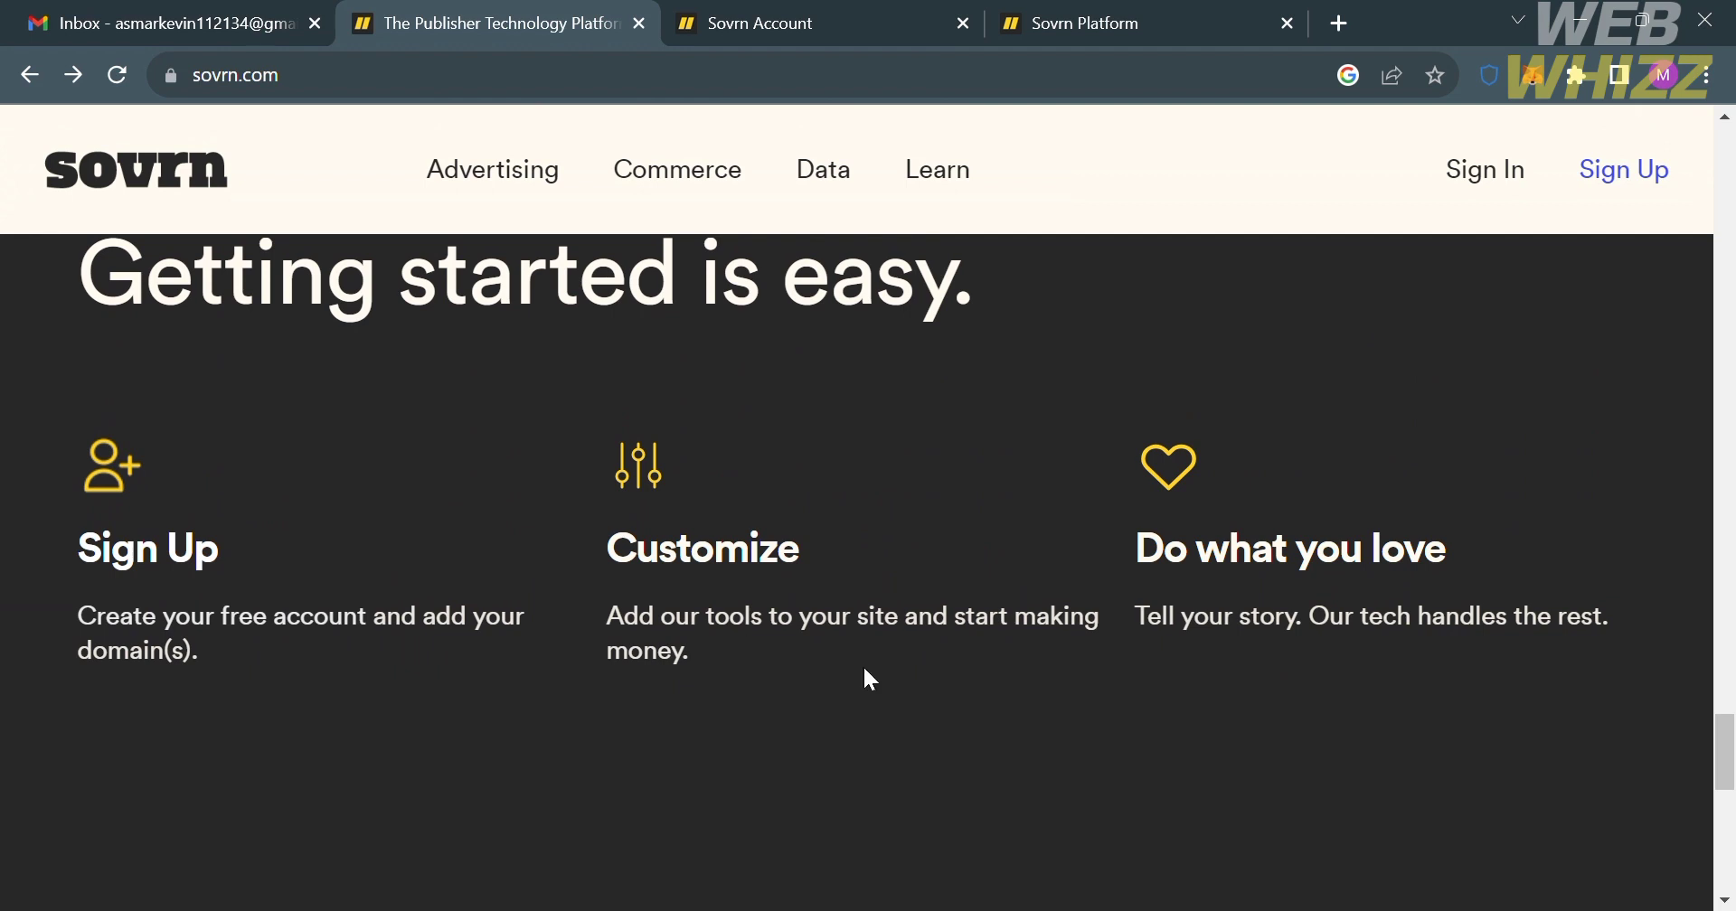
pyautogui.moveTo(1069, 696)
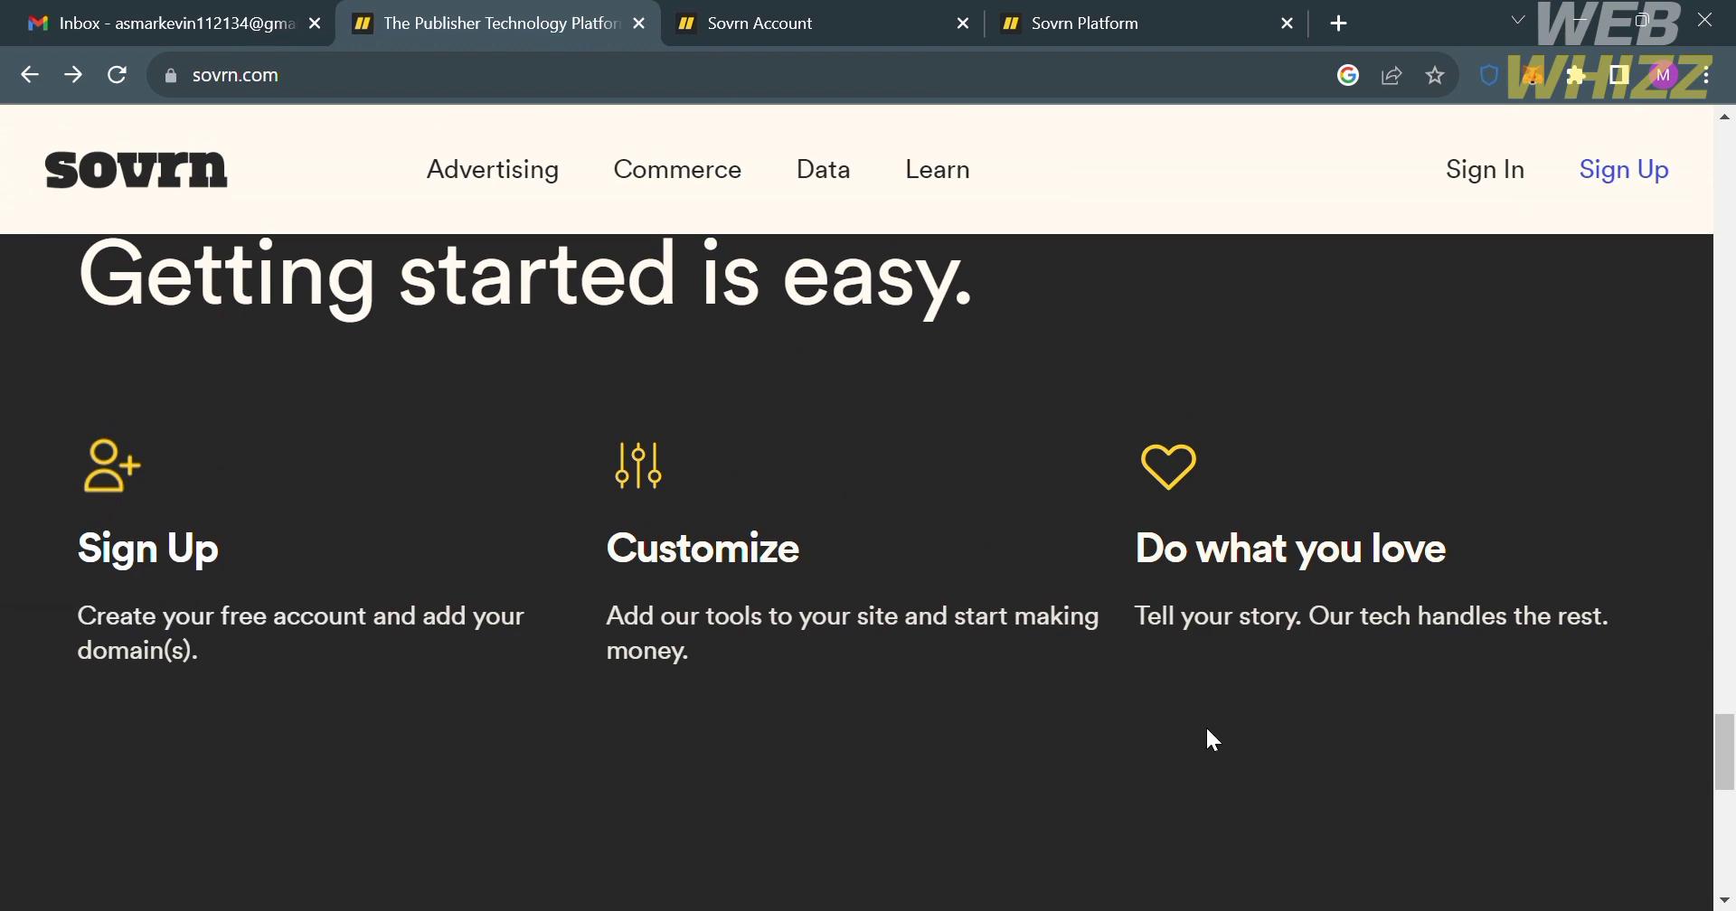
pyautogui.scroll(-3)
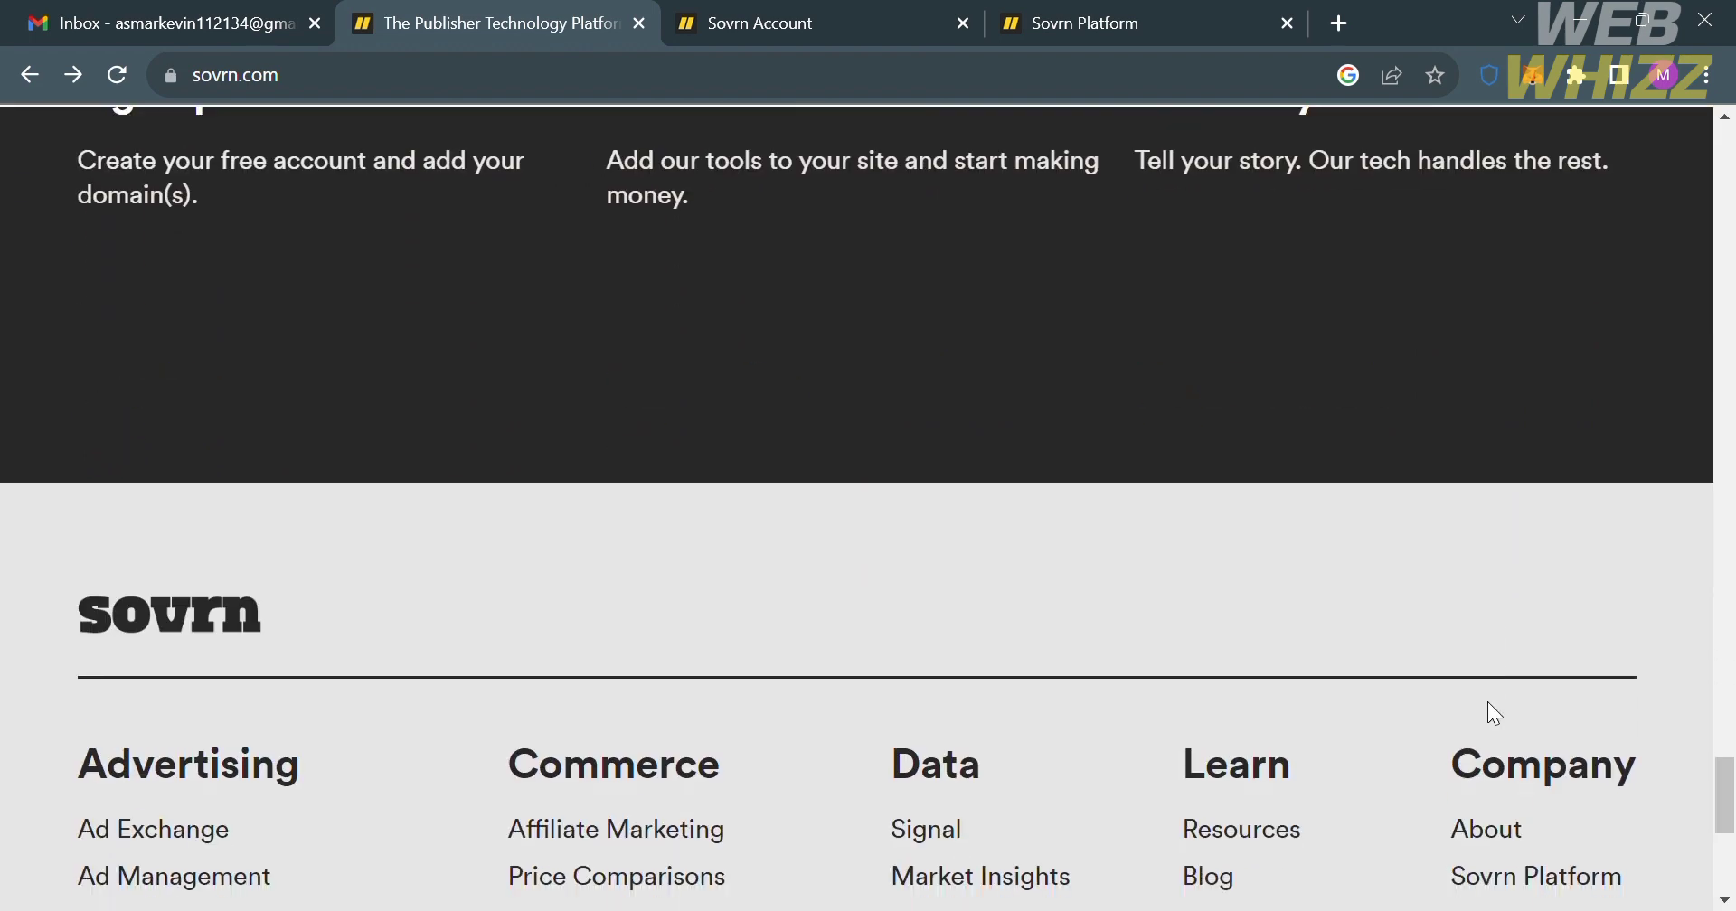
pyautogui.scroll(-3)
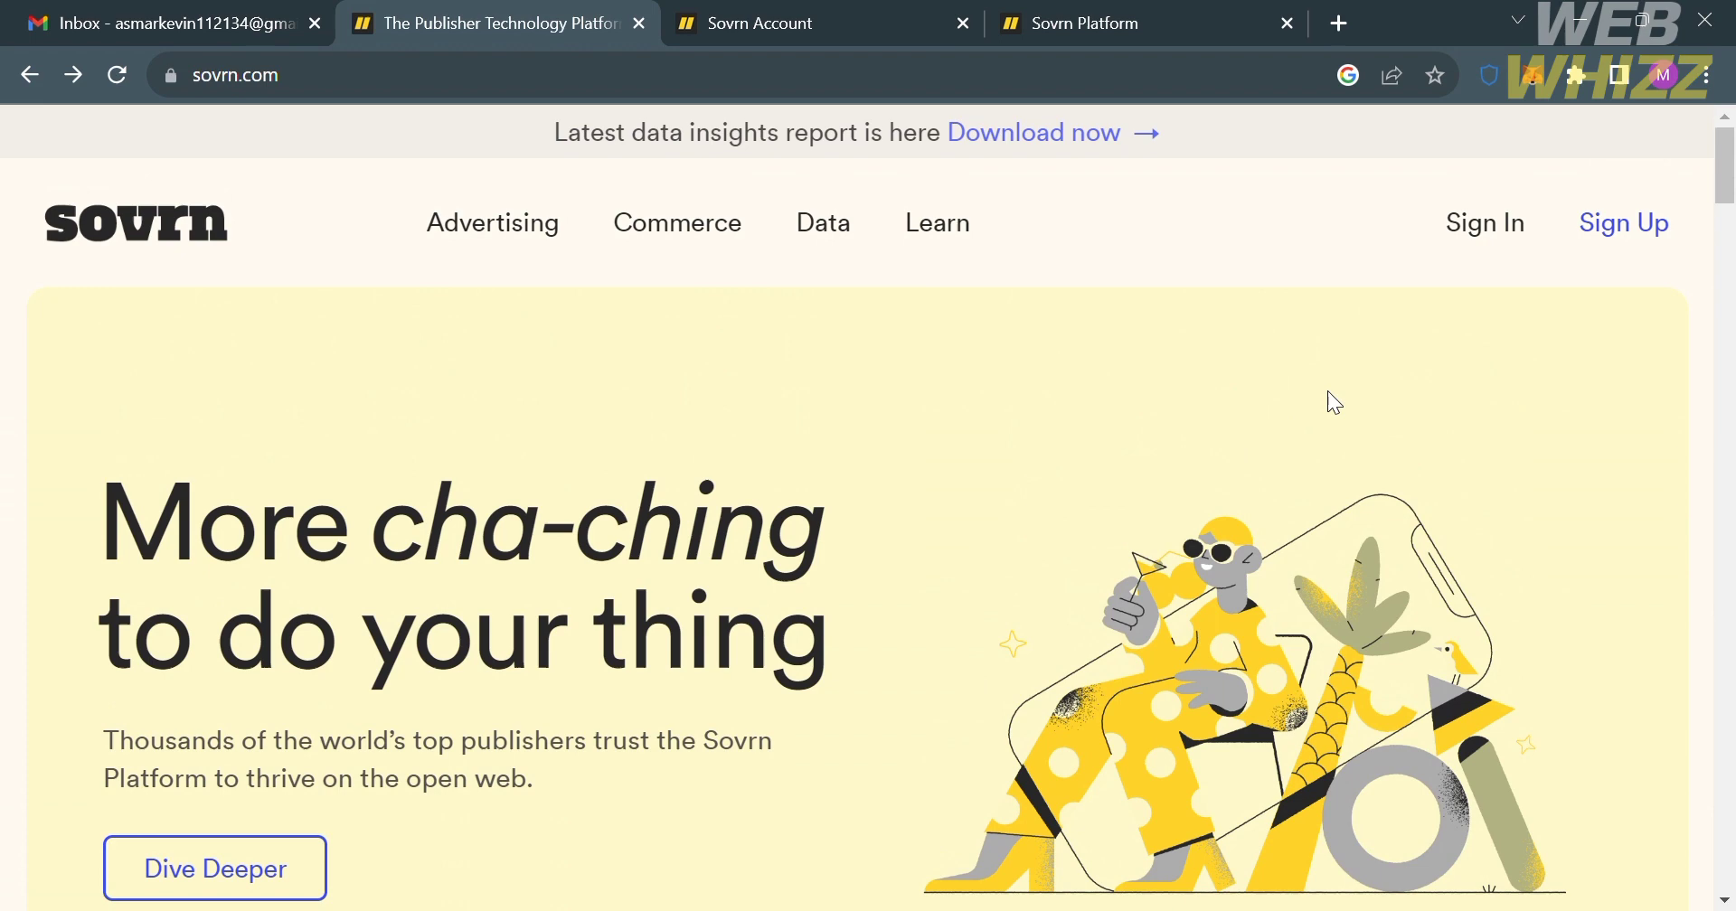
pyautogui.moveTo(823, 222)
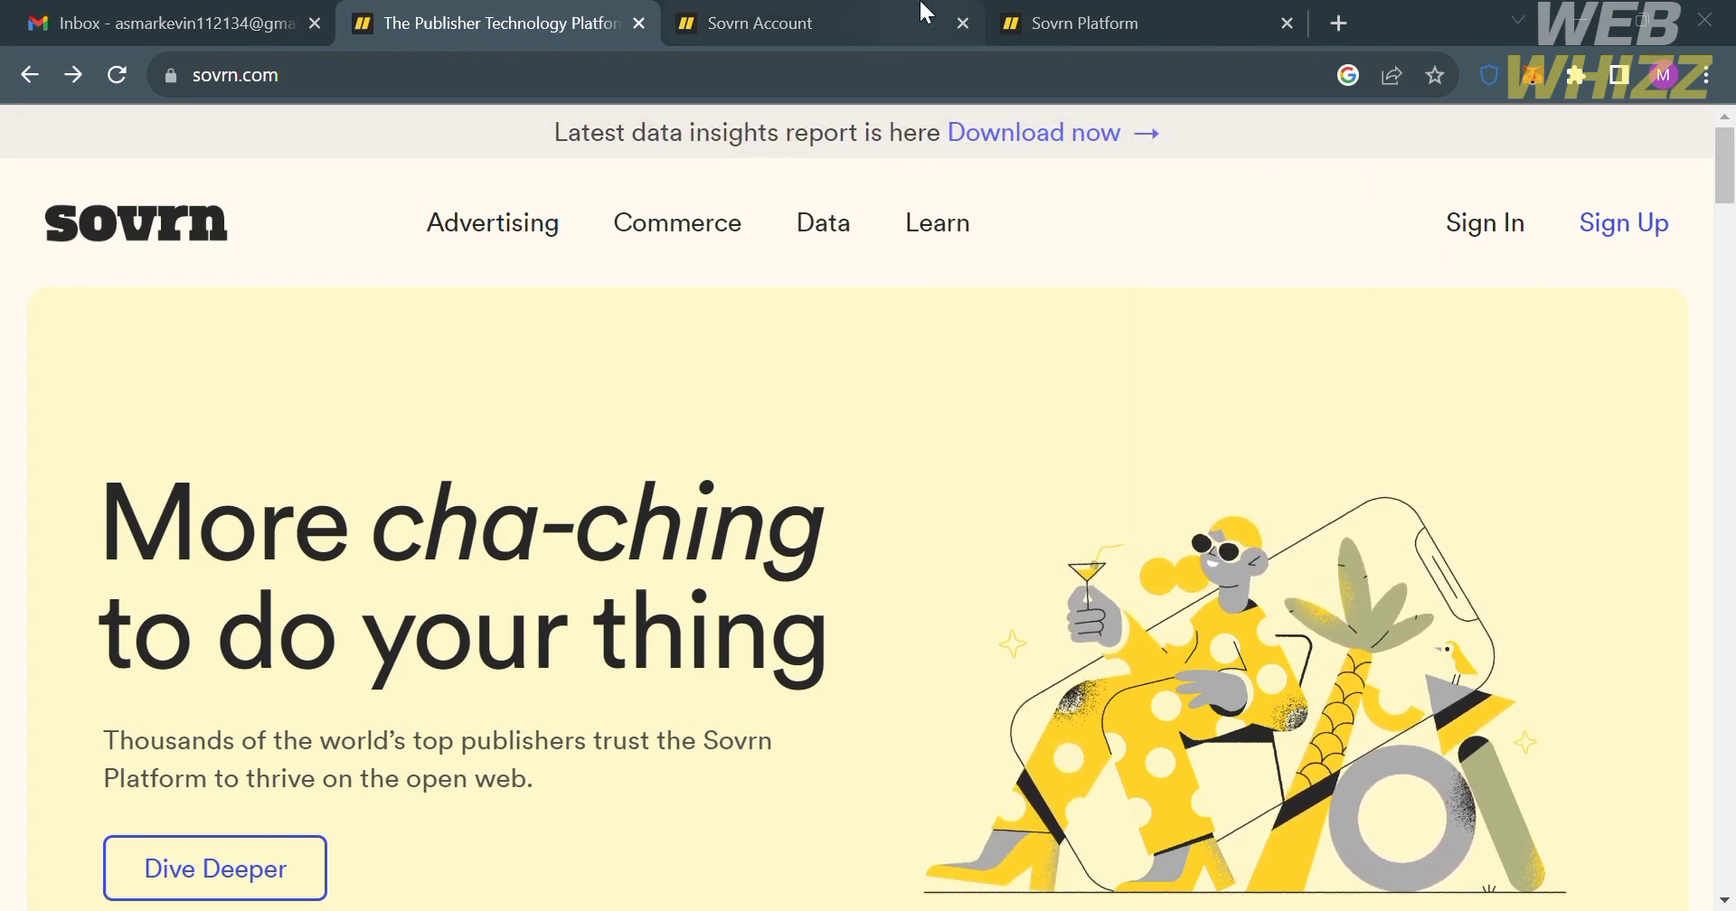
pyautogui.click(762, 23)
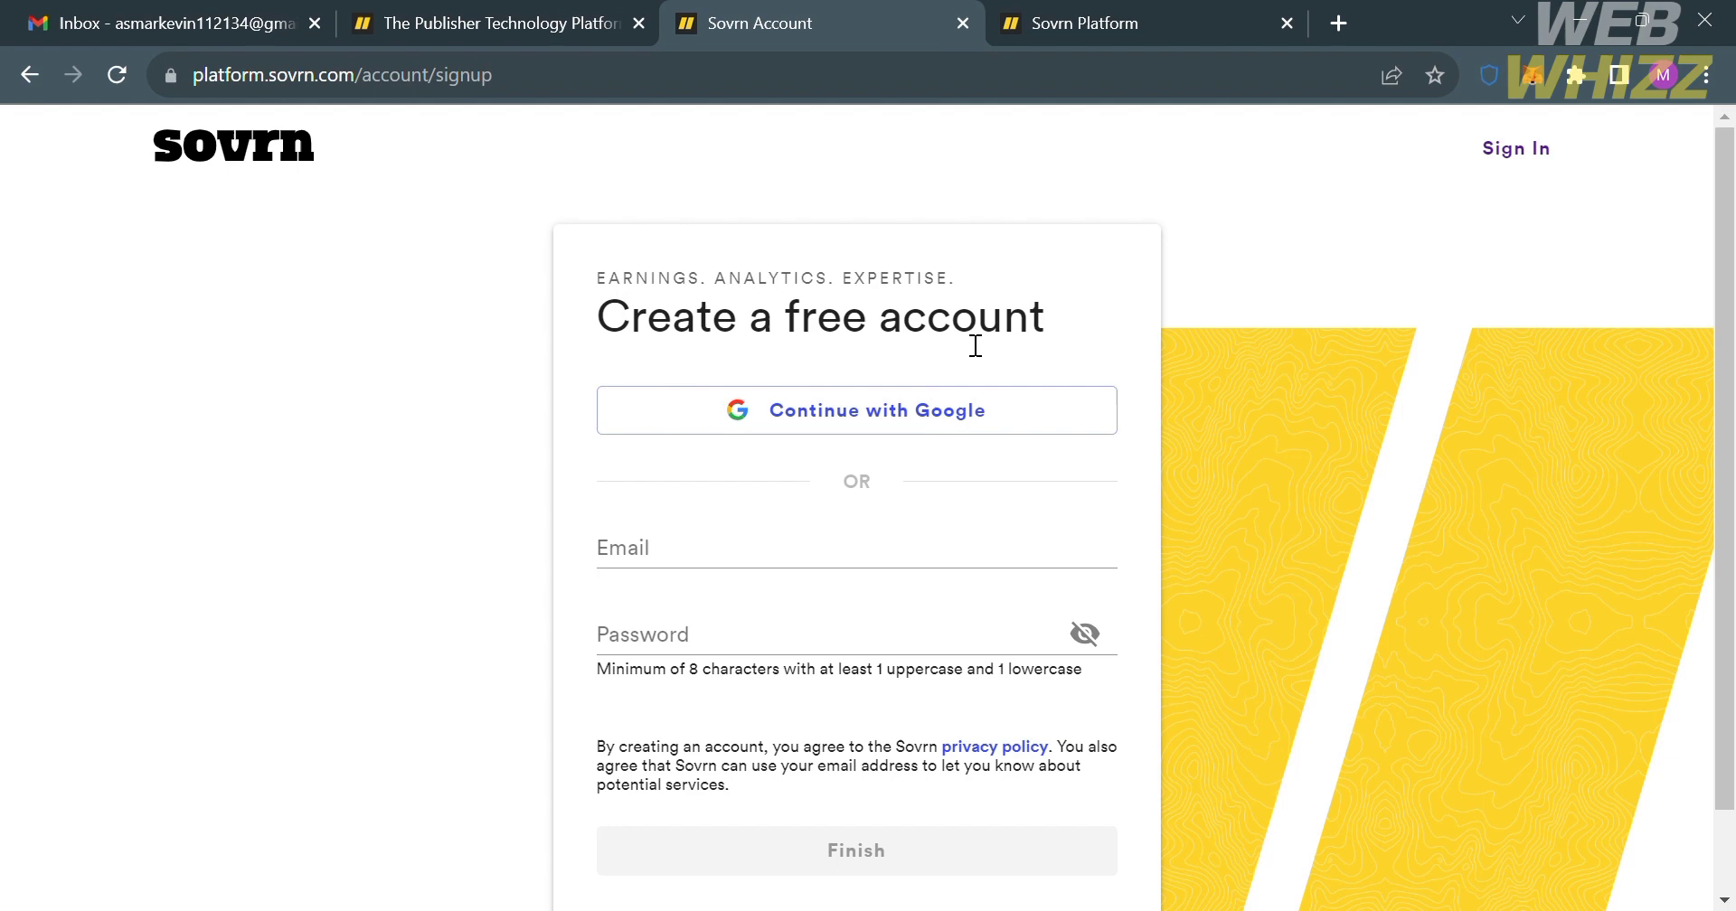
pyautogui.moveTo(809, 427)
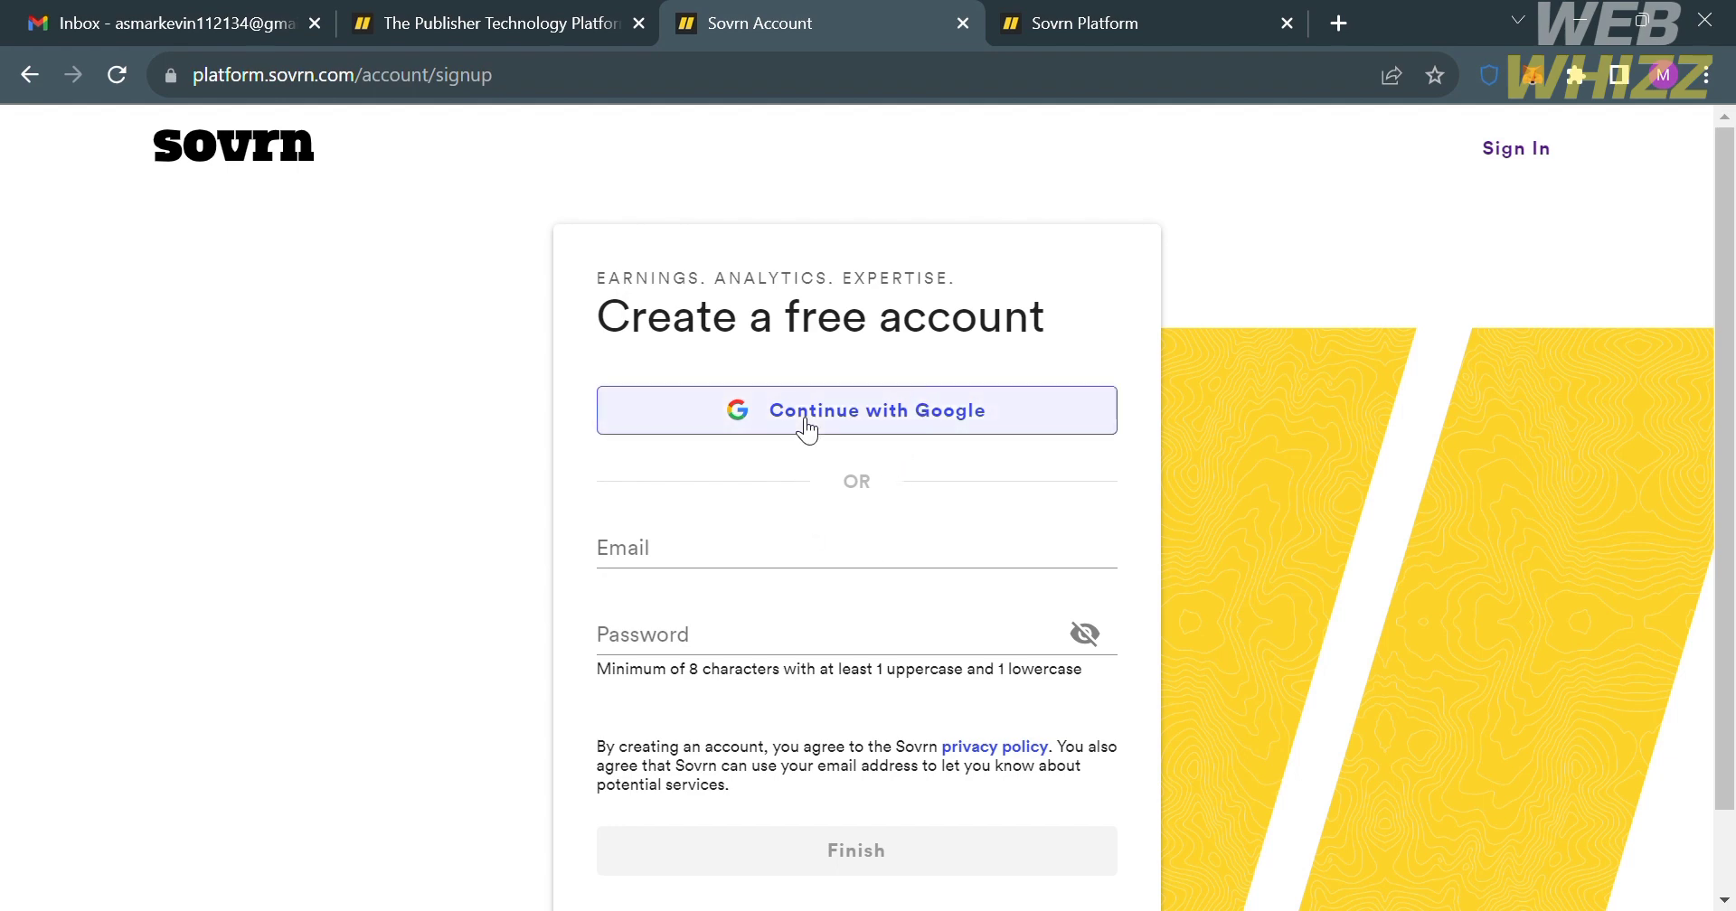
pyautogui.click(814, 547)
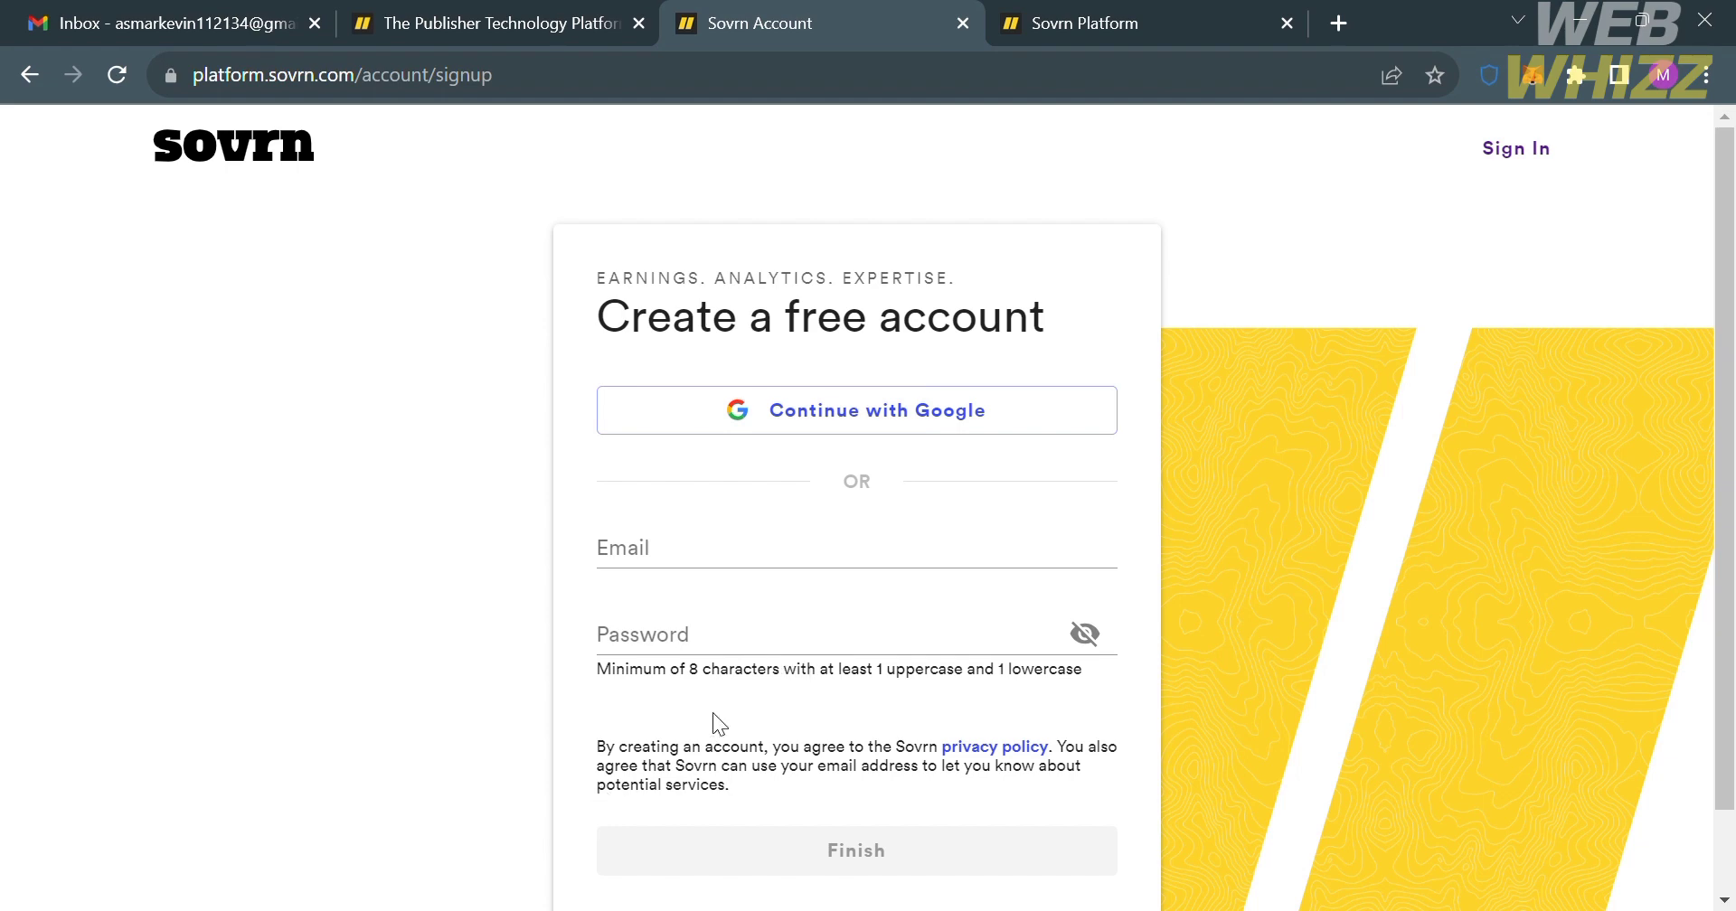
pyautogui.moveTo(1038, 714)
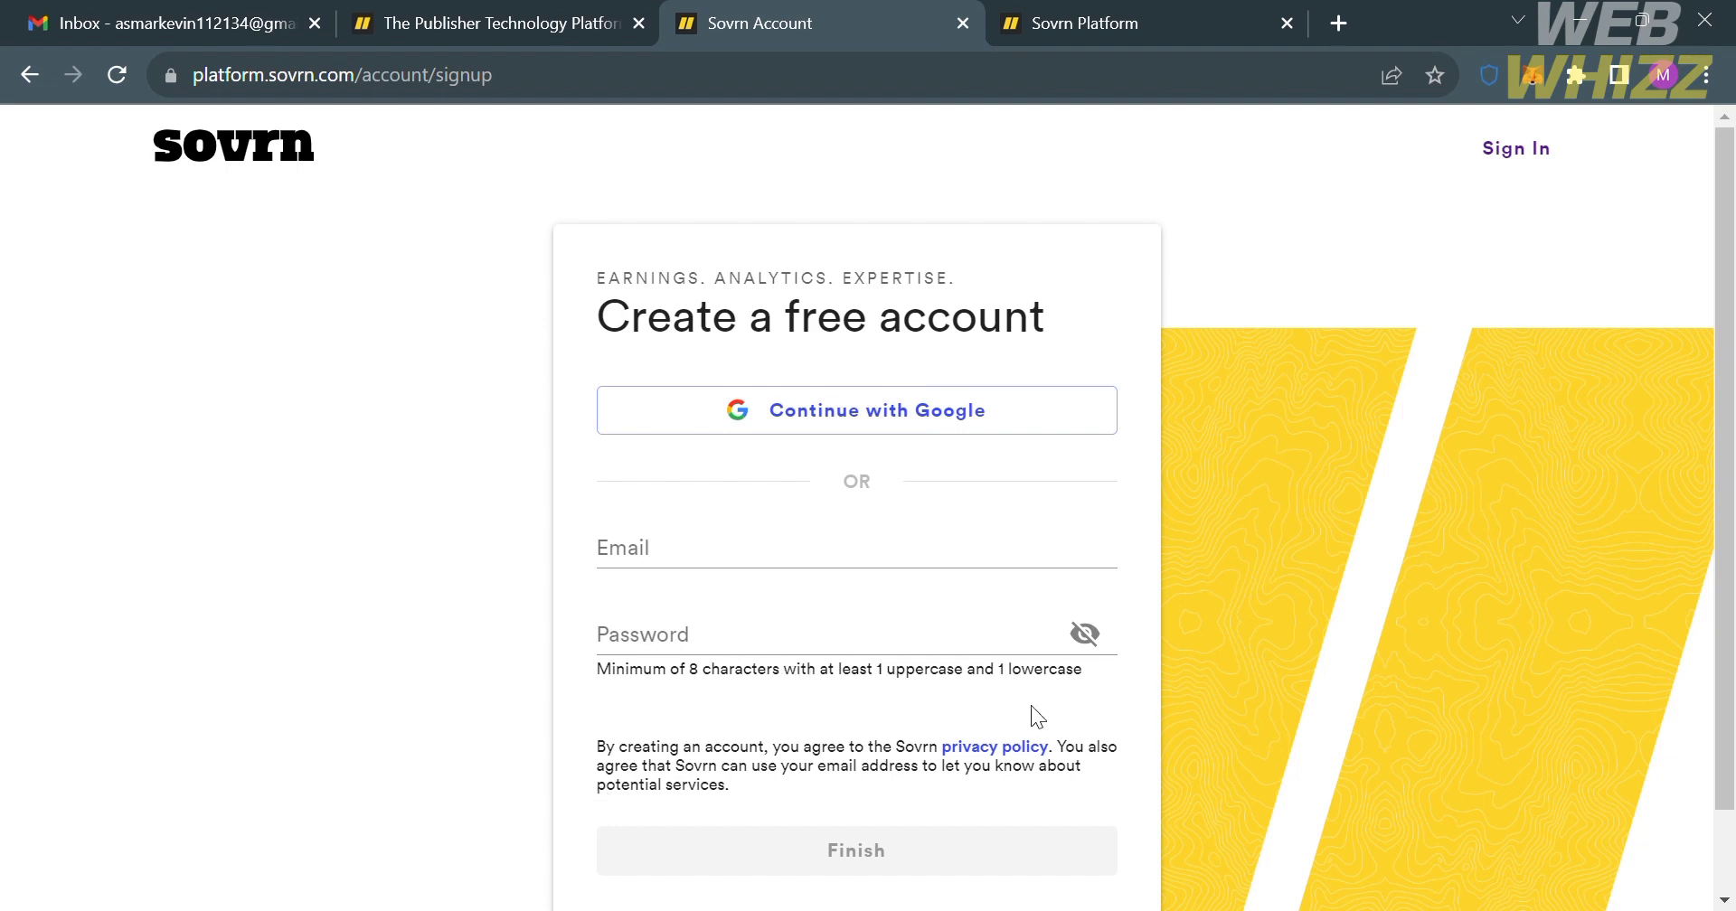
pyautogui.moveTo(1009, 897)
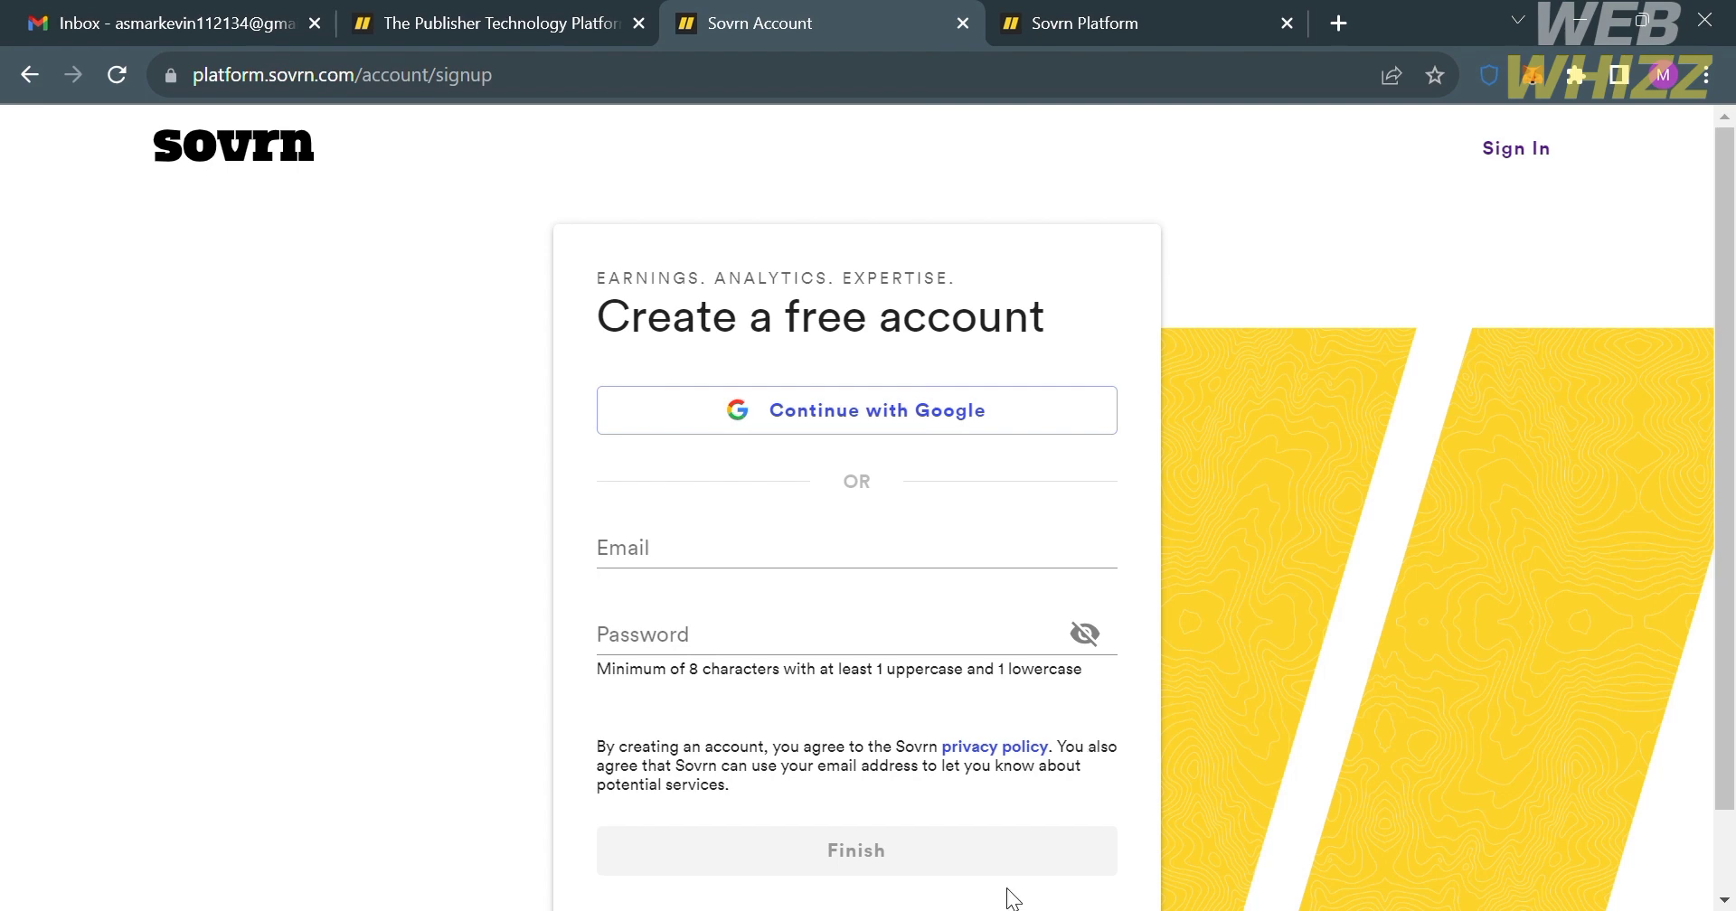
pyautogui.moveTo(1024, 422)
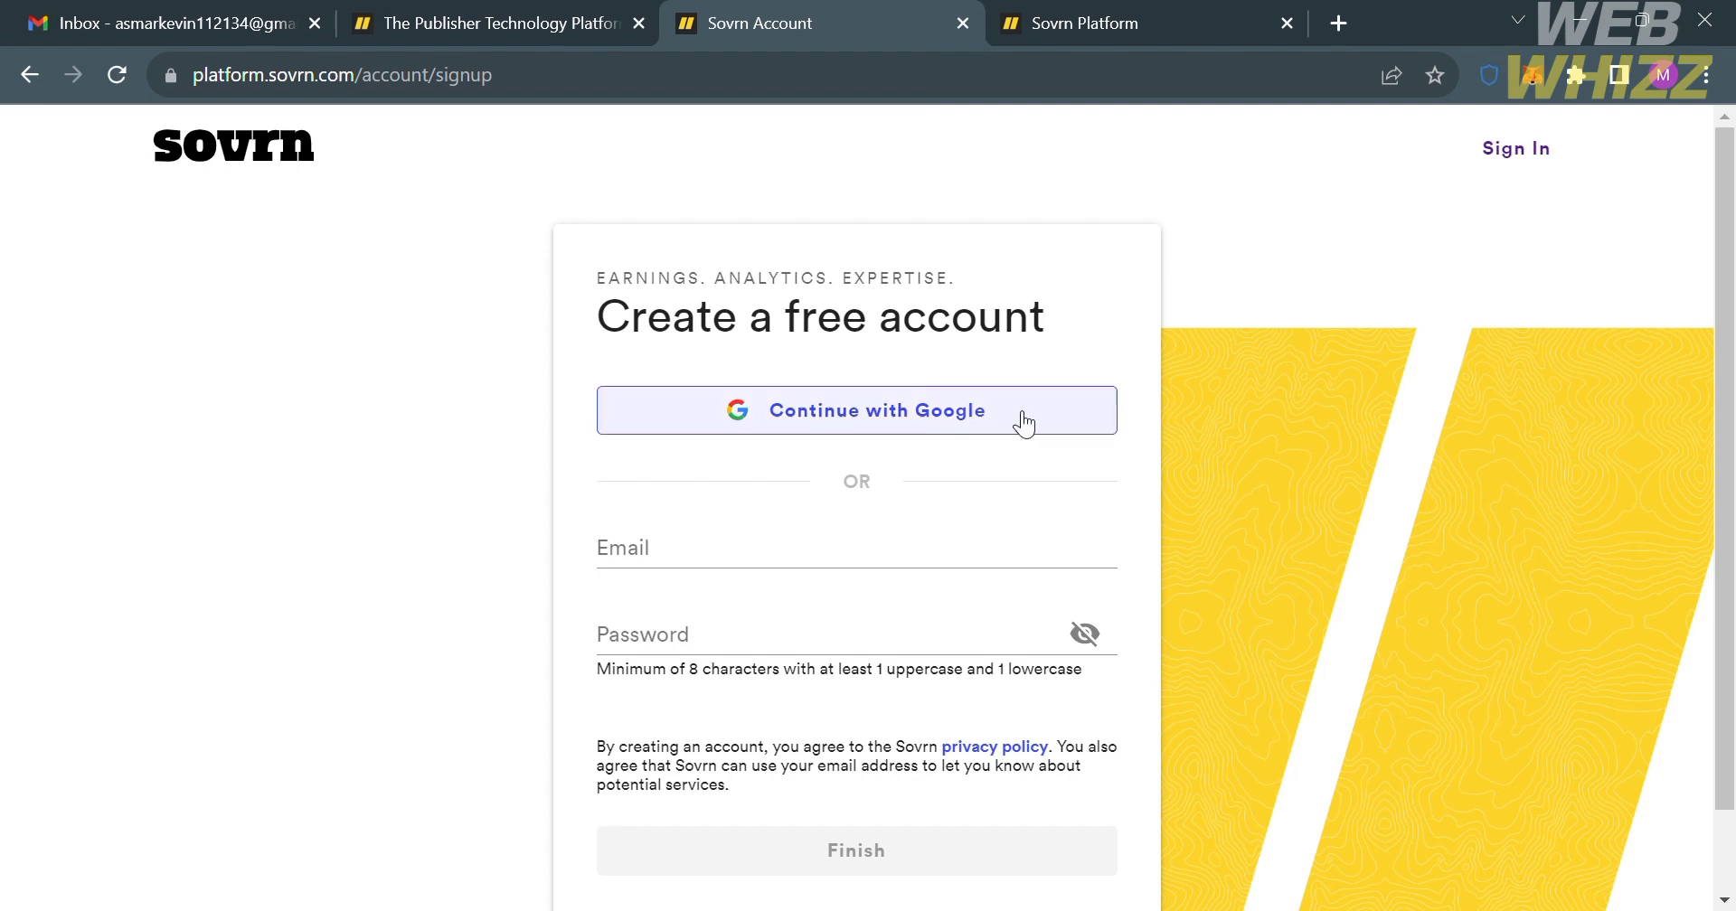
pyautogui.moveTo(1161, 11)
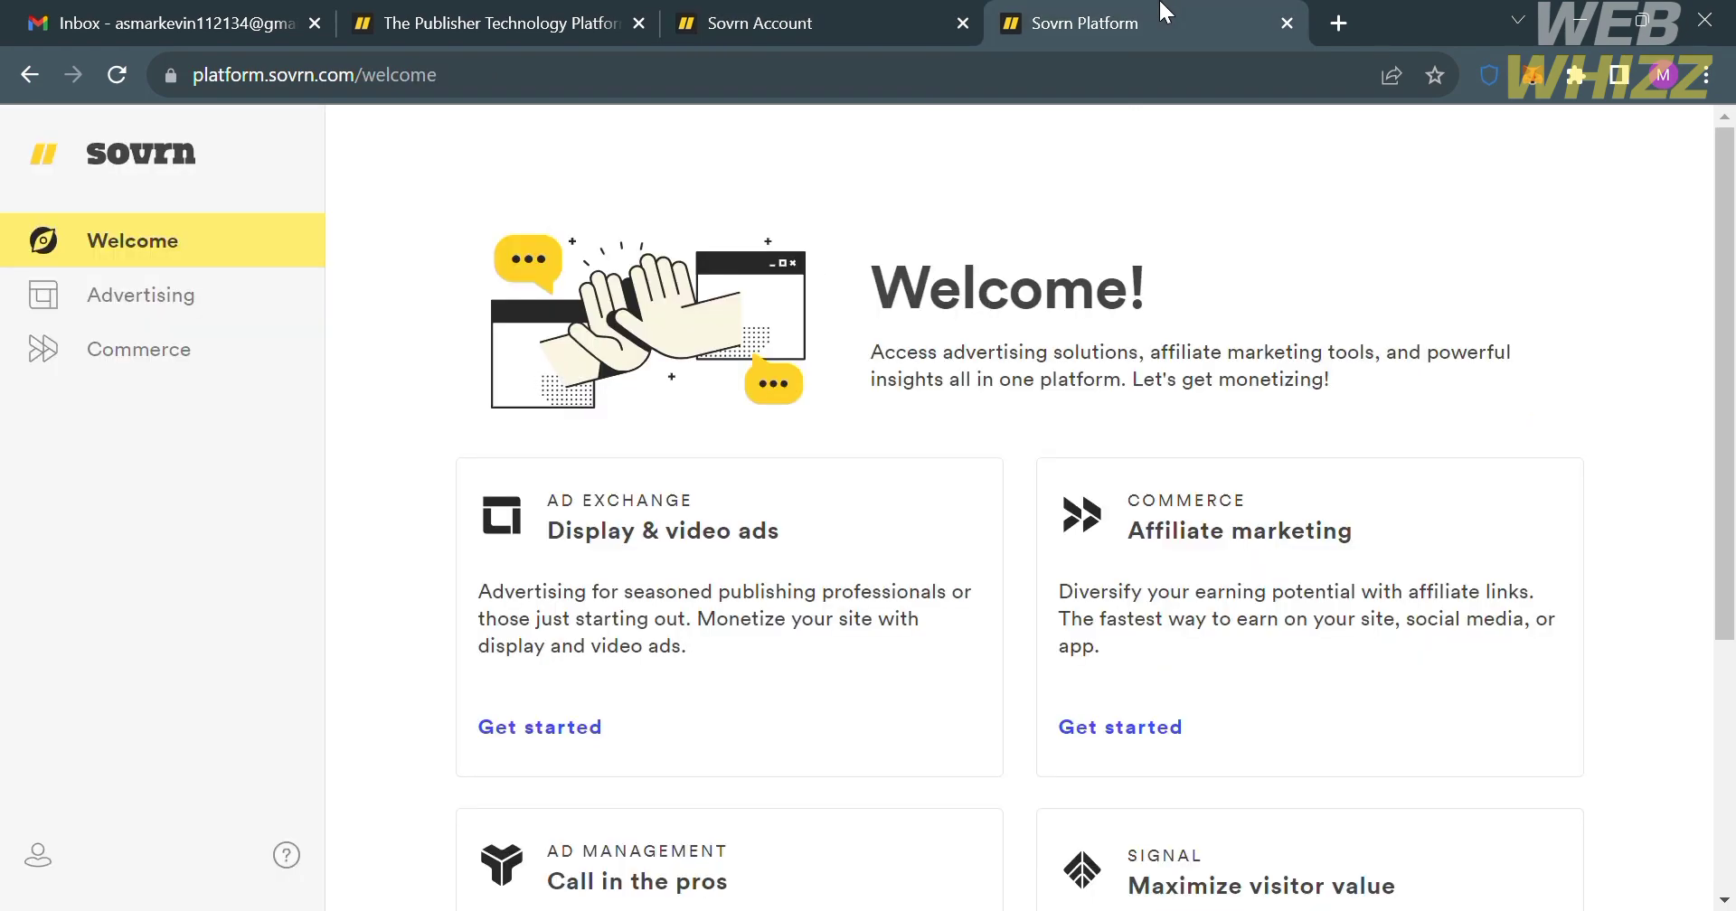
pyautogui.moveTo(385, 202)
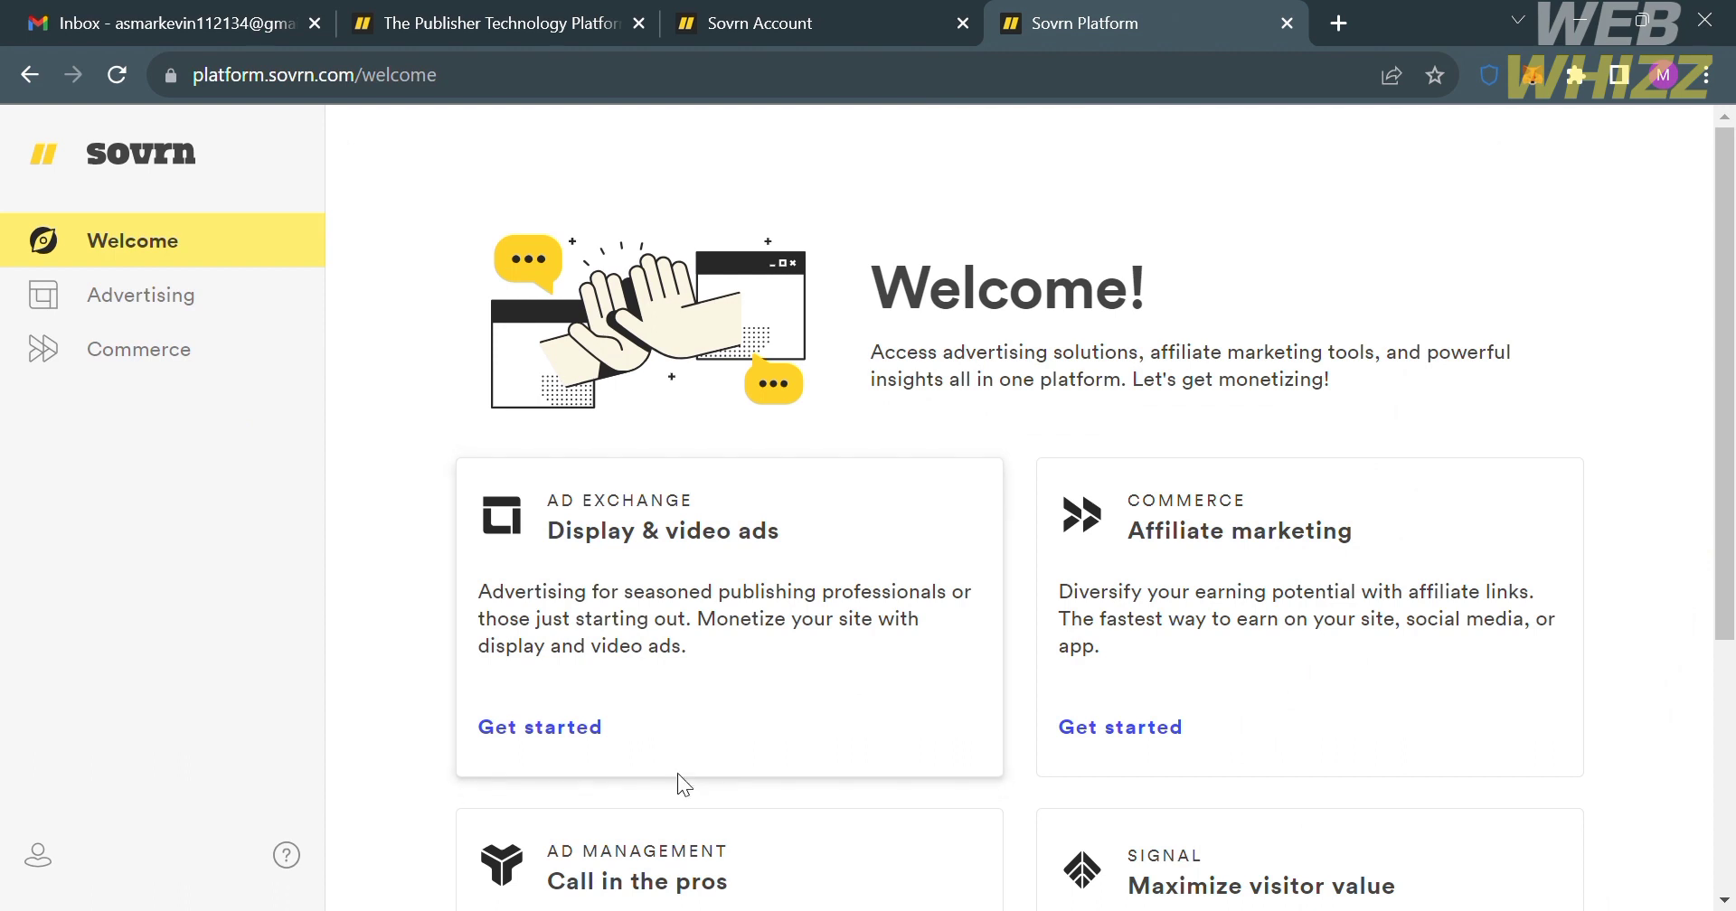
pyautogui.moveTo(1532, 385)
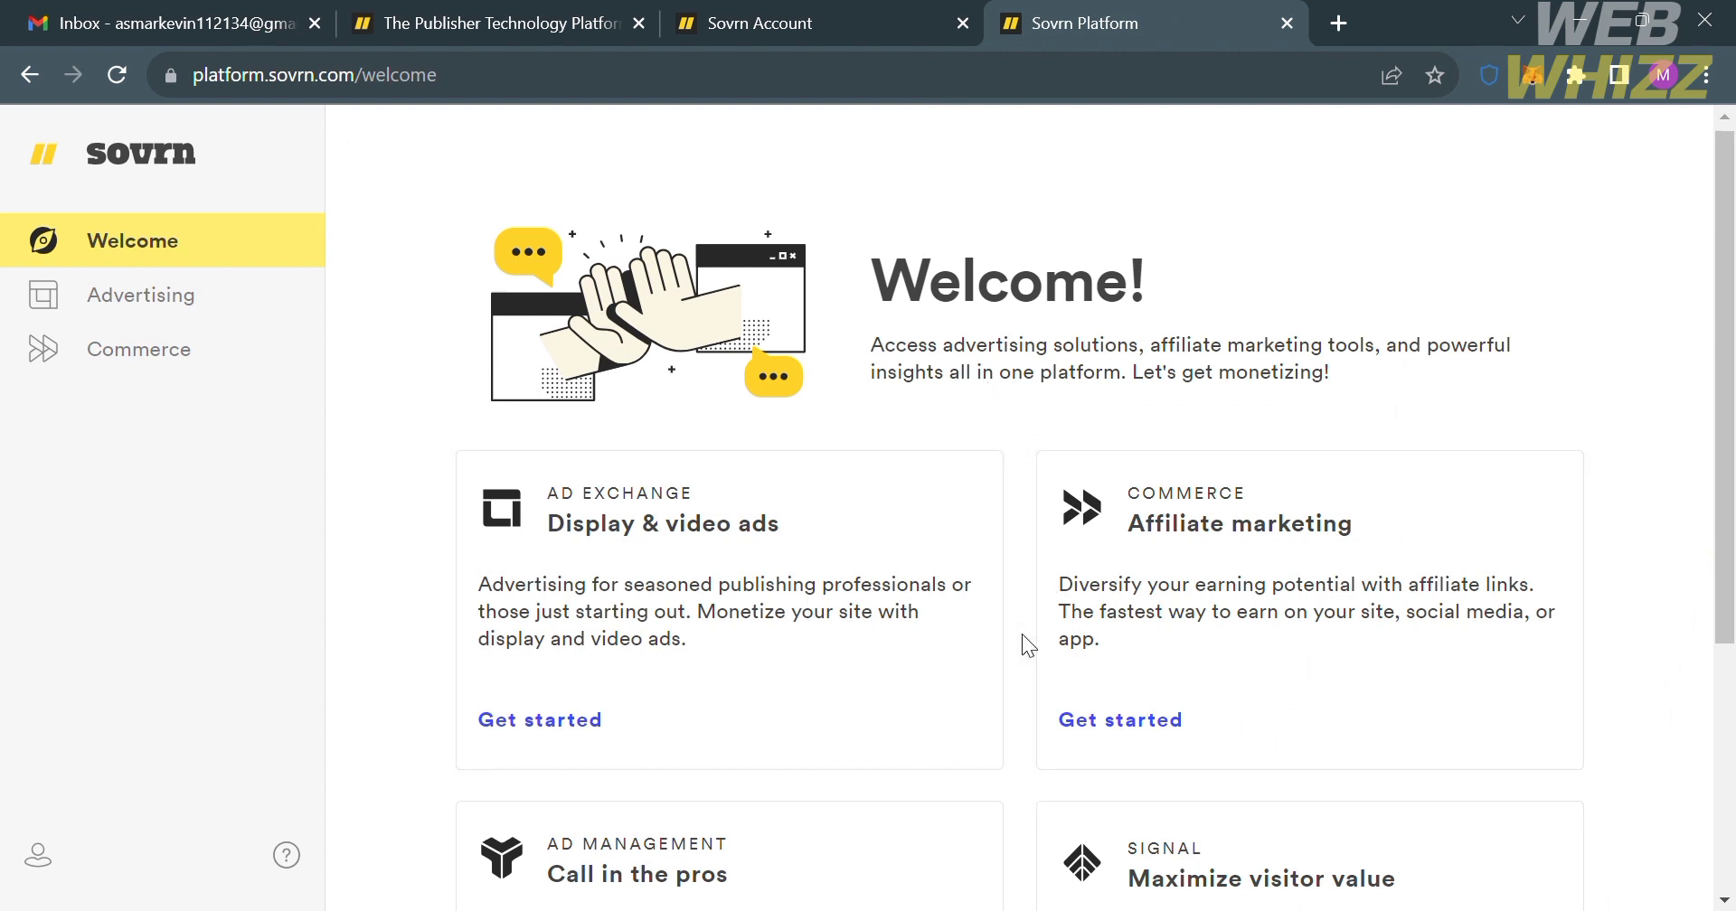
# - Review the Welcome dashboard and go to the Advertising section's blank Analytics page
pyautogui.scroll(-3)
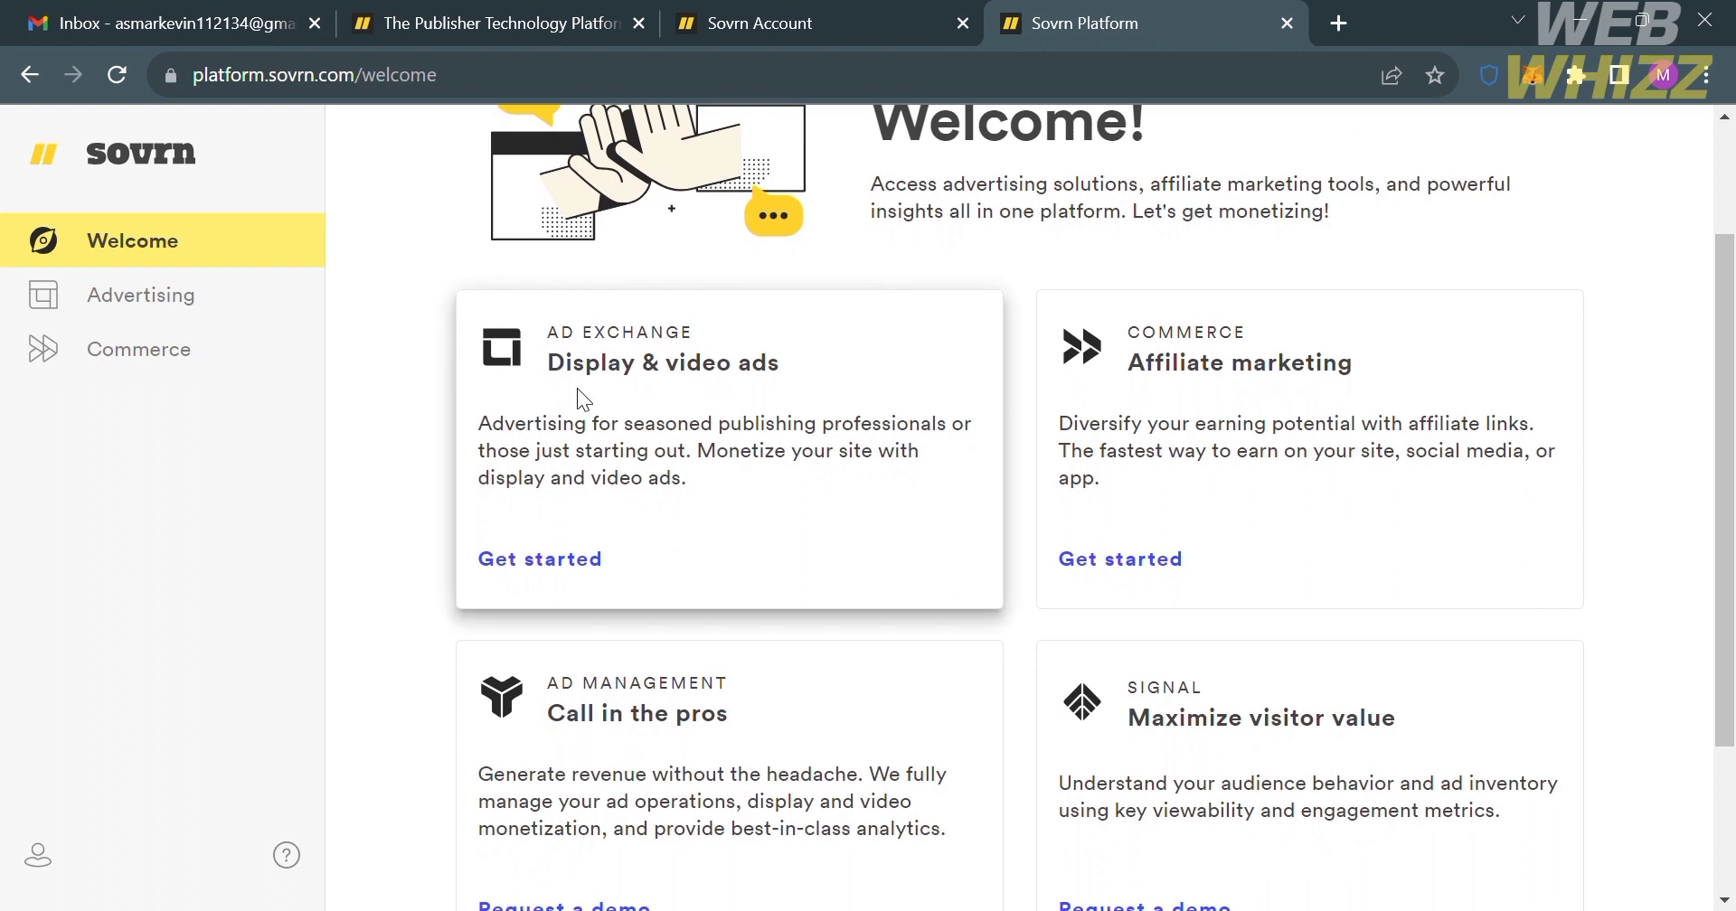
pyautogui.moveTo(754, 472)
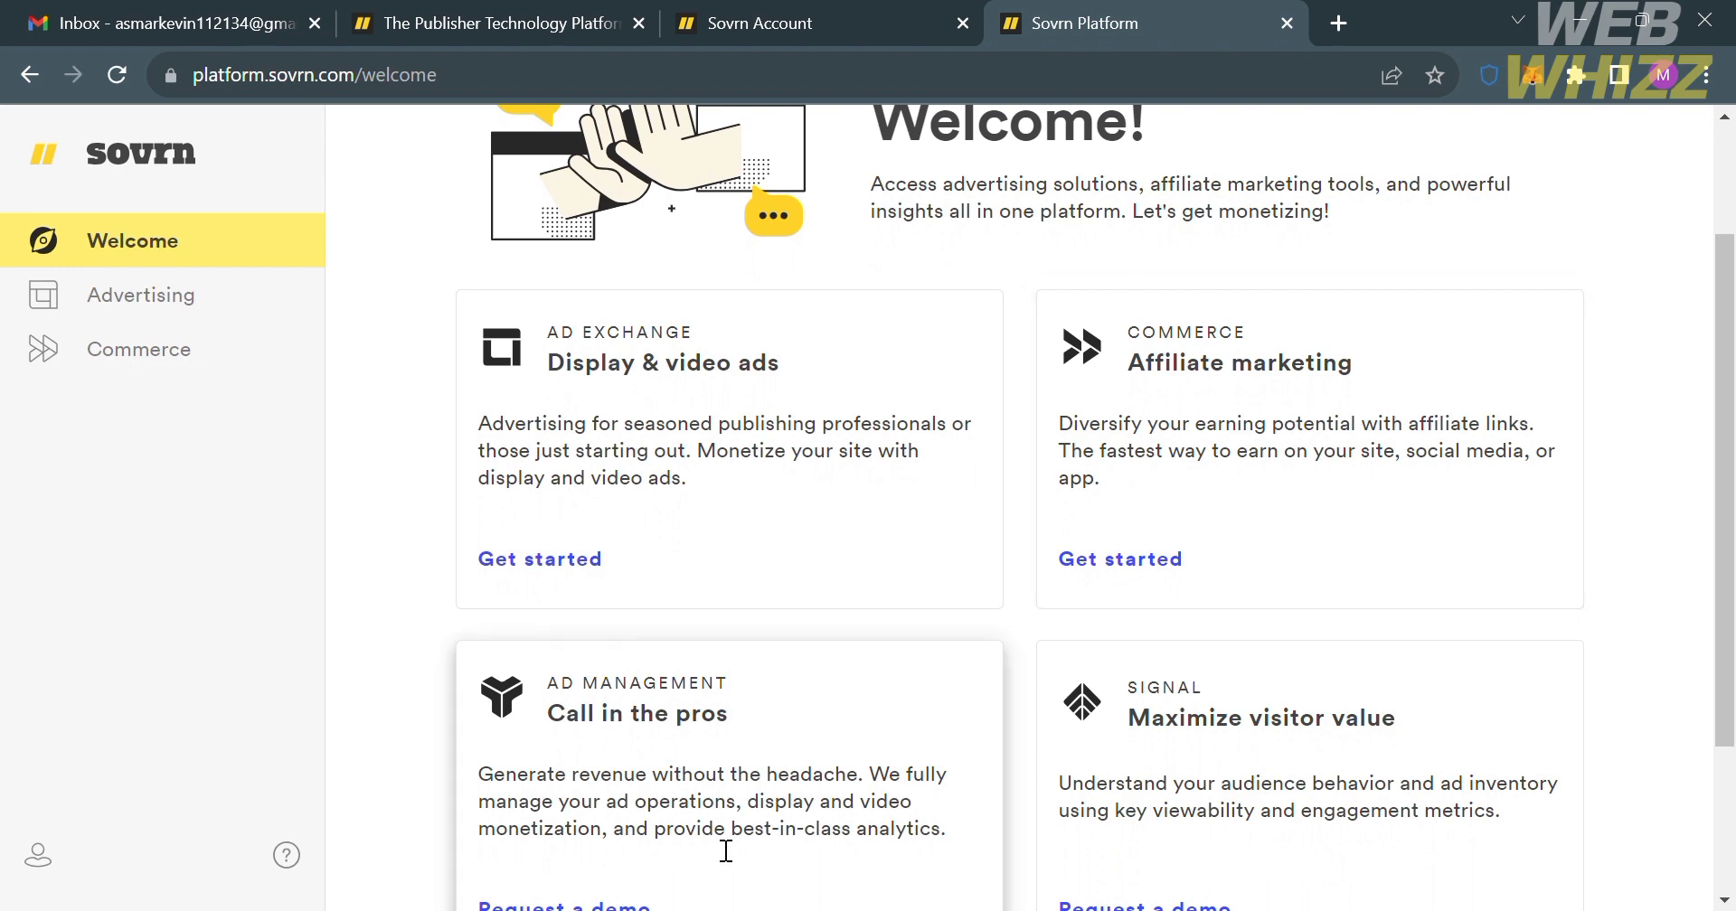
pyautogui.scroll(-3)
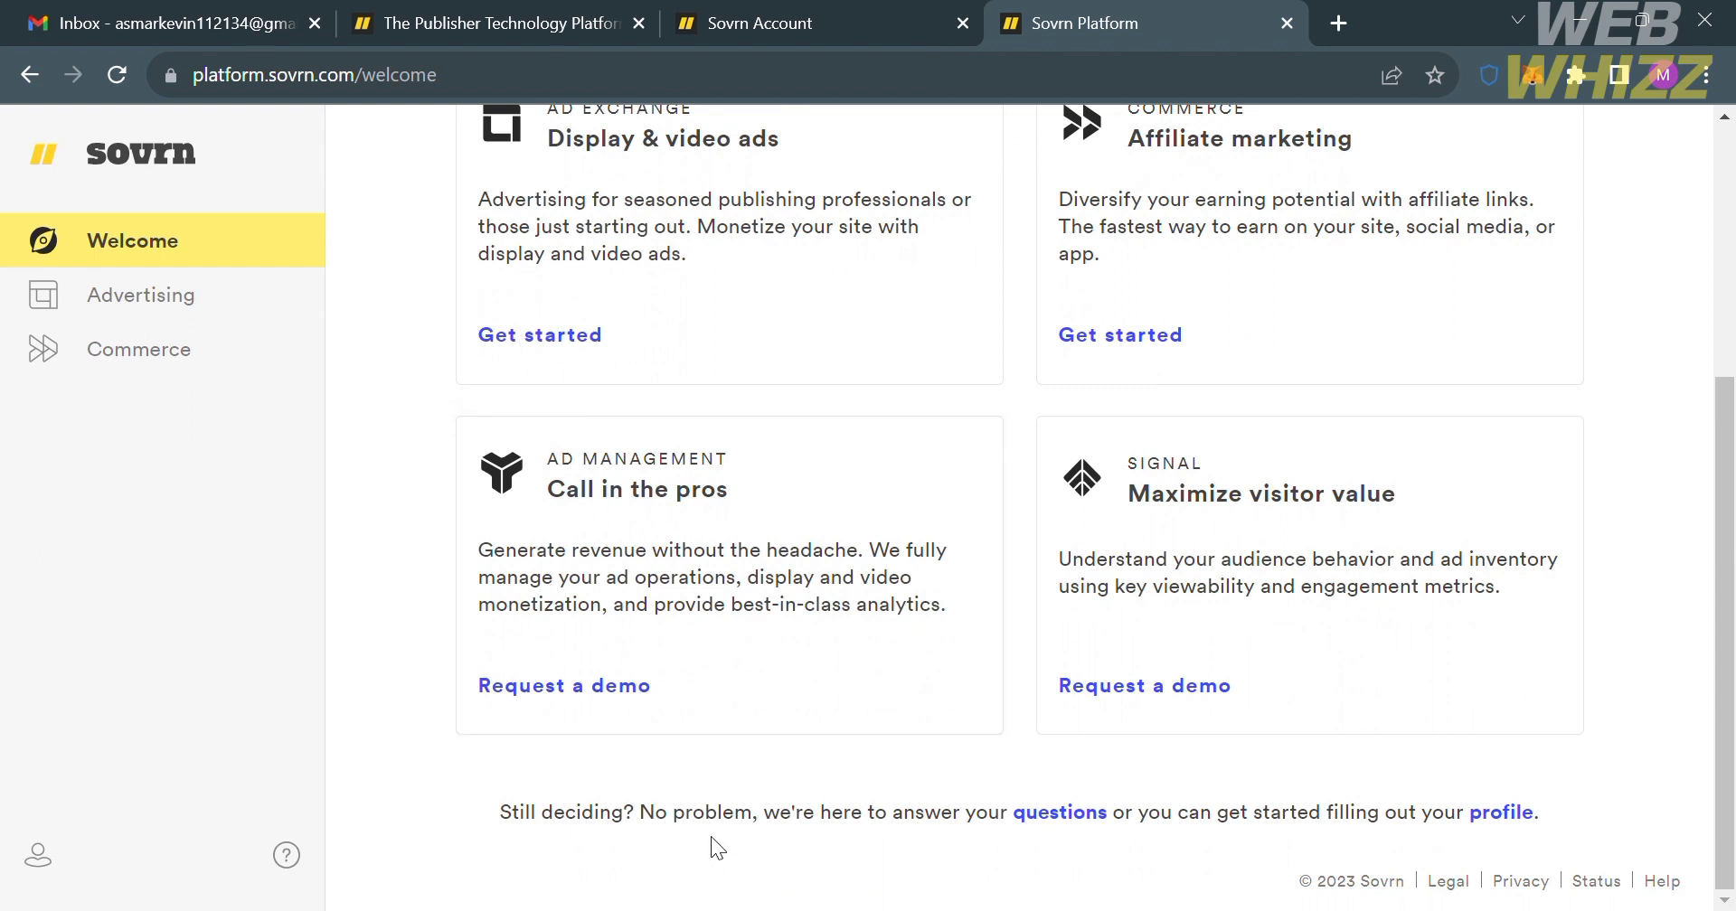
pyautogui.scroll(3)
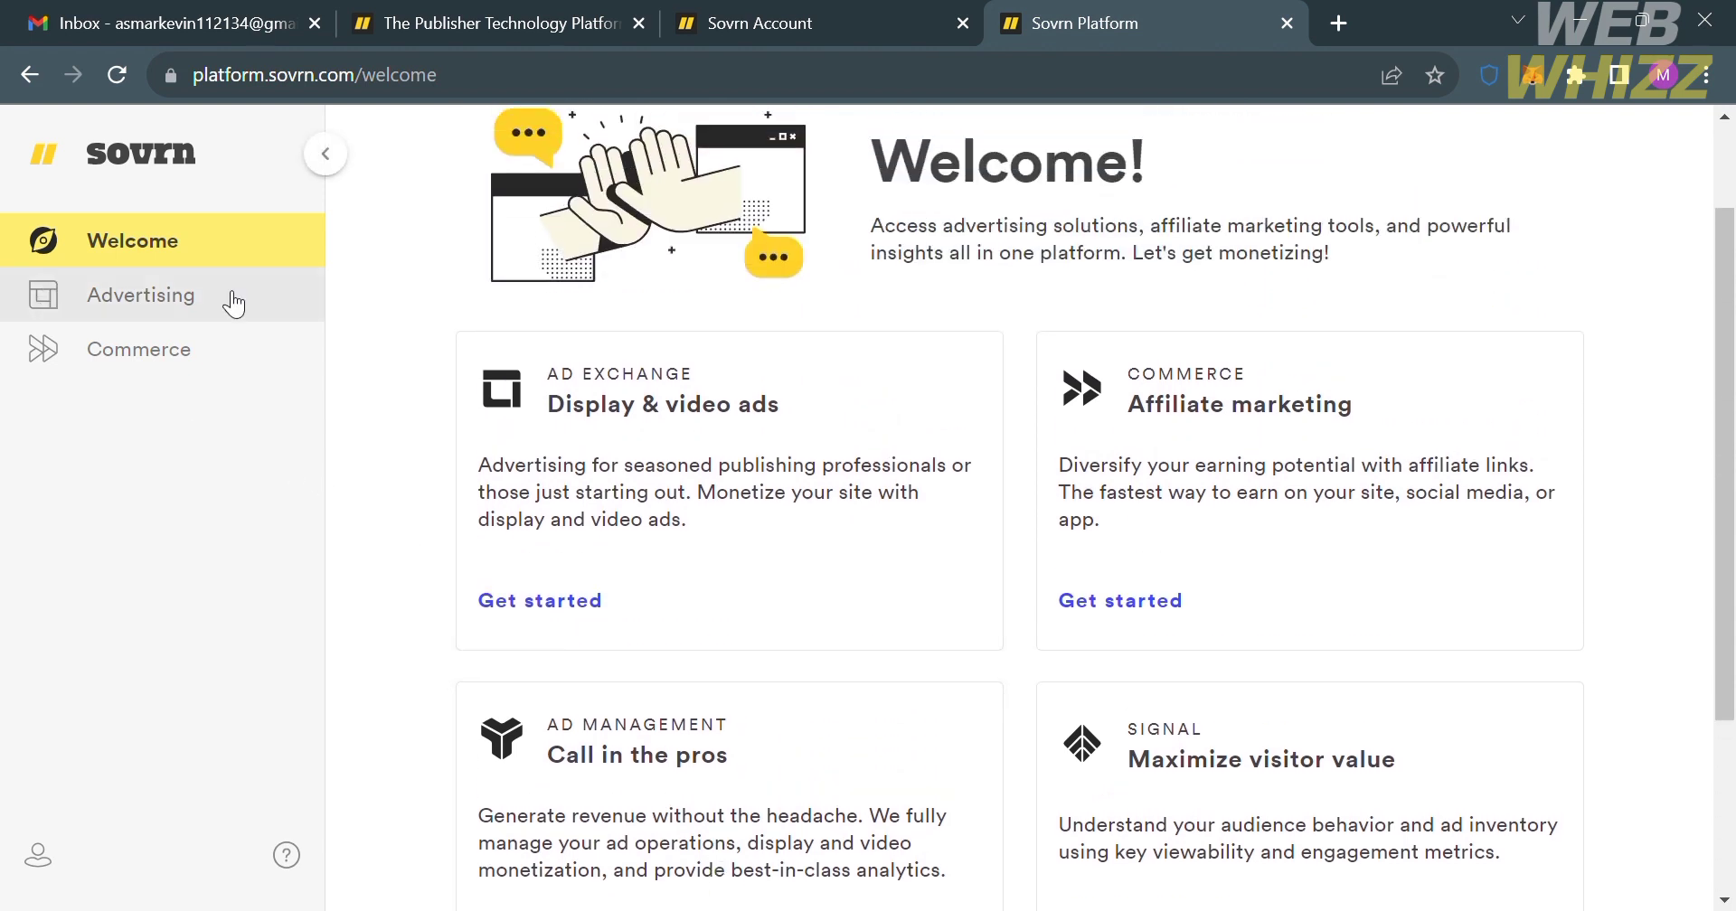
pyautogui.click(143, 297)
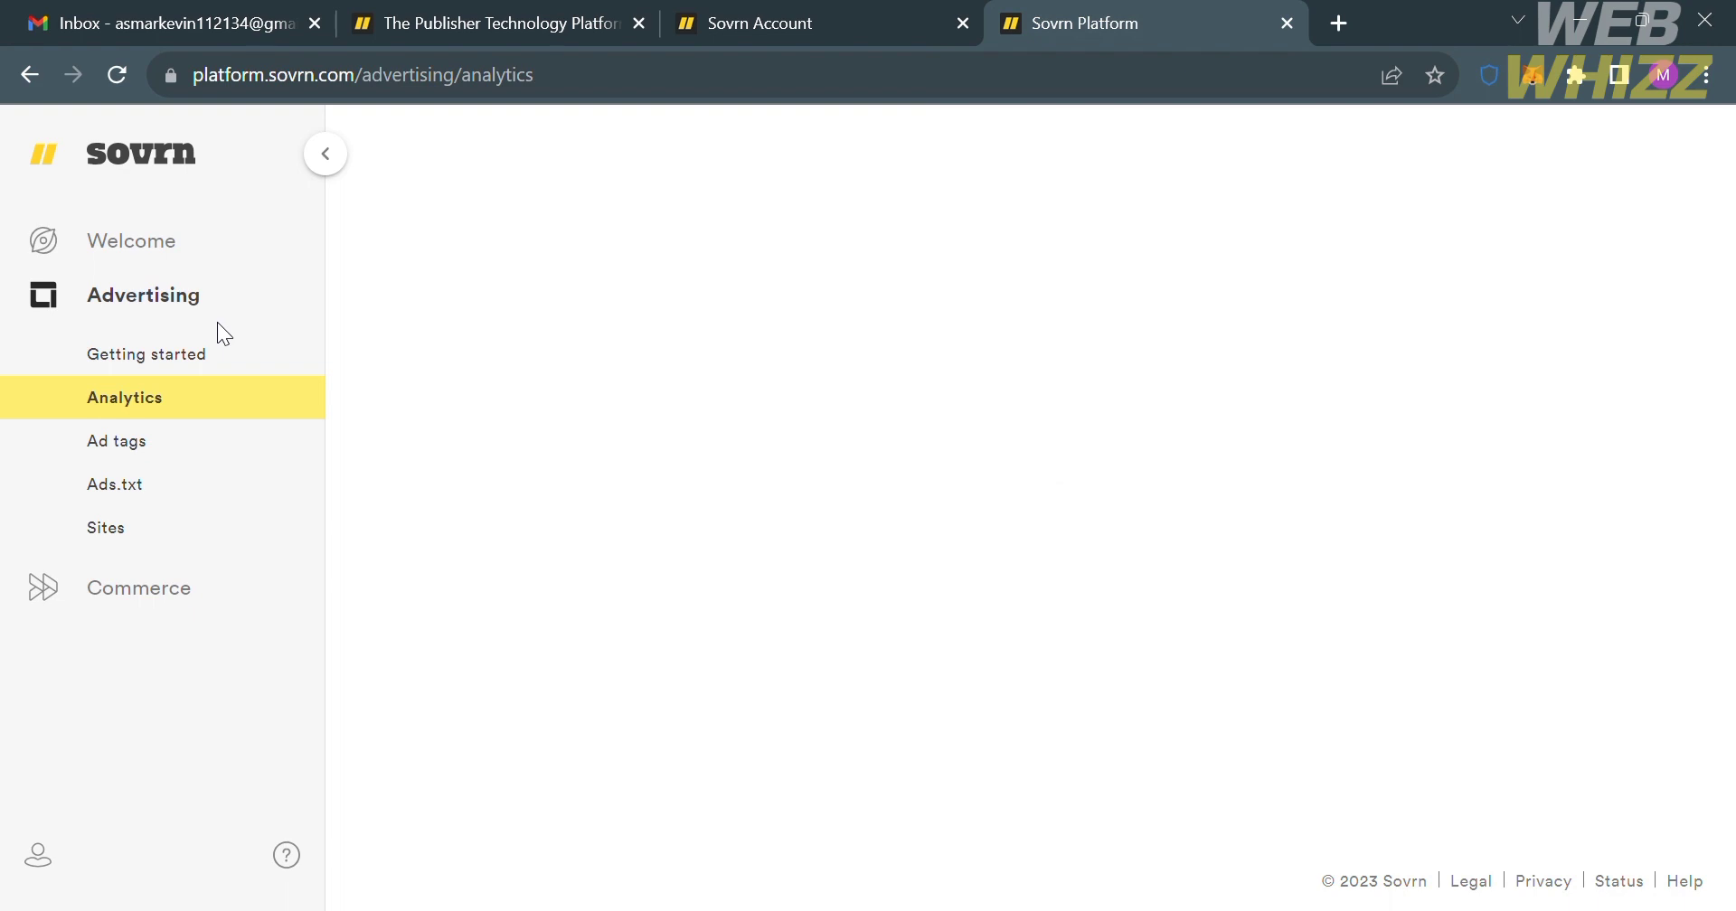
# - View the Advertising Getting started page with its earnings, payment terms and support highlights
pyautogui.click(144, 352)
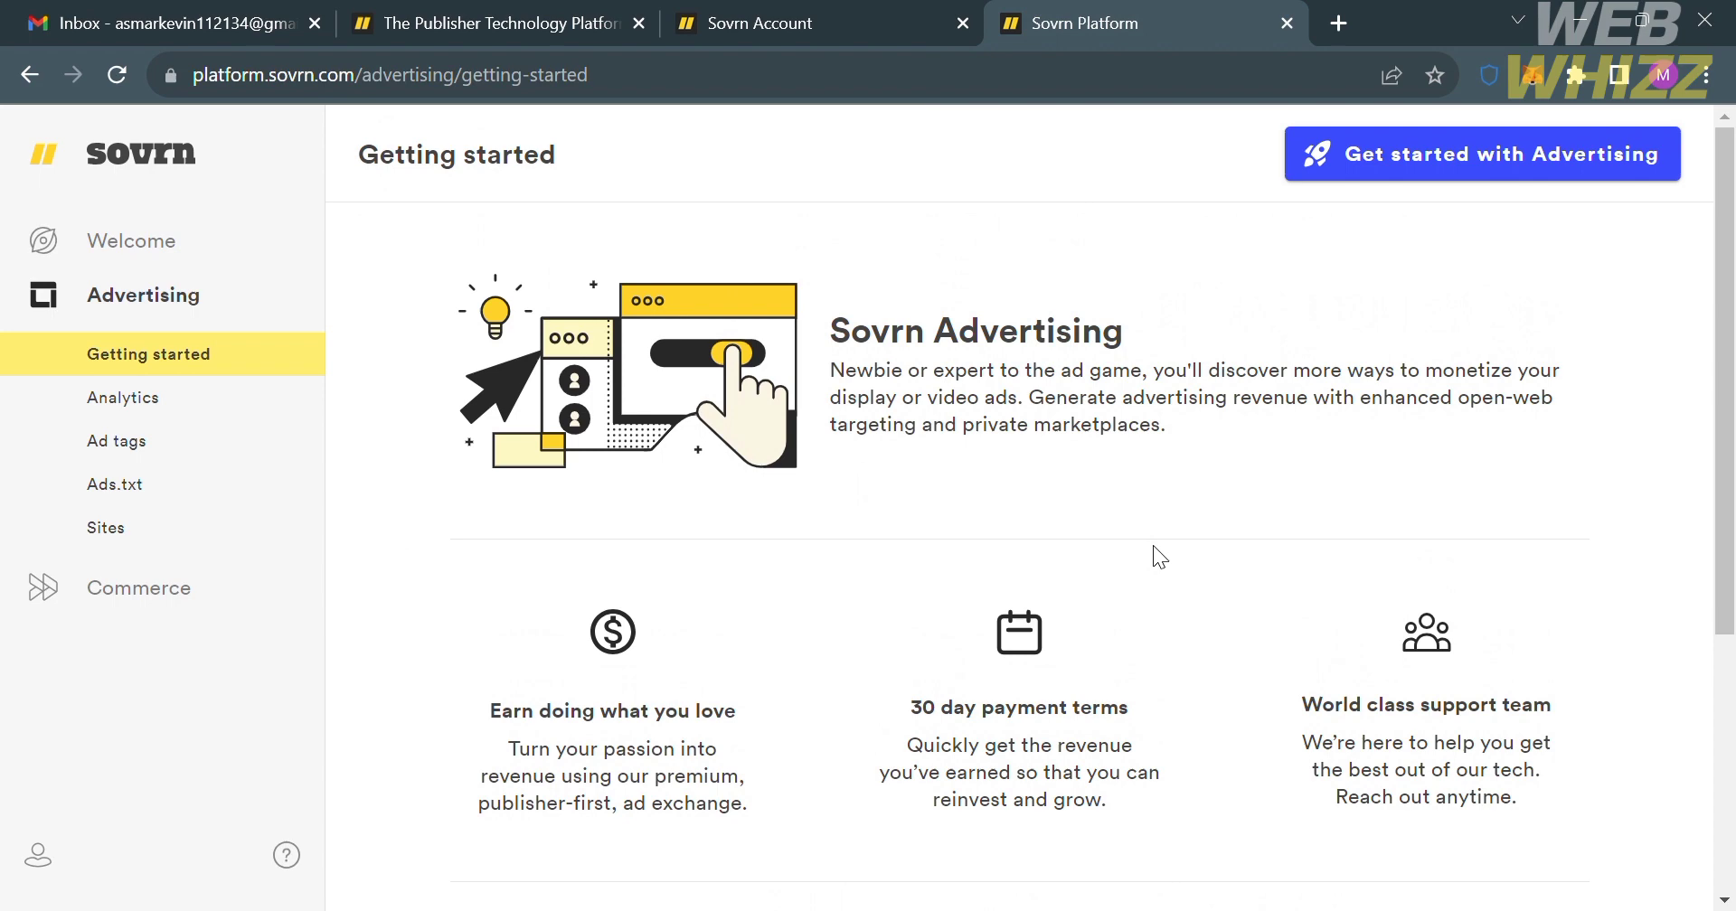
pyautogui.scroll(-3)
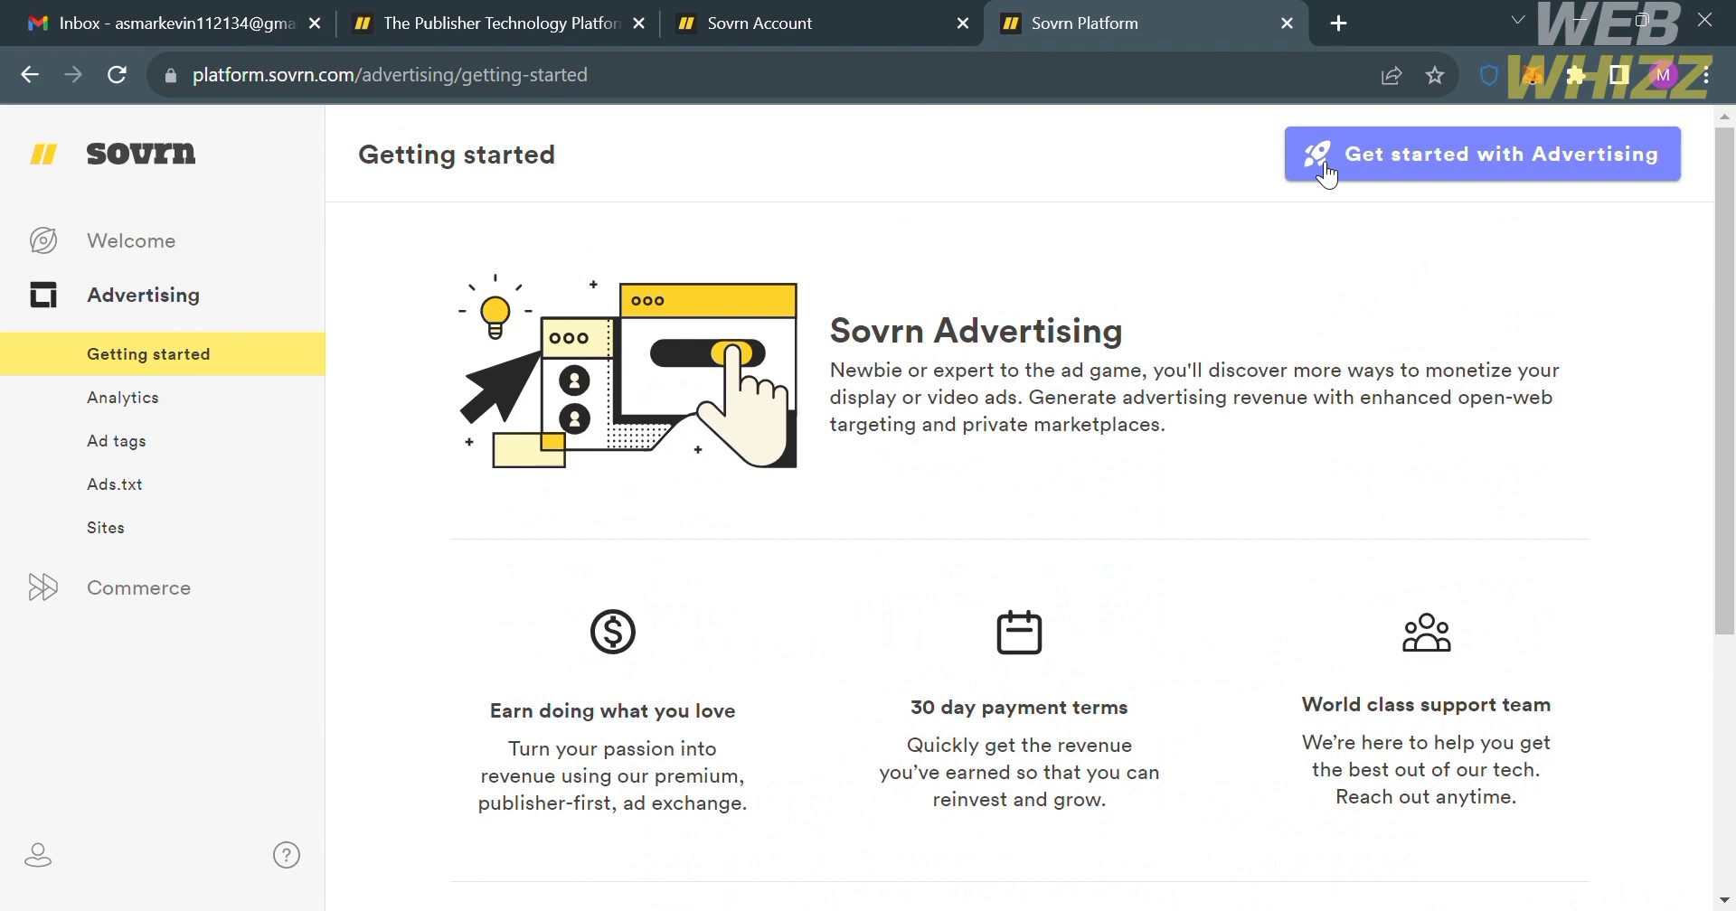
# - Submit Facebook.com as a site for approval via 'Get started with Advertising'
pyautogui.click(1481, 153)
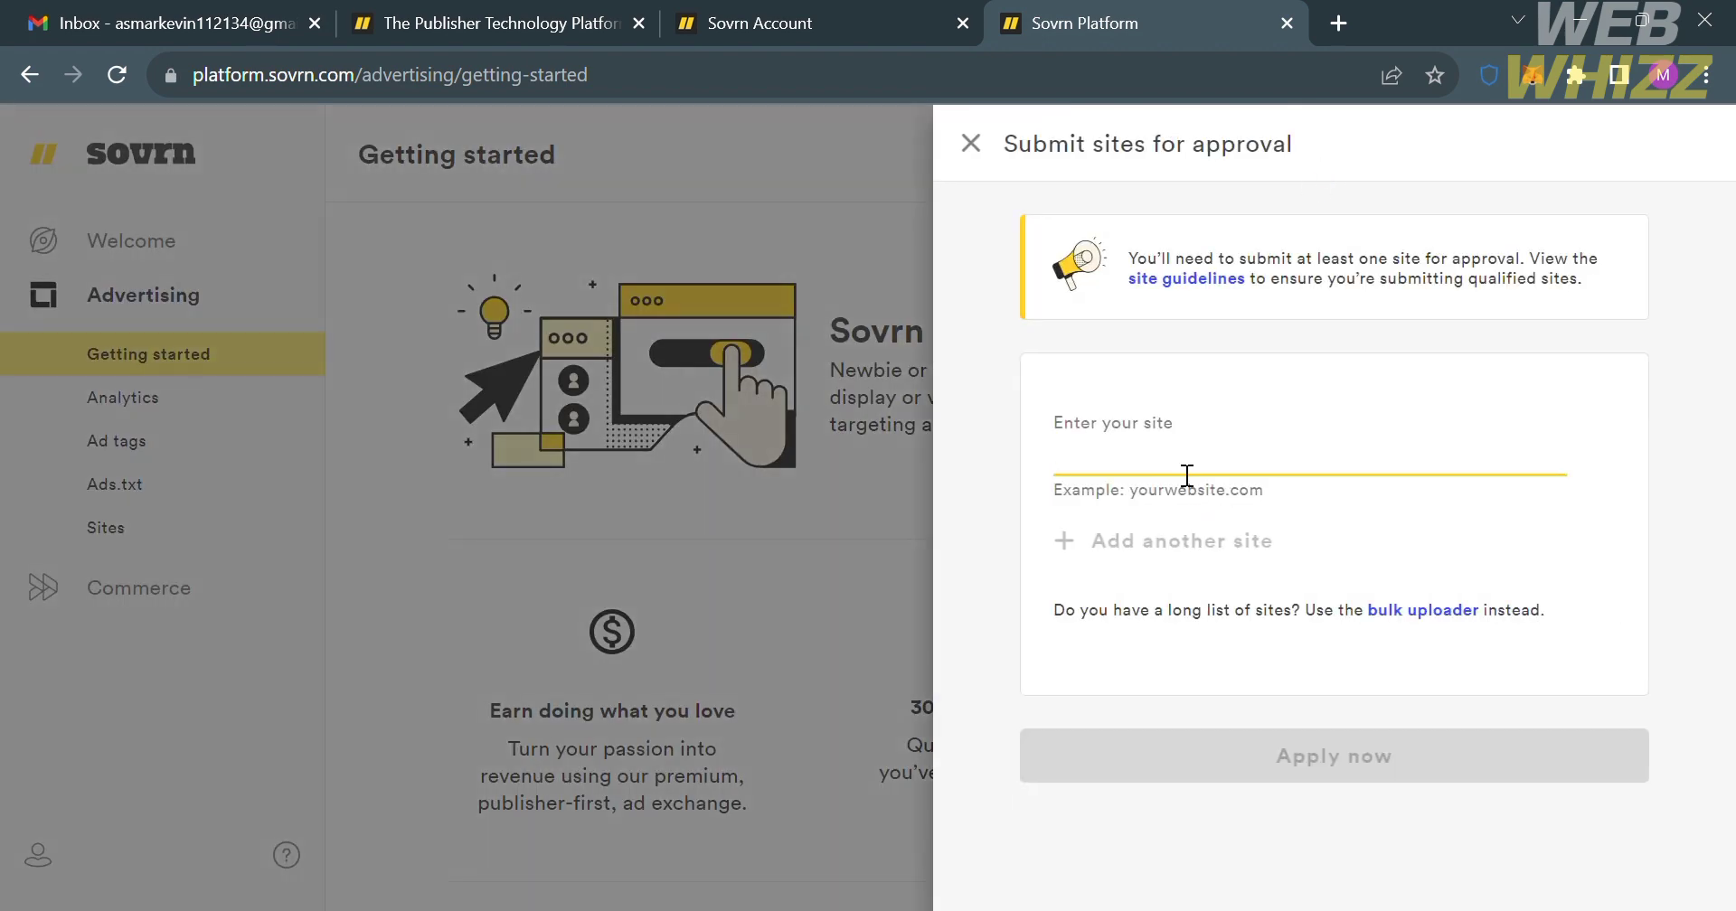
pyautogui.write('Face')
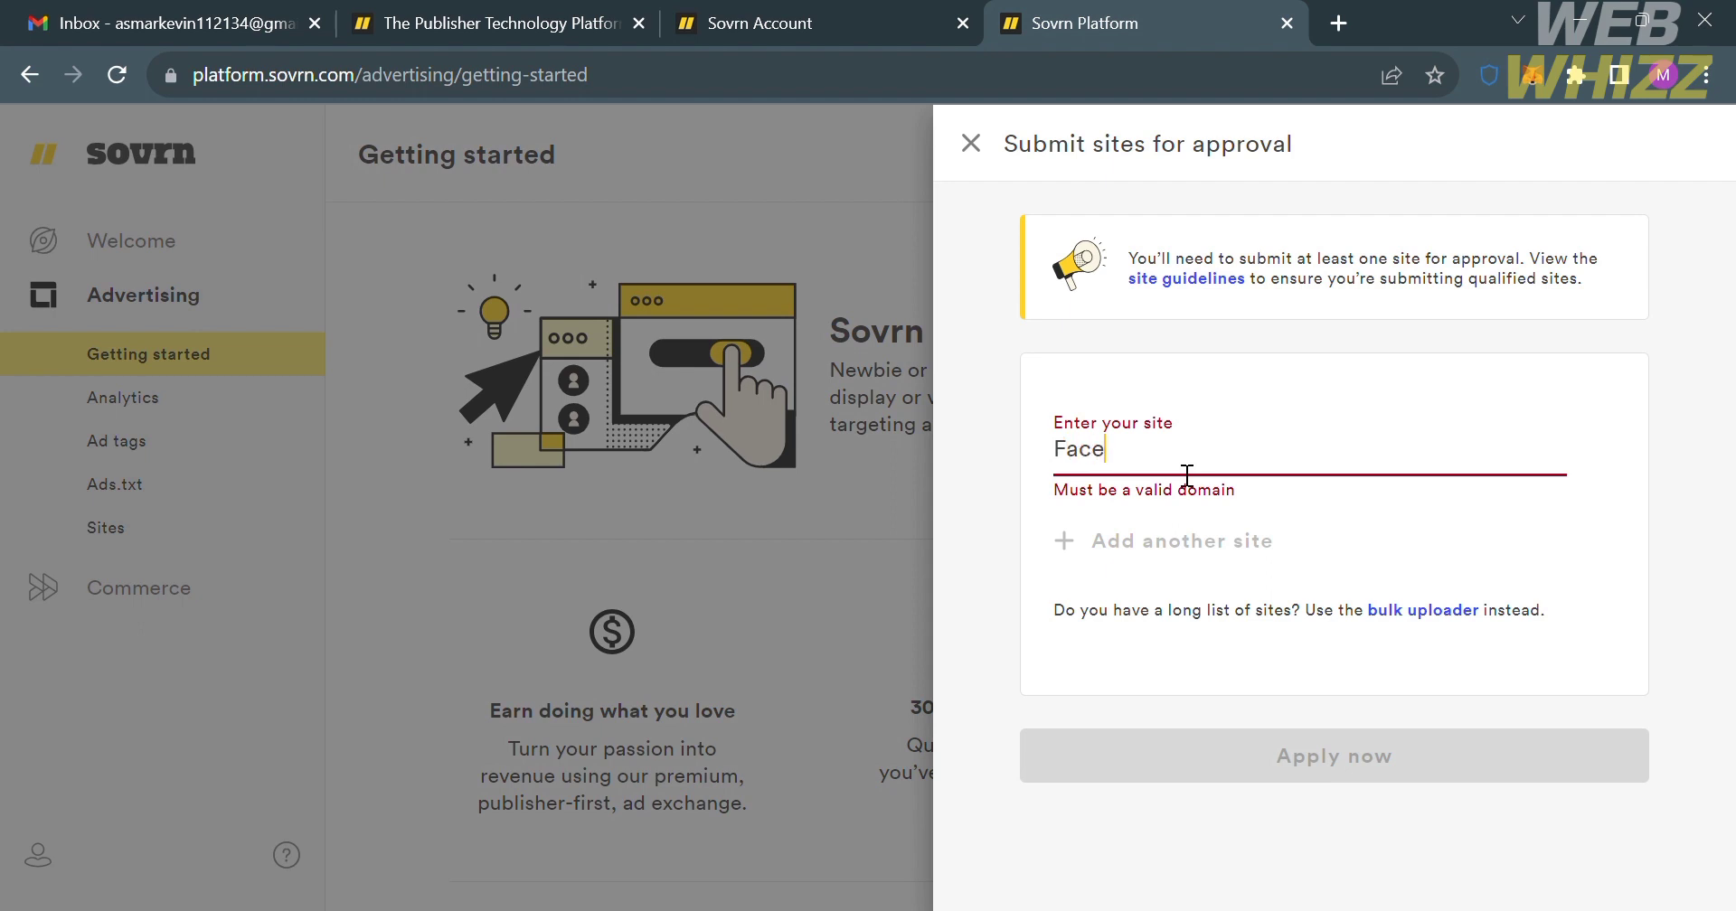
pyautogui.write('book.com')
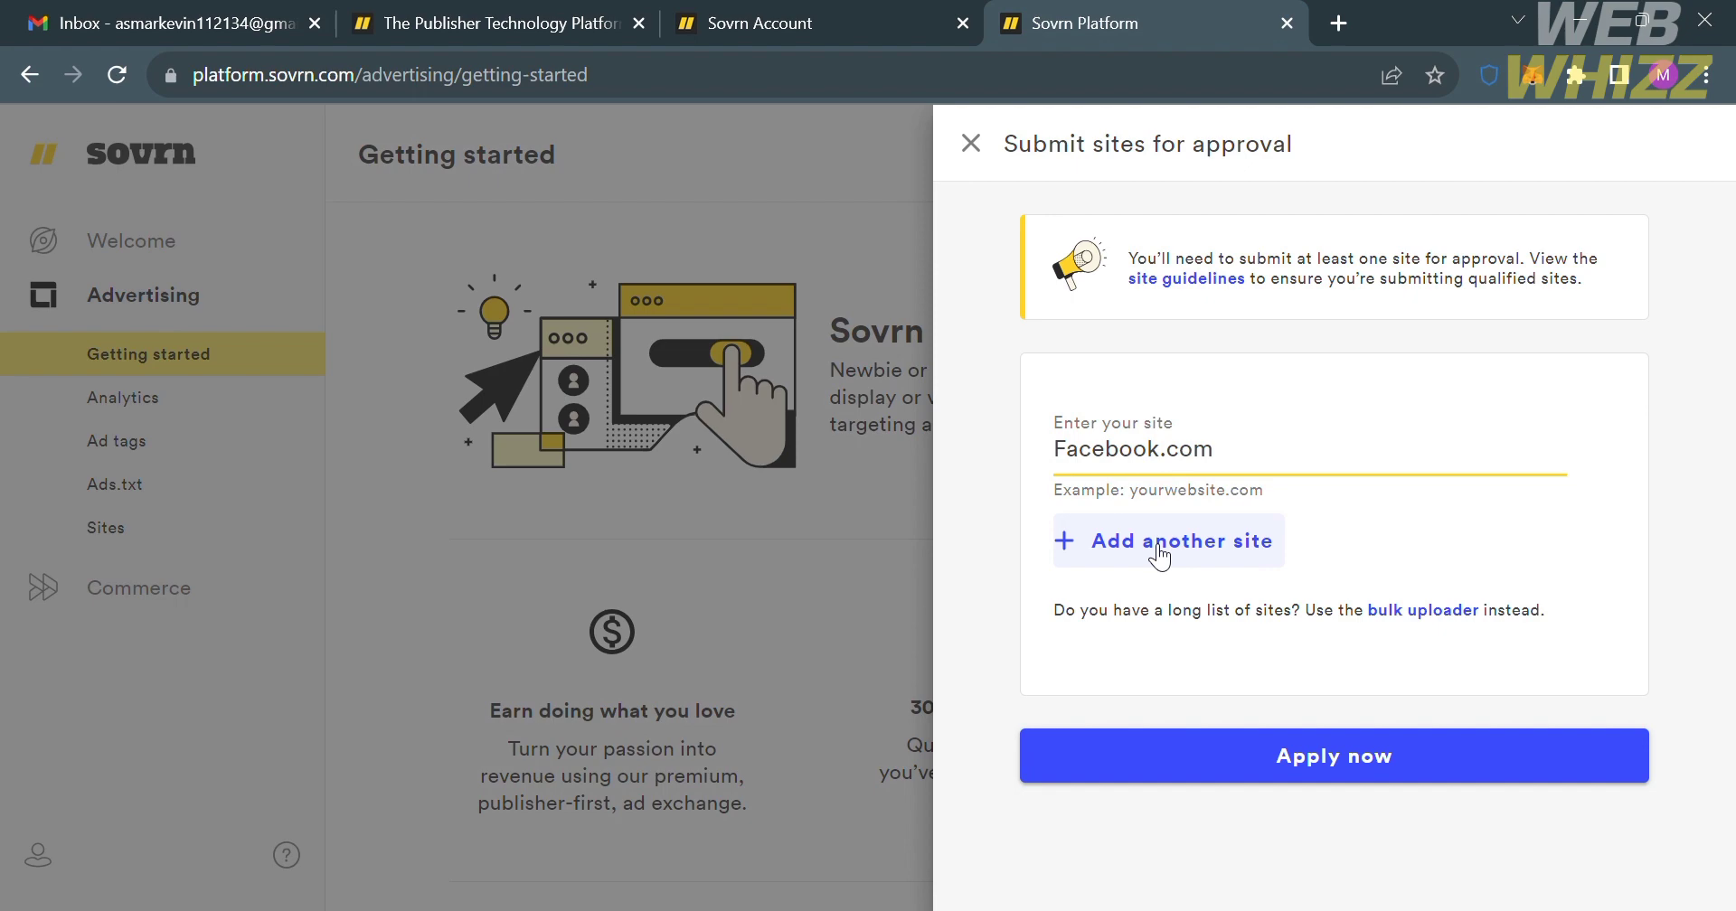
pyautogui.moveTo(1252, 564)
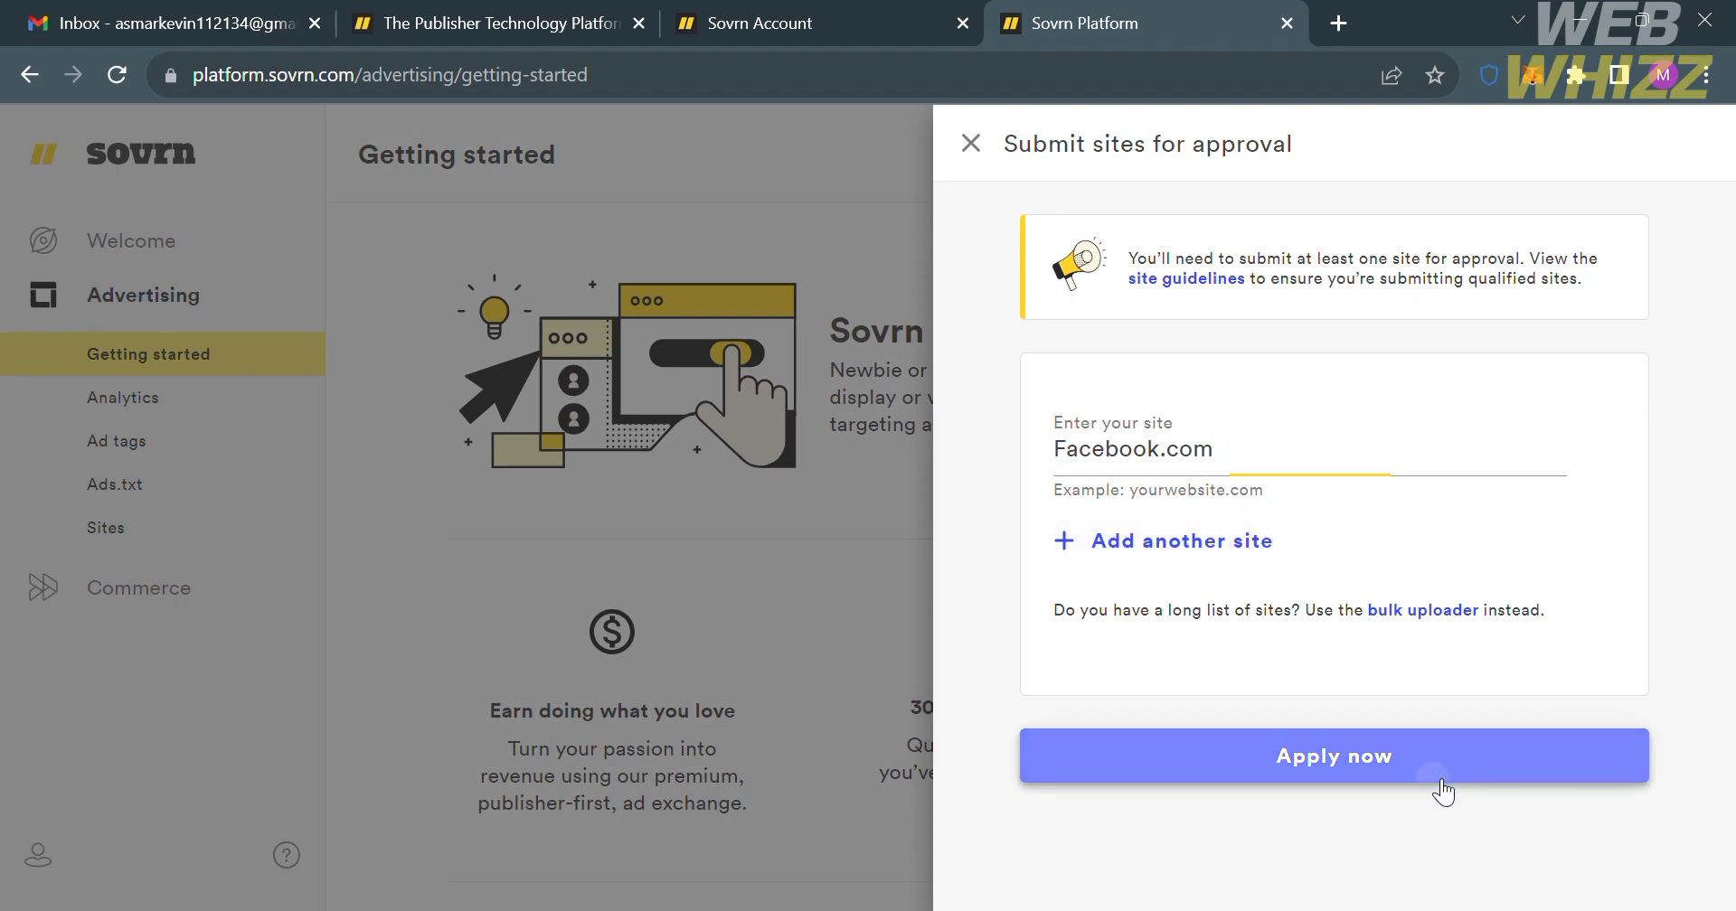
pyautogui.click(1333, 756)
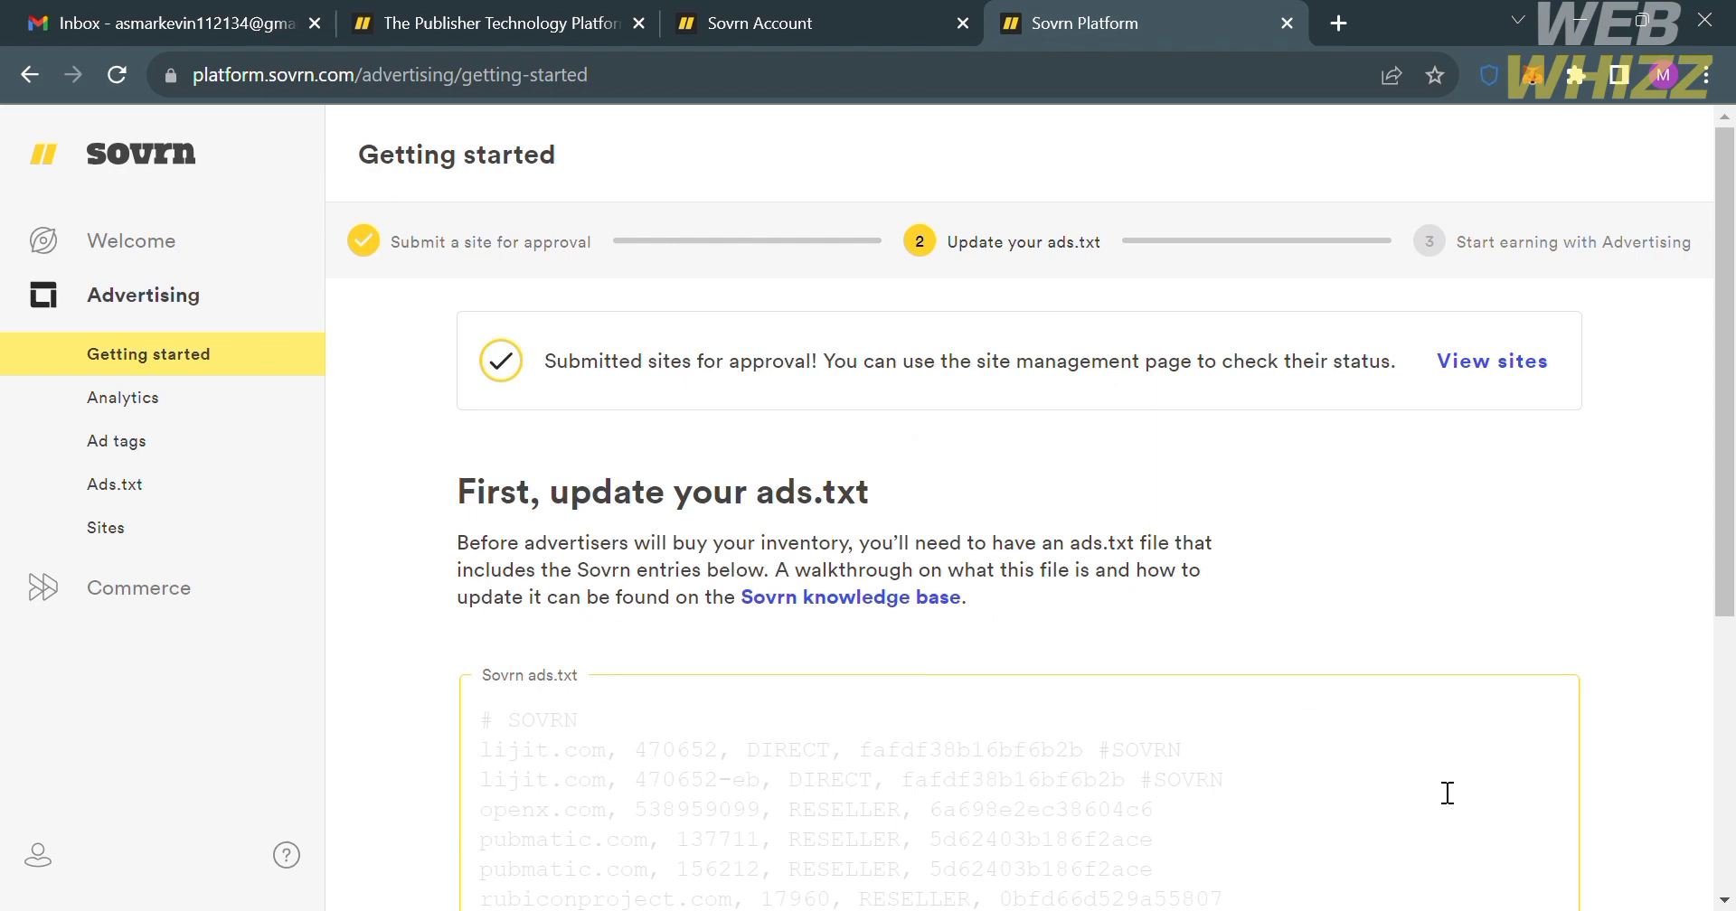
pyautogui.moveTo(530, 338)
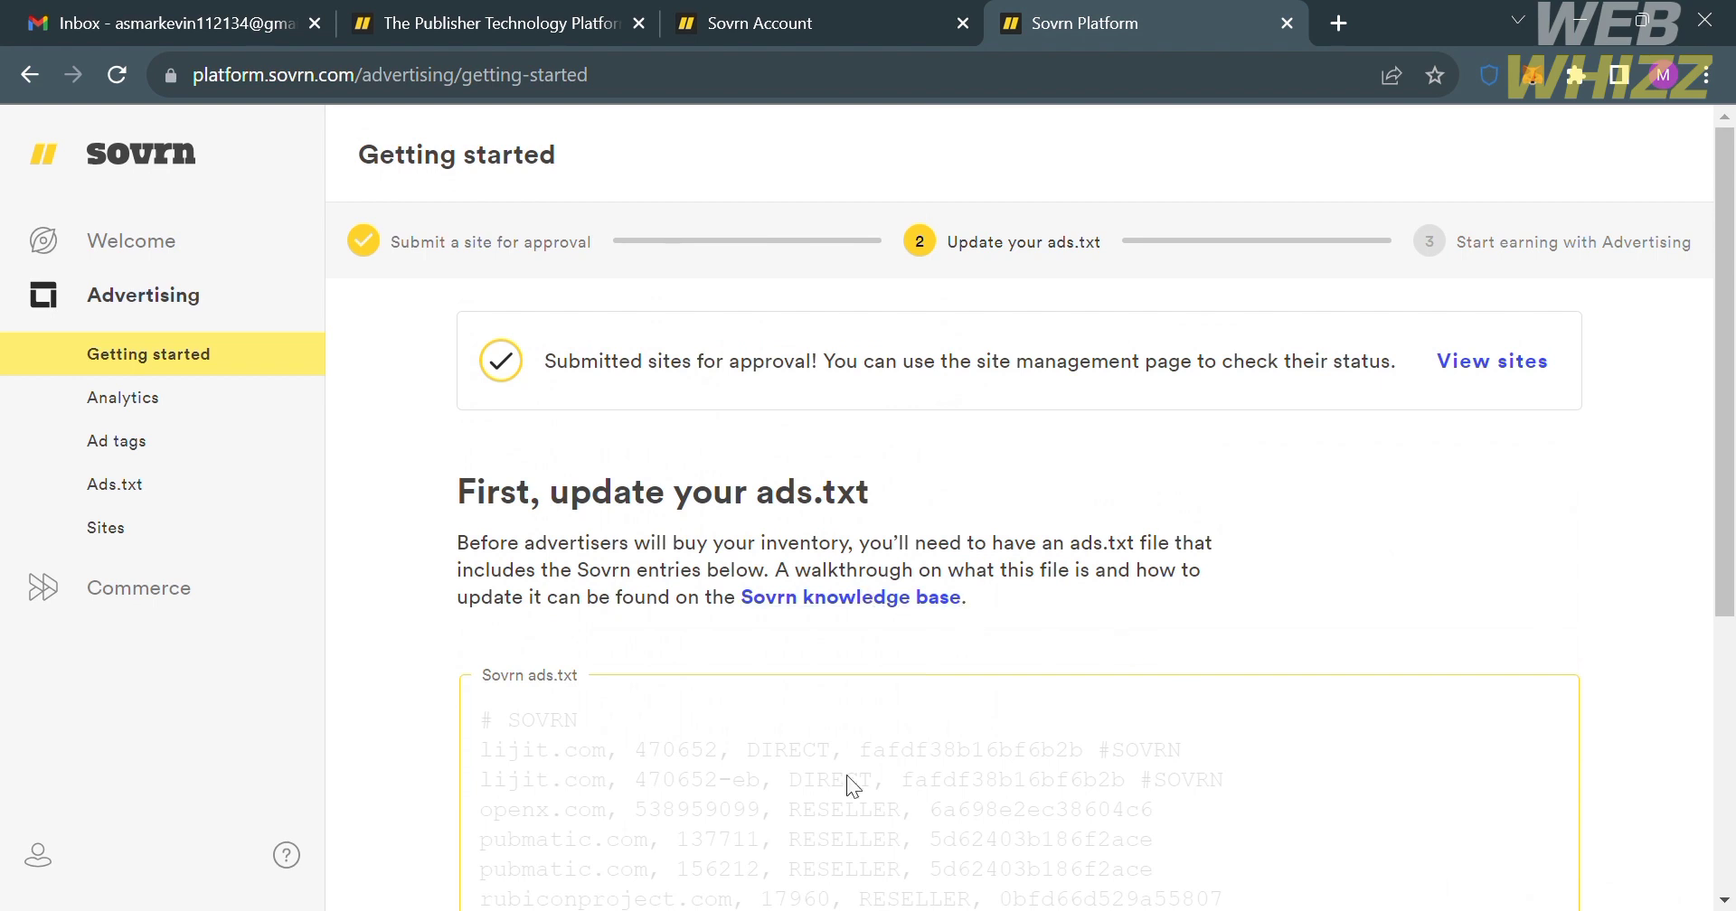
pyautogui.moveTo(828, 633)
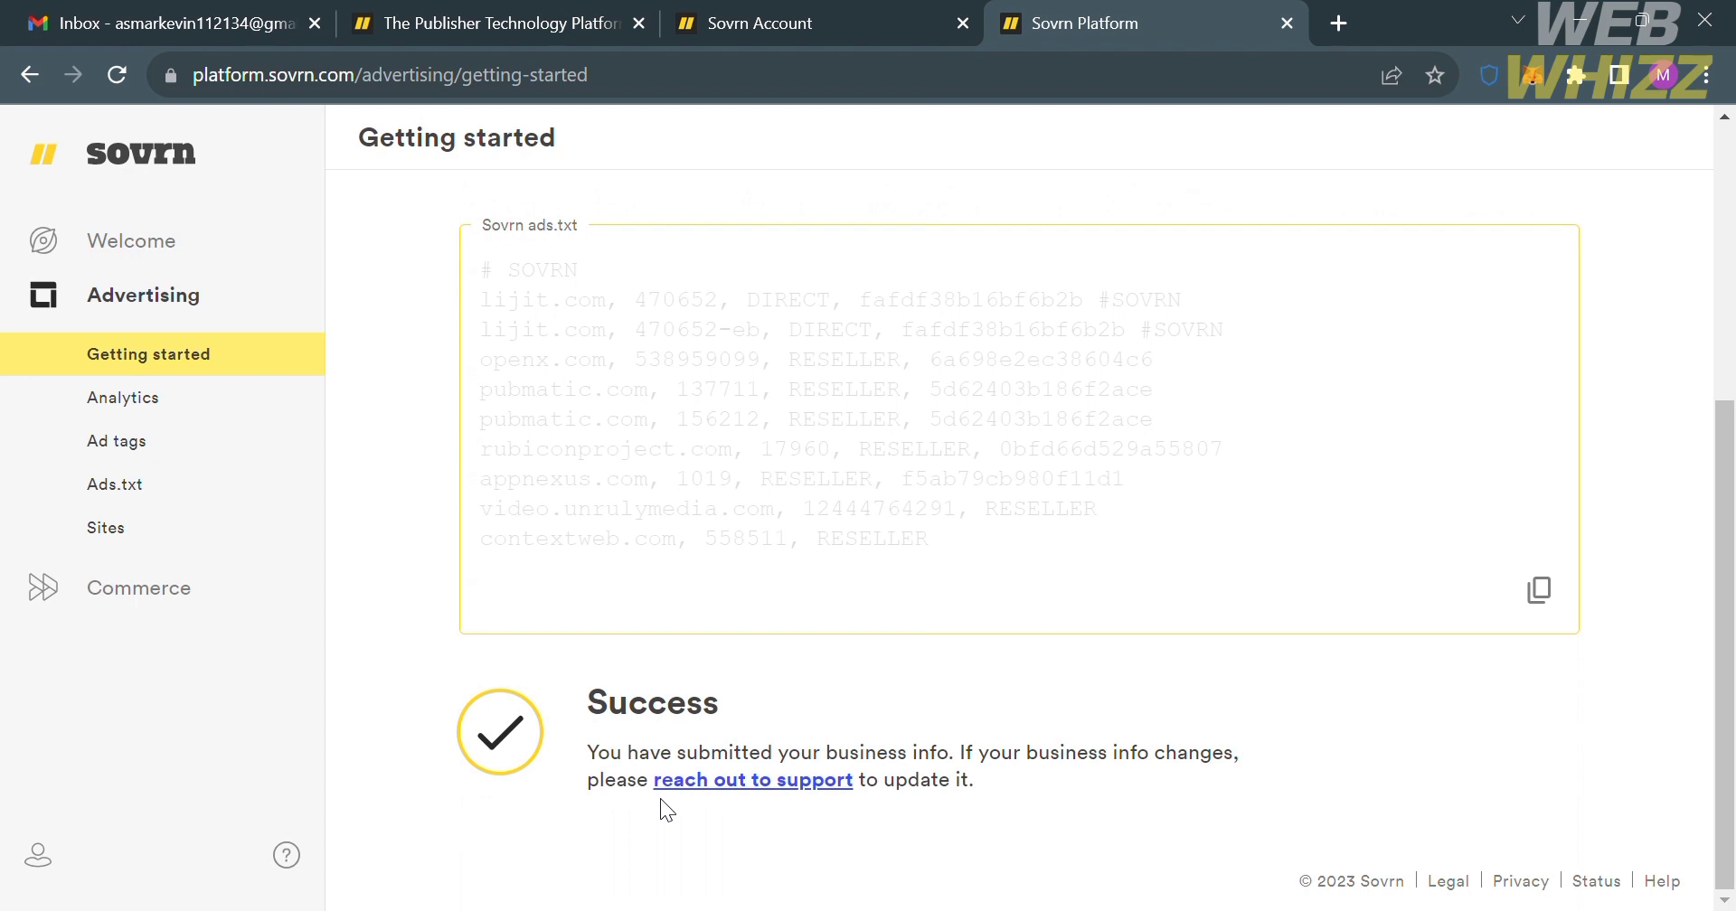
pyautogui.moveTo(700, 830)
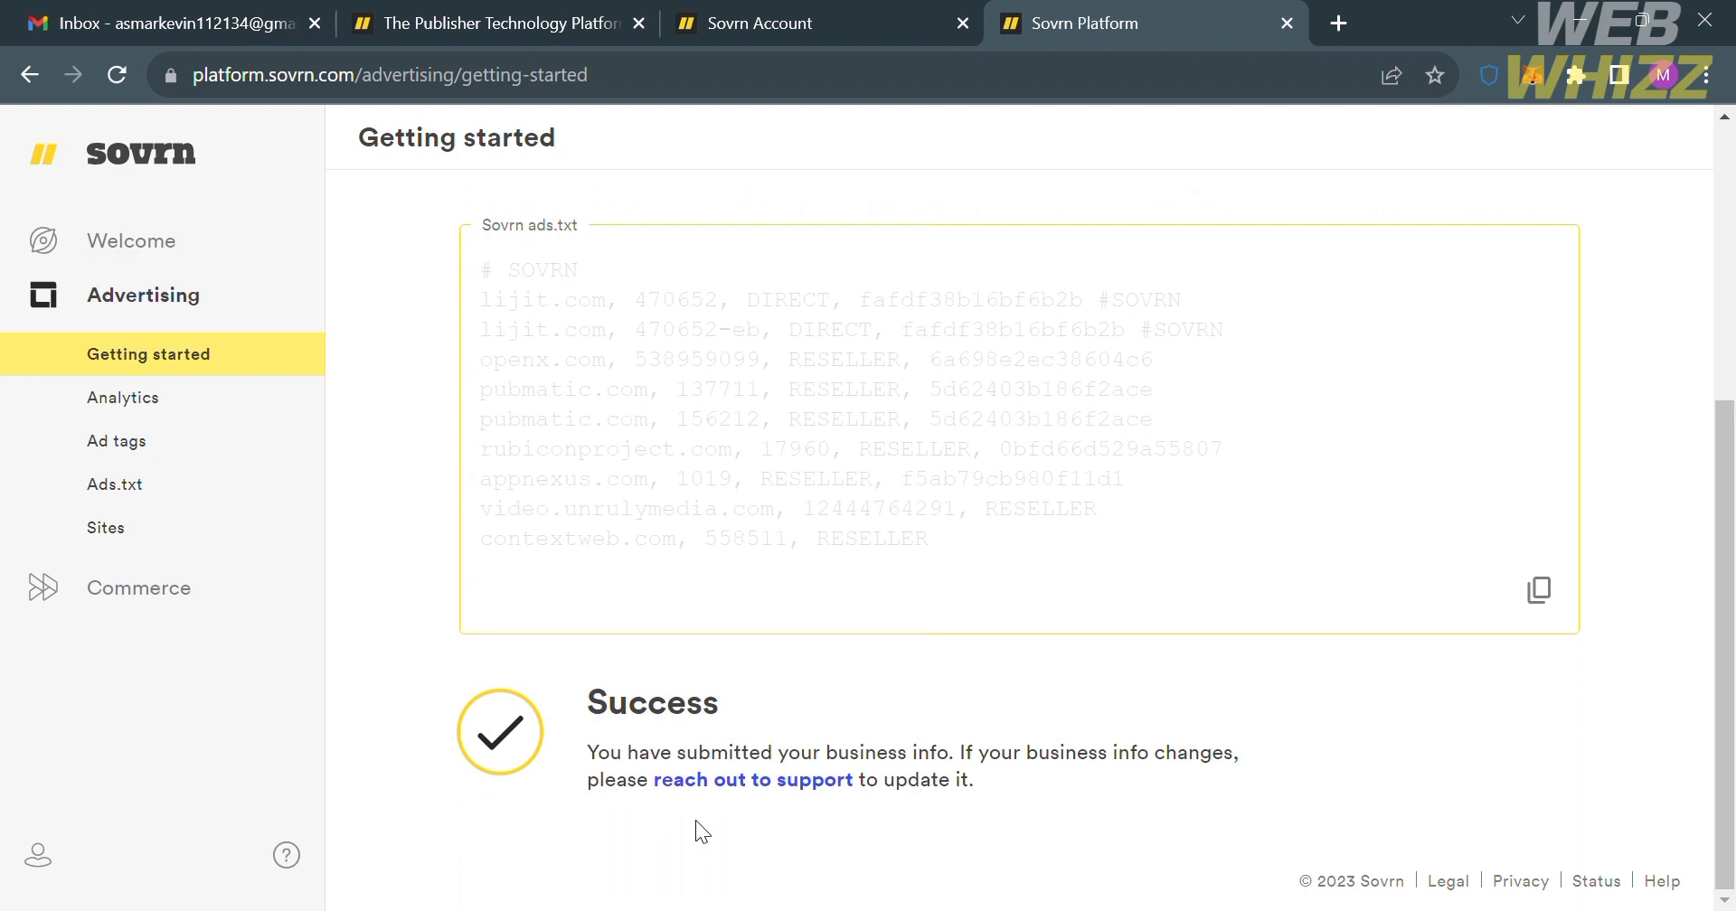
pyautogui.moveTo(753, 779)
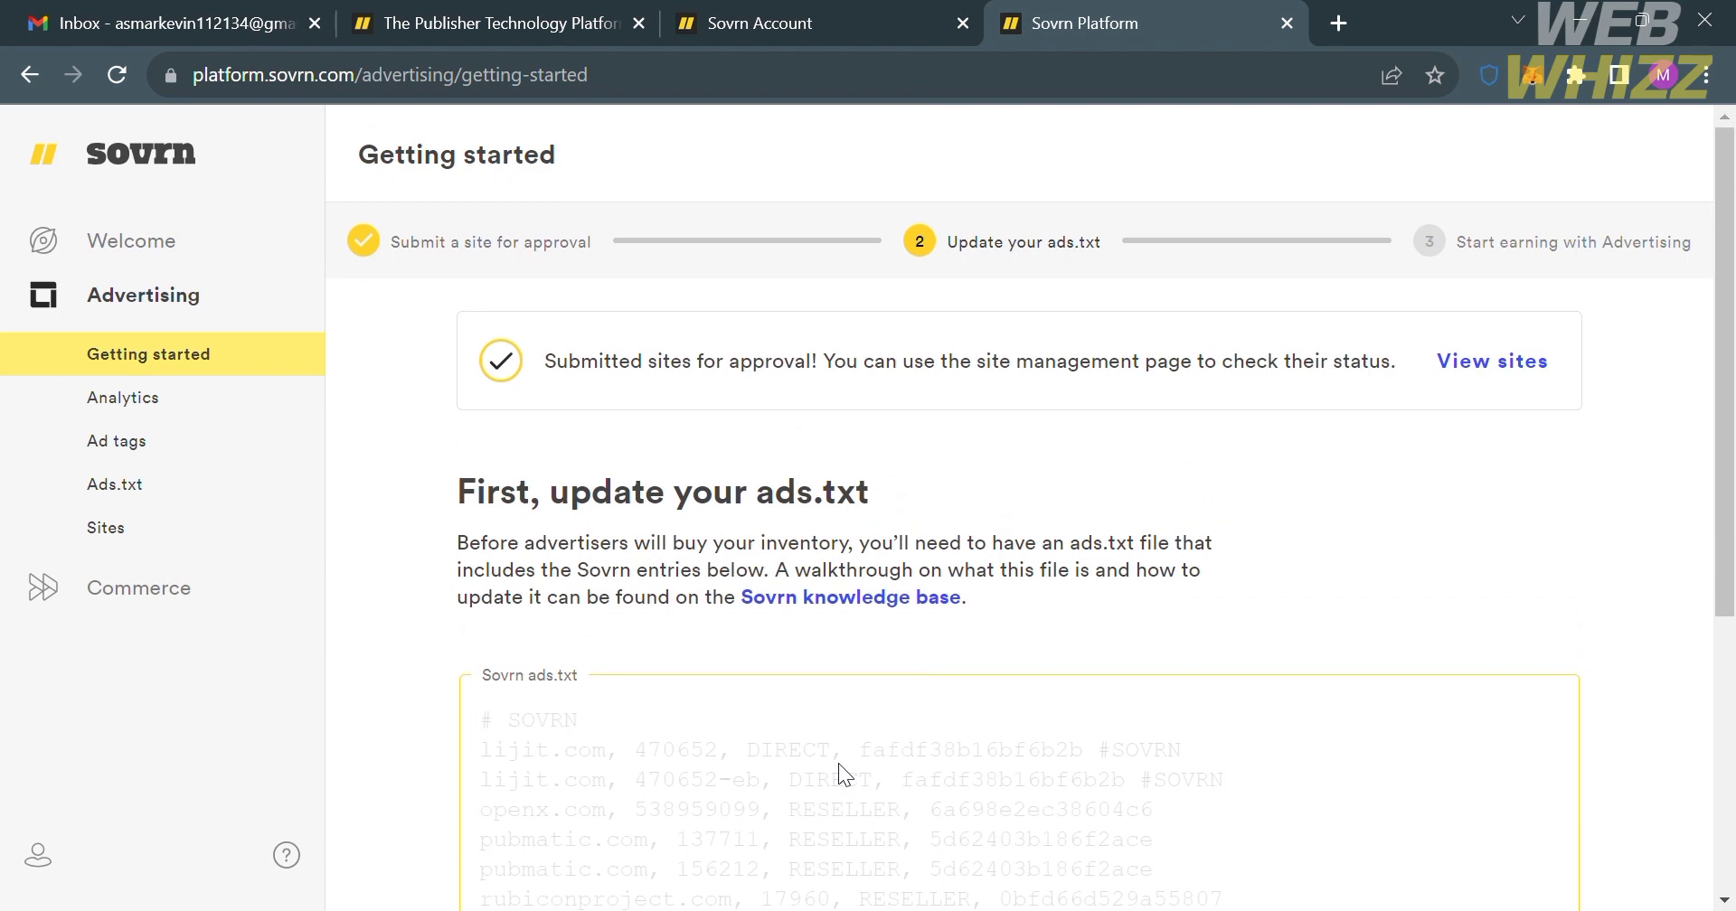
pyautogui.moveTo(895, 615)
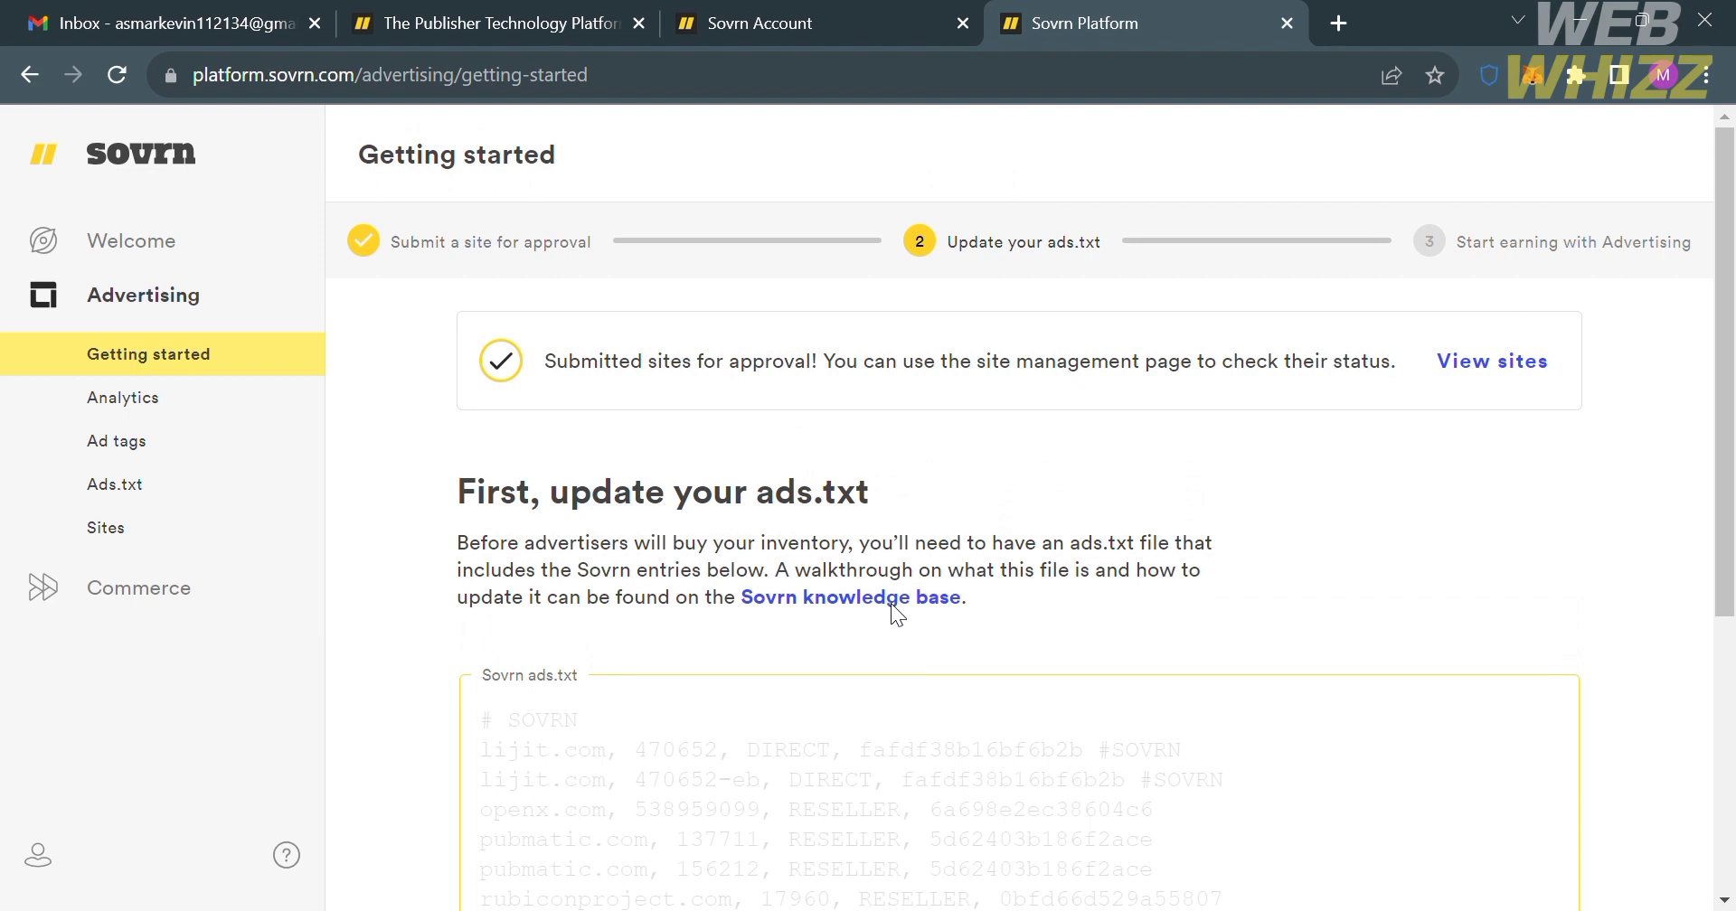
pyautogui.moveTo(1611, 264)
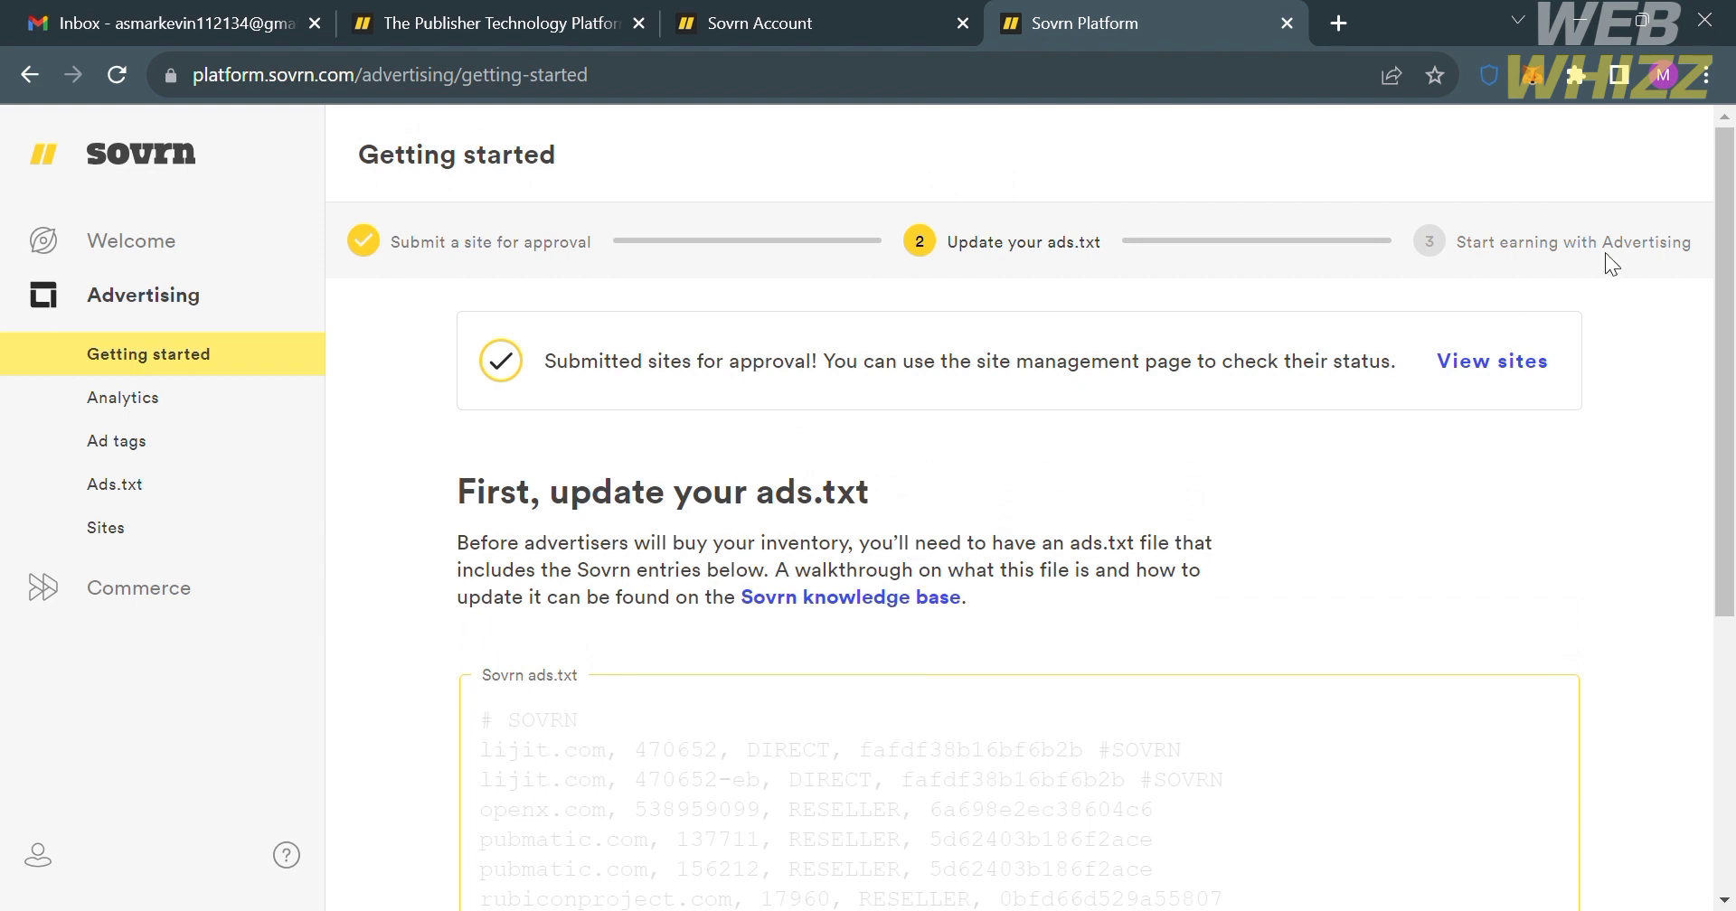
pyautogui.moveTo(1492, 362)
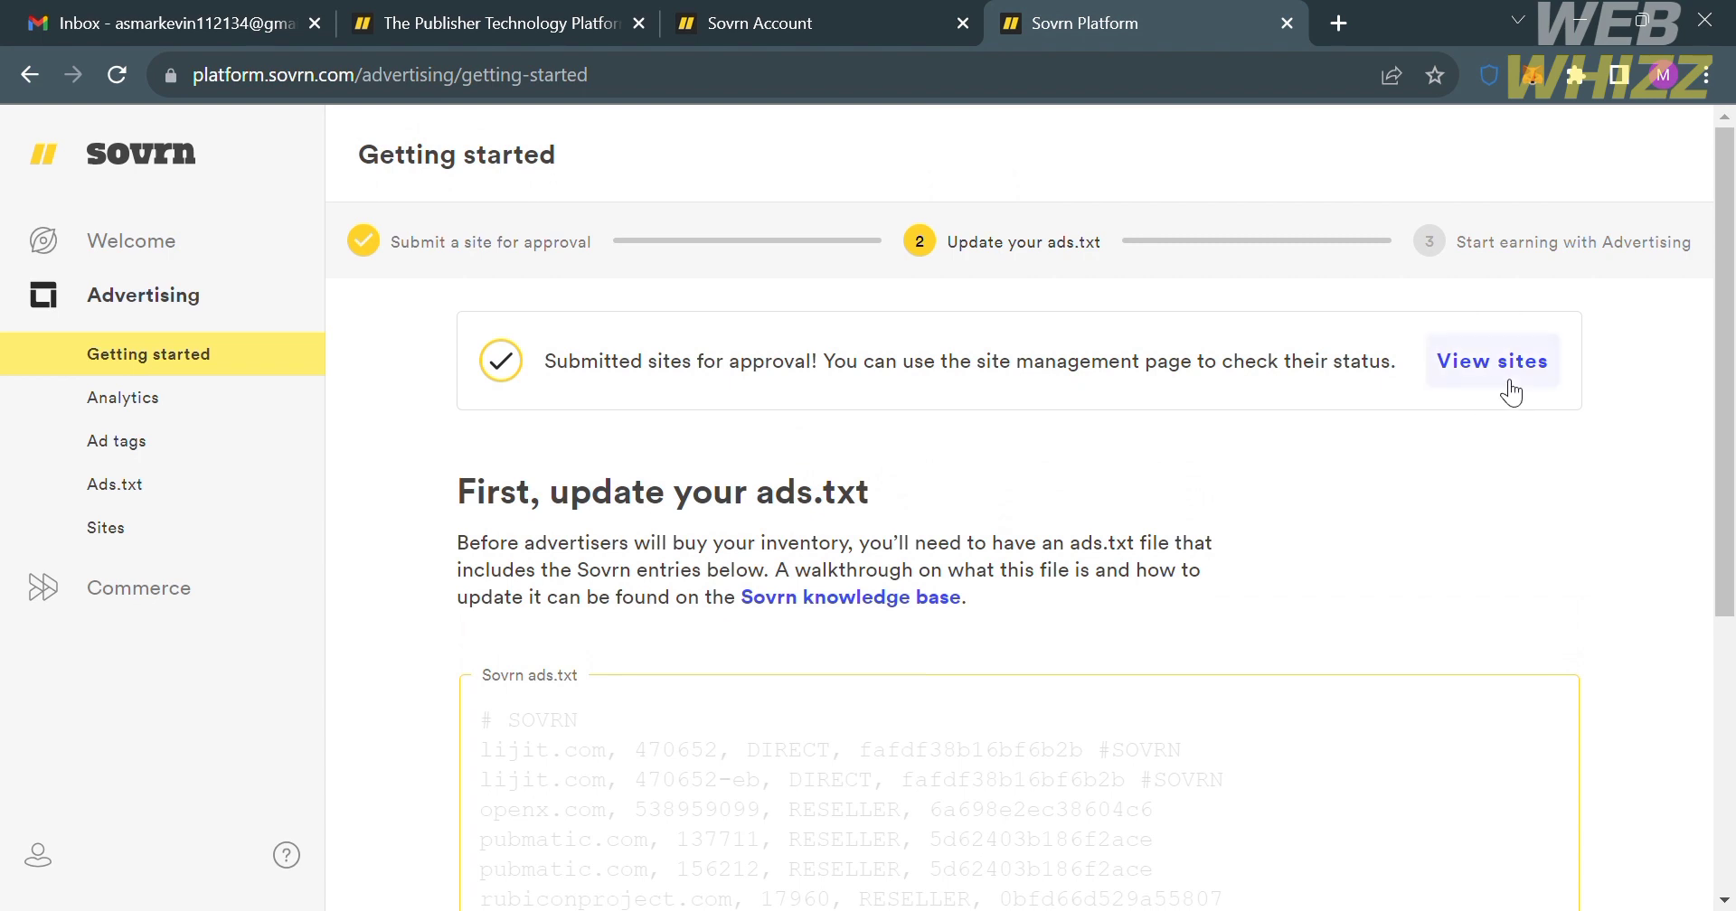
pyautogui.moveTo(1515, 391)
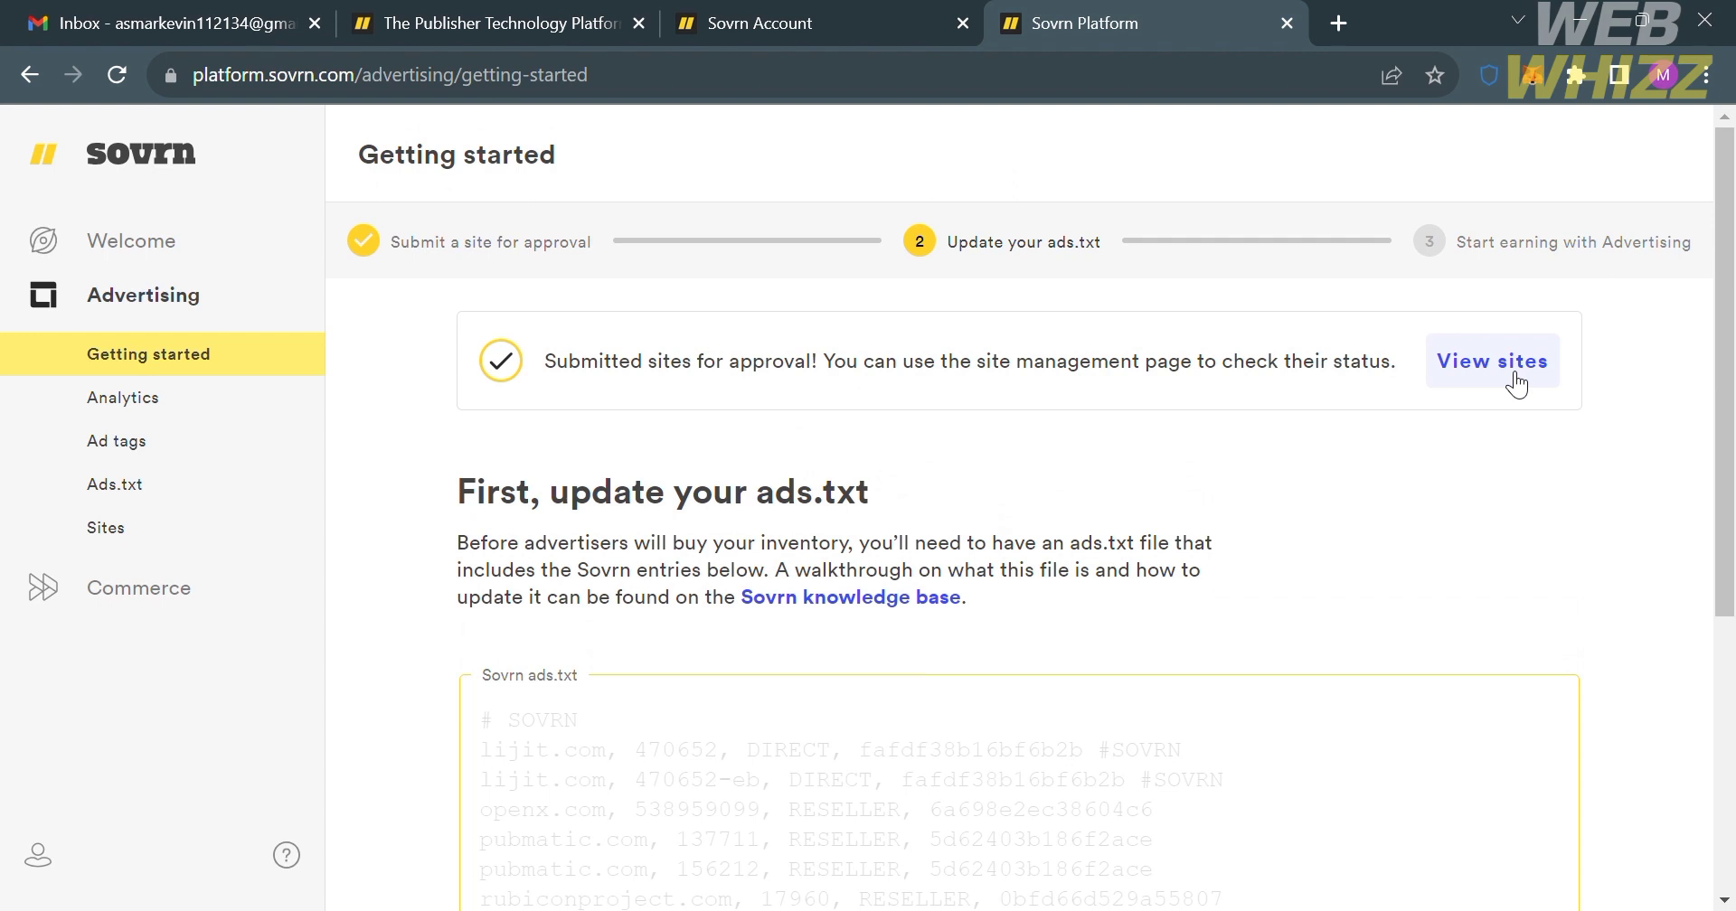
# - View sites: confirm Facebook.com is listed under Pending and the Approved list is empty
pyautogui.click(1490, 362)
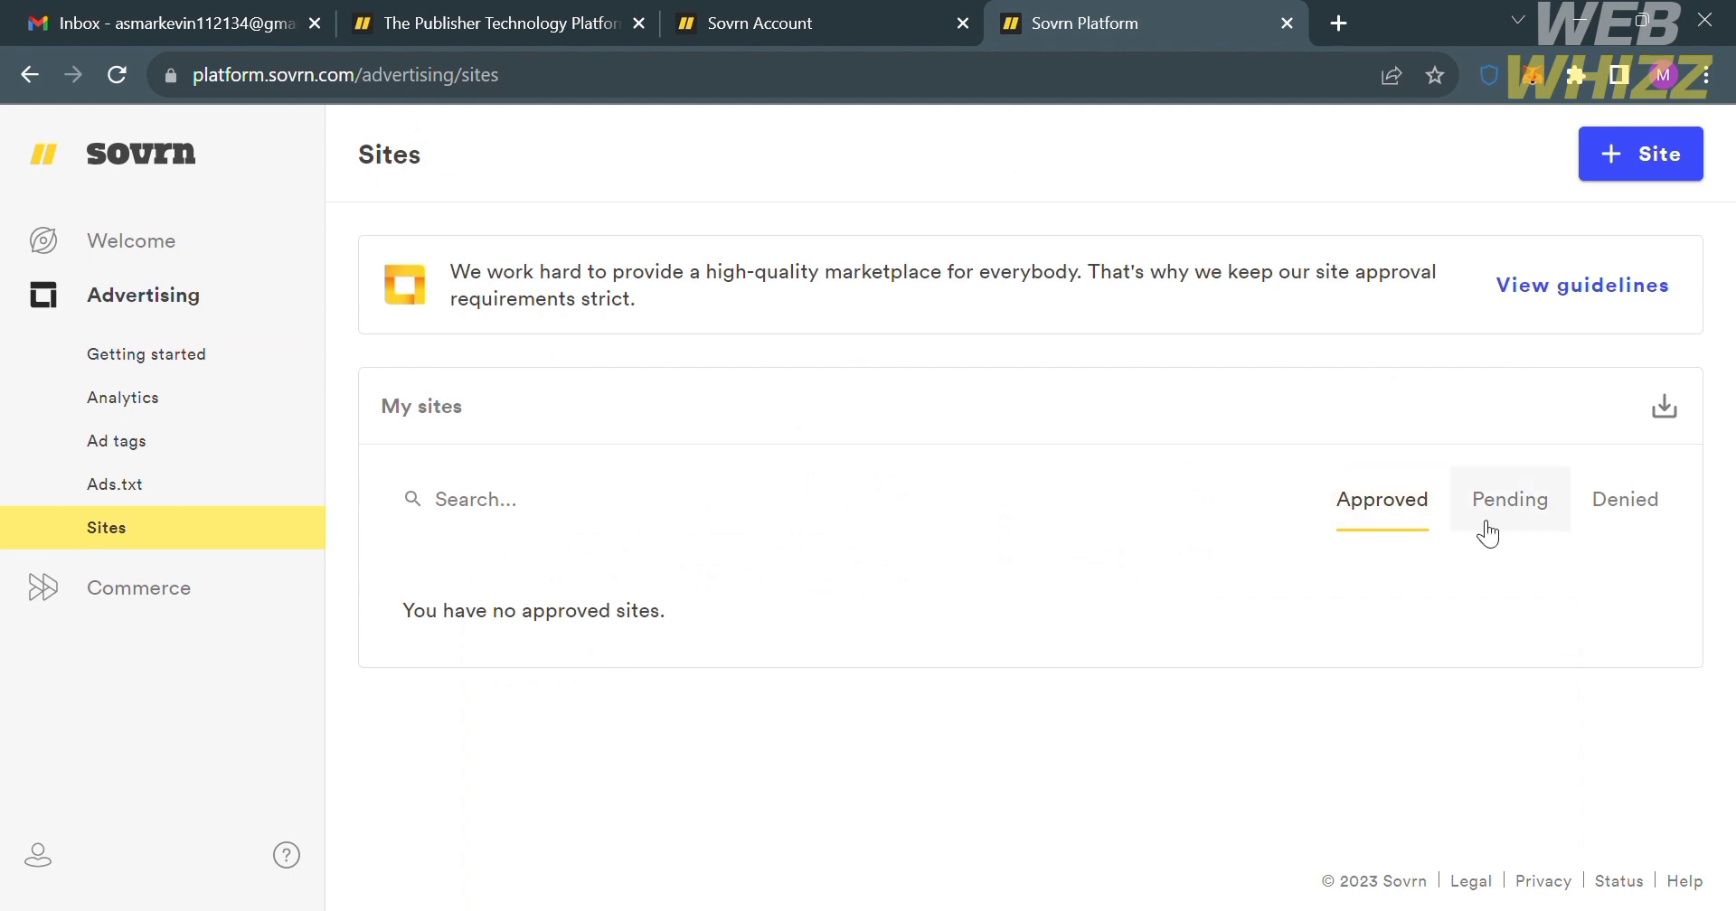
pyautogui.click(1509, 499)
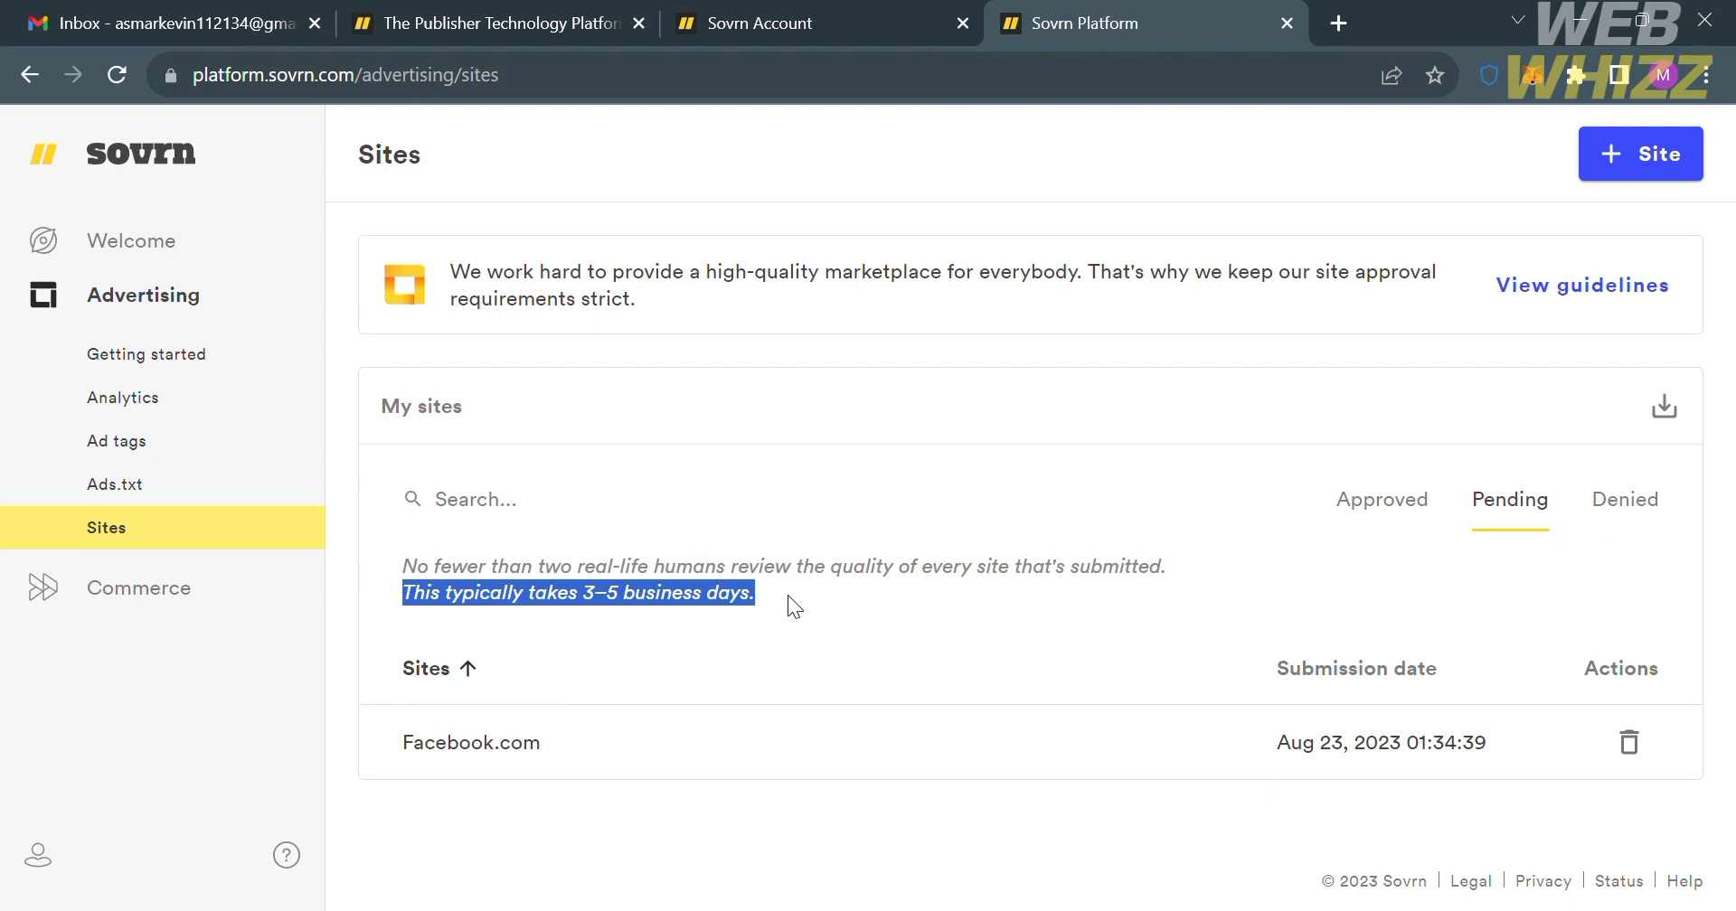
pyautogui.moveTo(1246, 533)
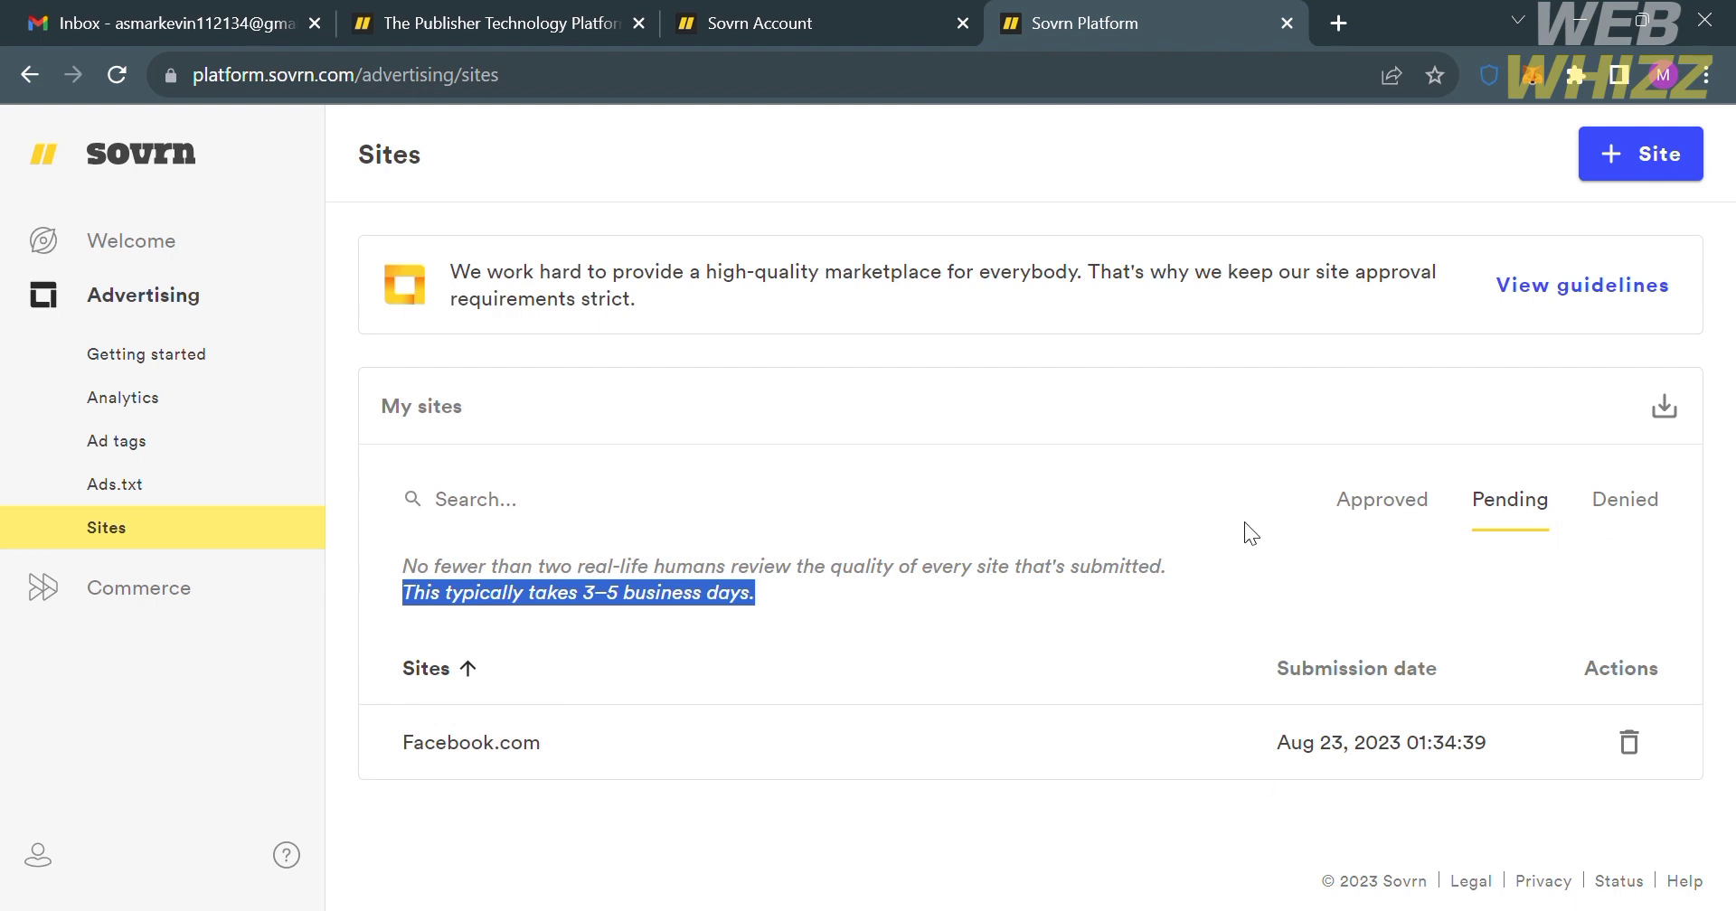
pyautogui.click(1379, 499)
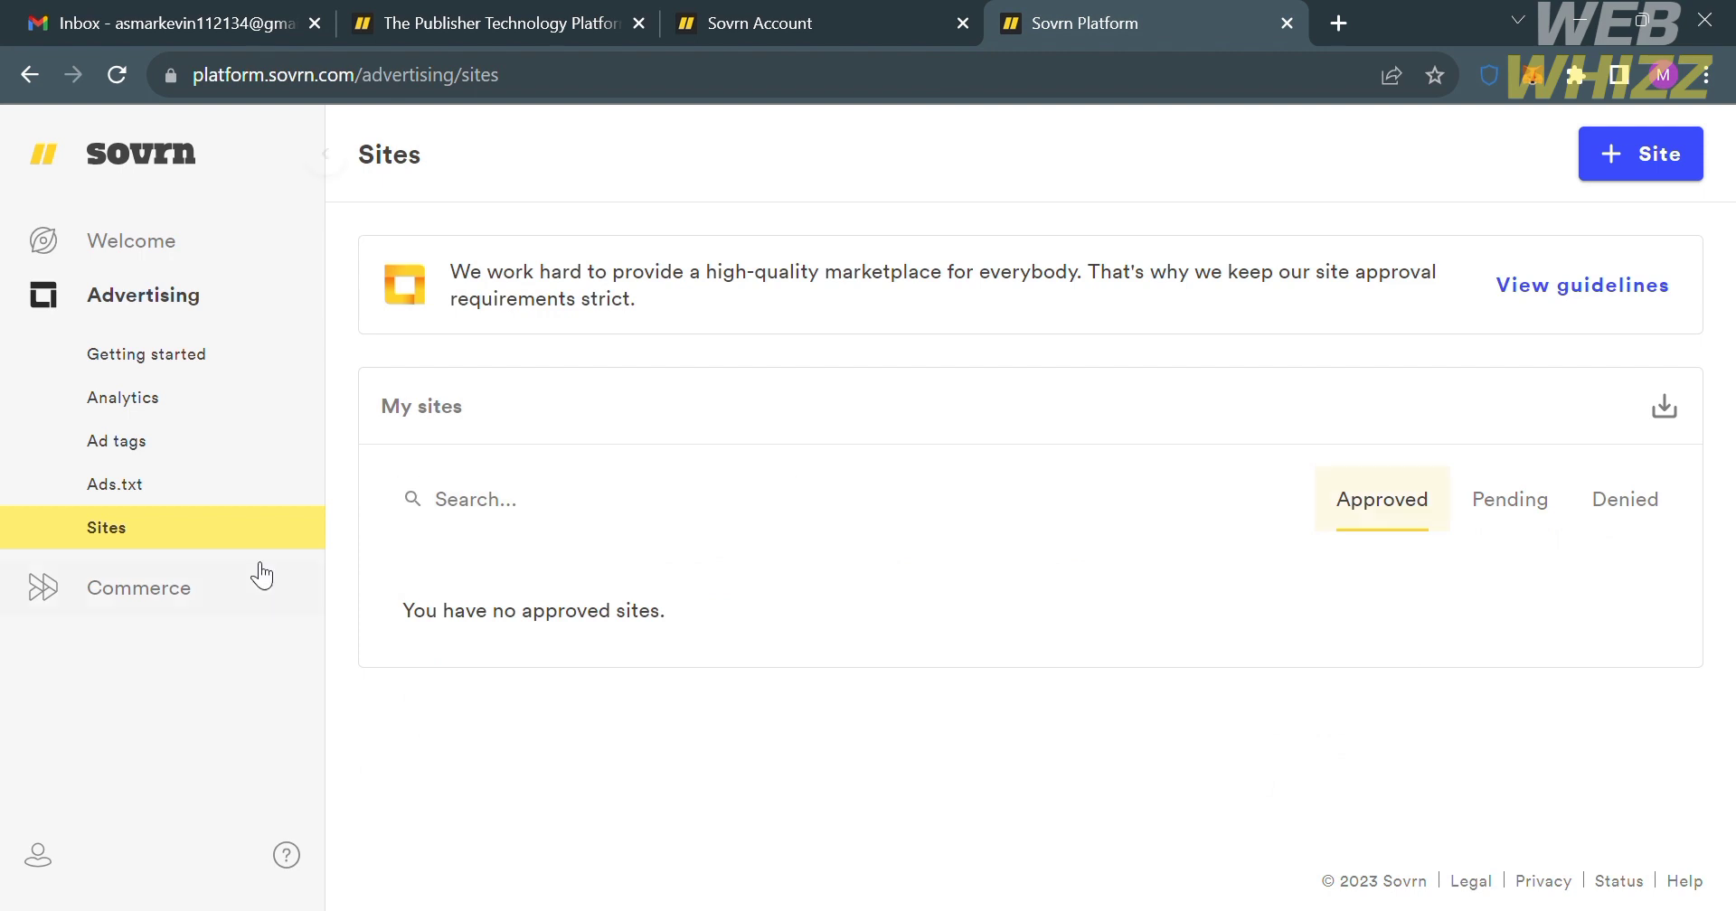
# - Review the Commerce Getting started page through affiliate marketing steps and 'What's included'
pyautogui.click(140, 588)
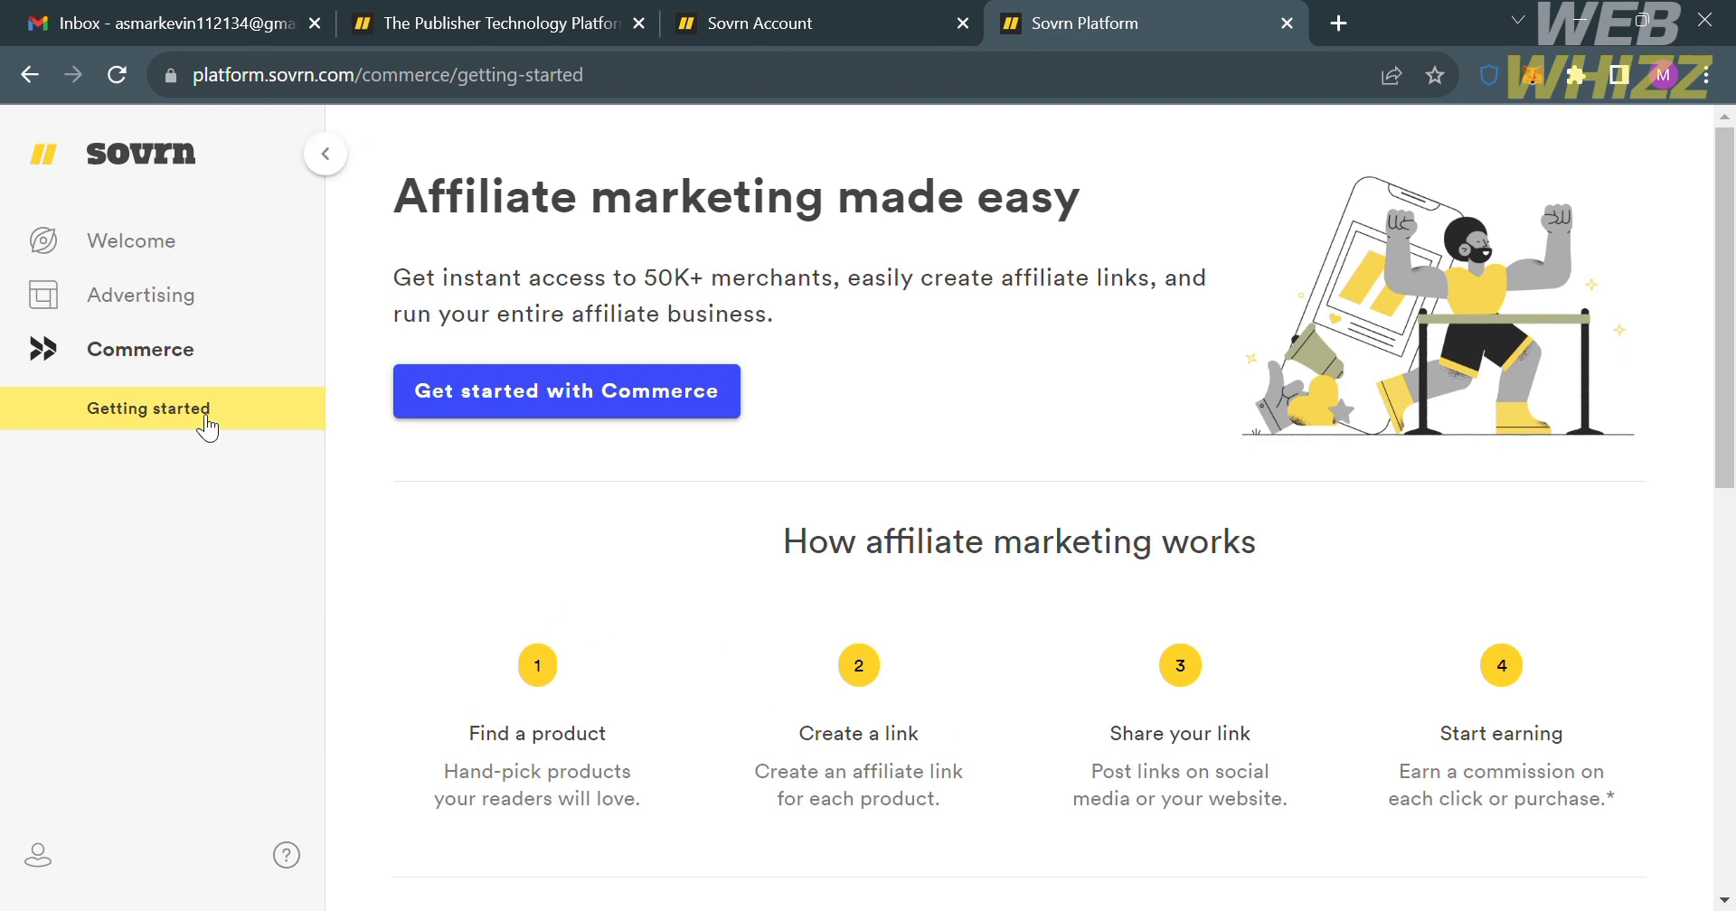
pyautogui.moveTo(179, 851)
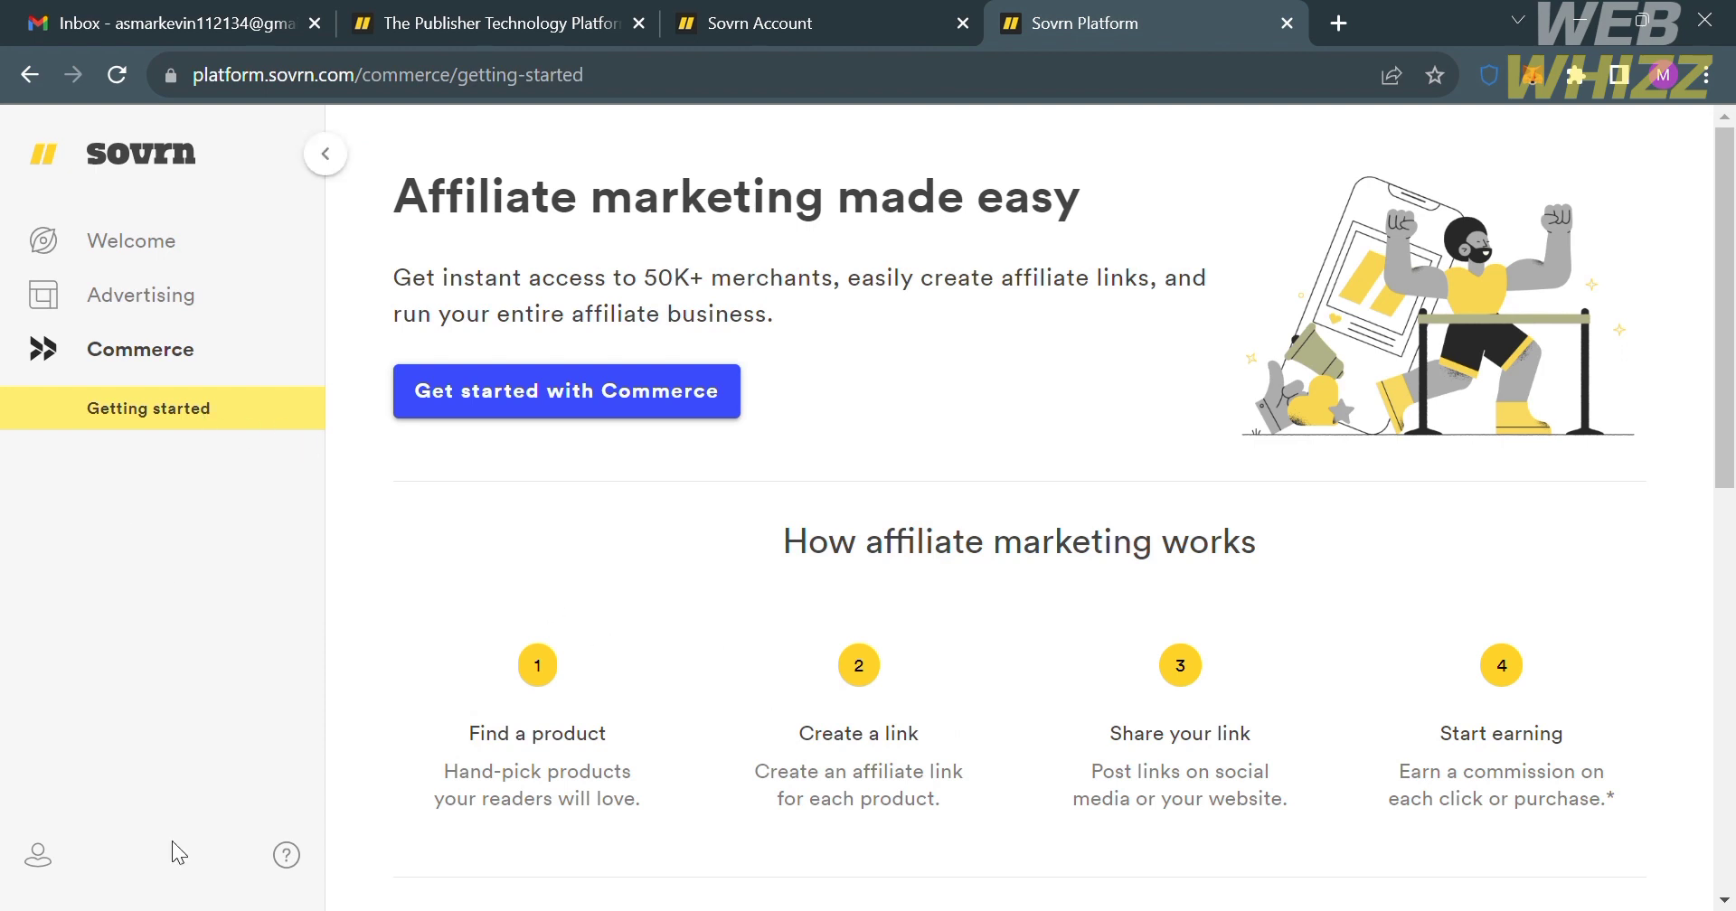
pyautogui.moveTo(188, 682)
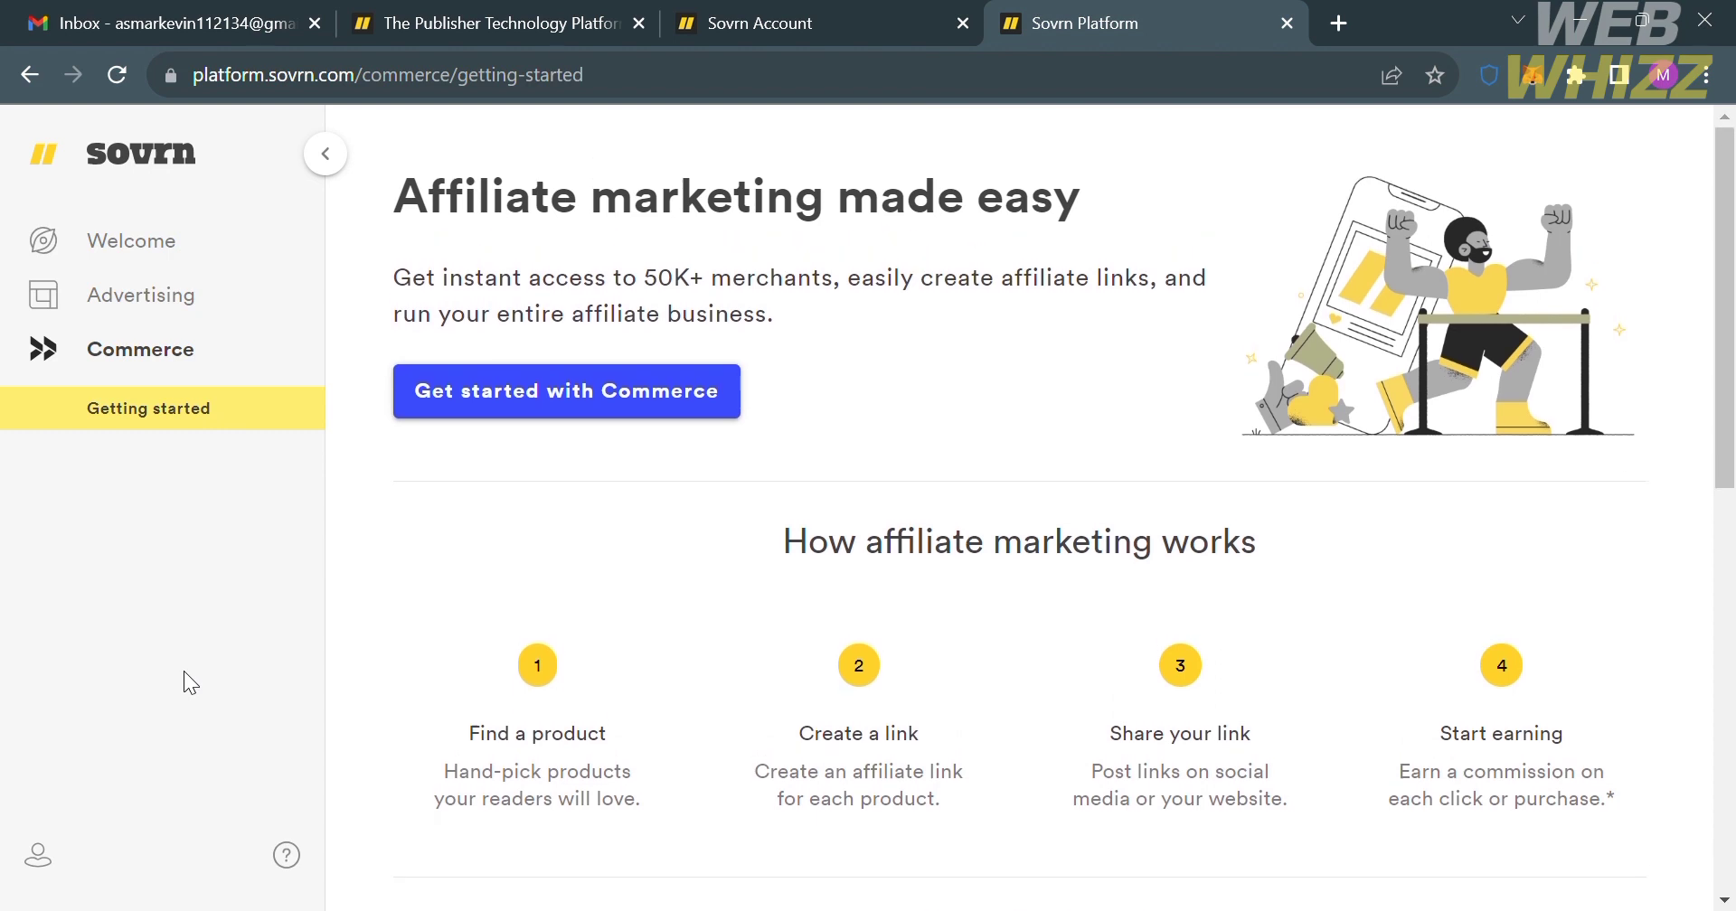
pyautogui.moveTo(208, 536)
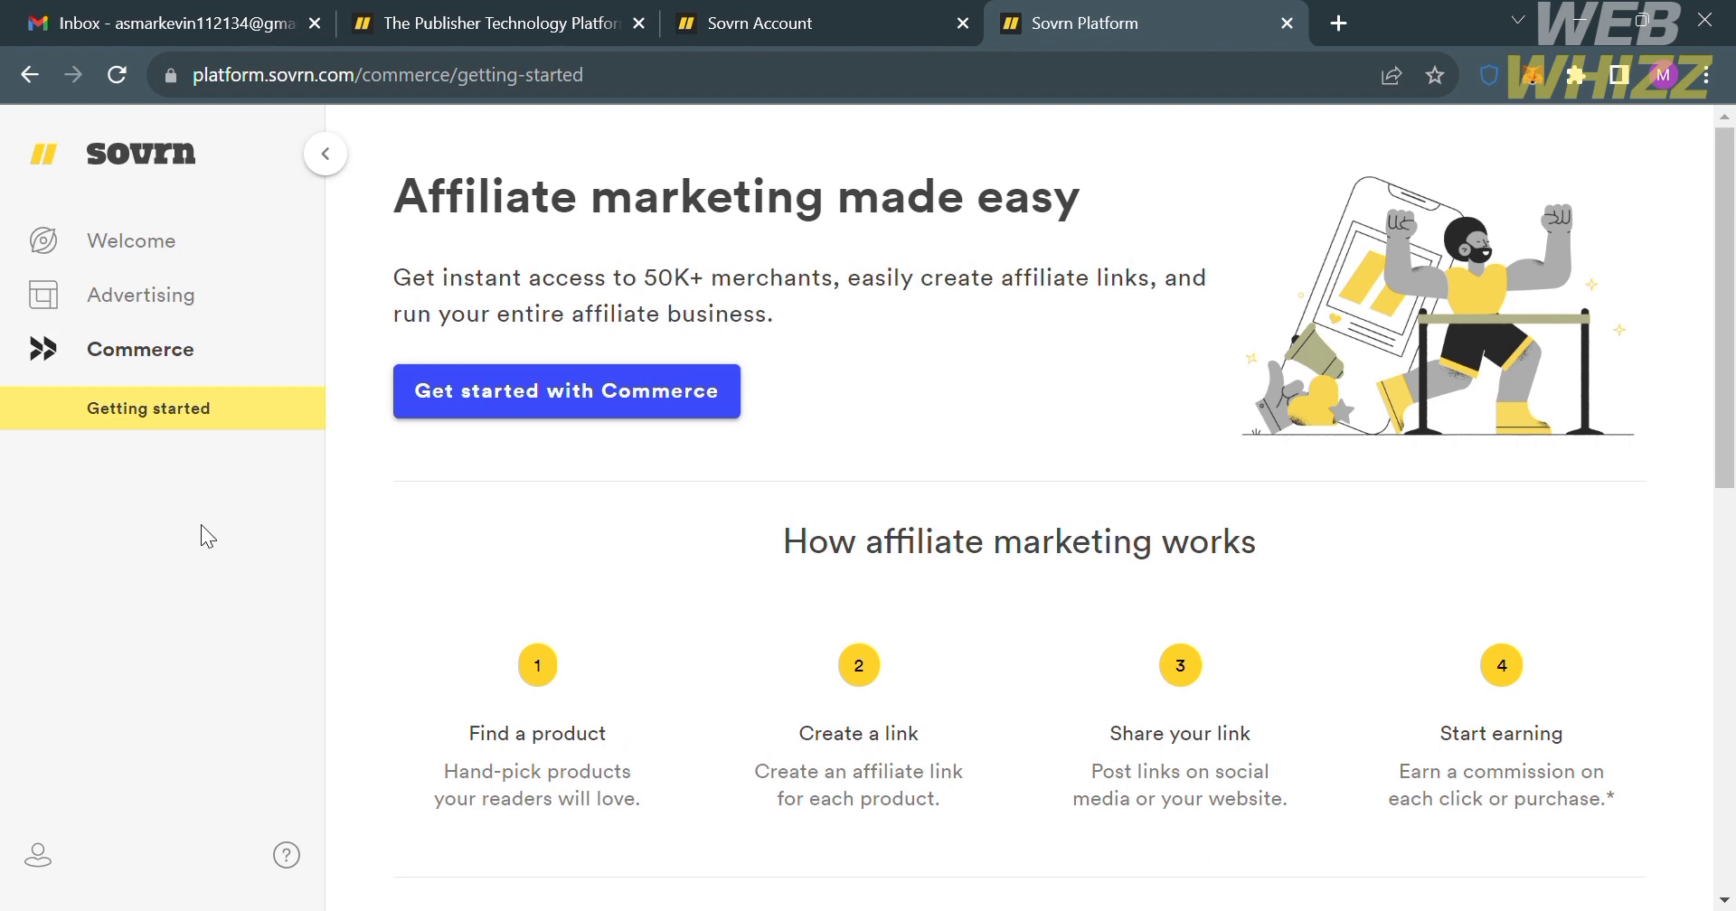
pyautogui.moveTo(214, 600)
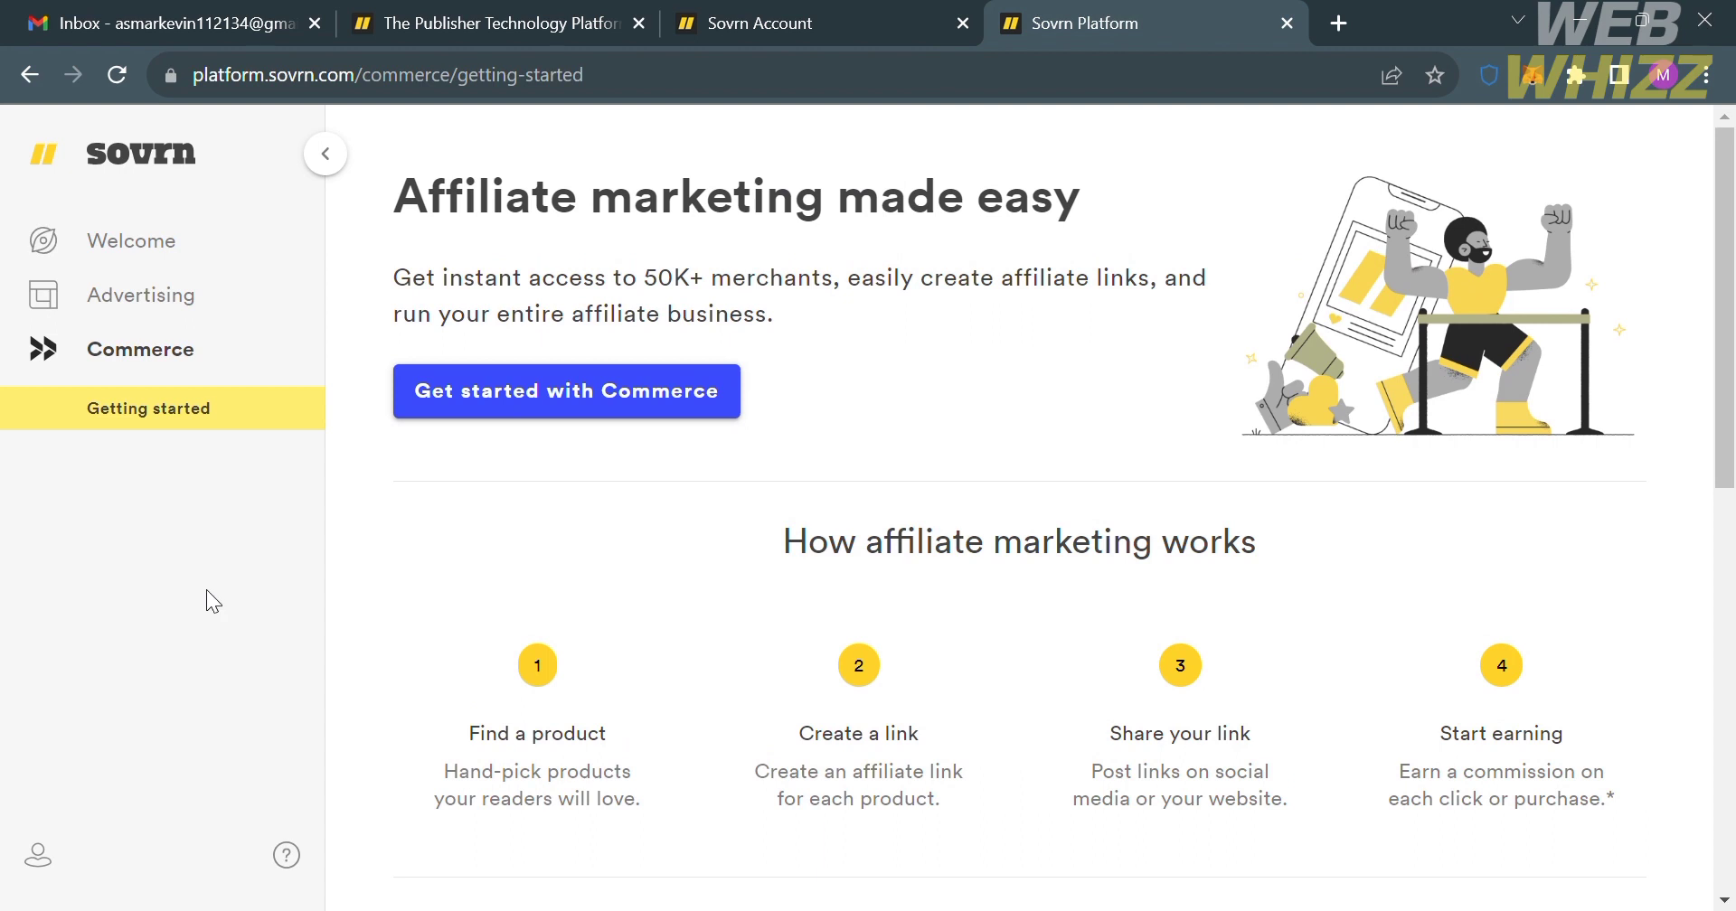
pyautogui.moveTo(119, 506)
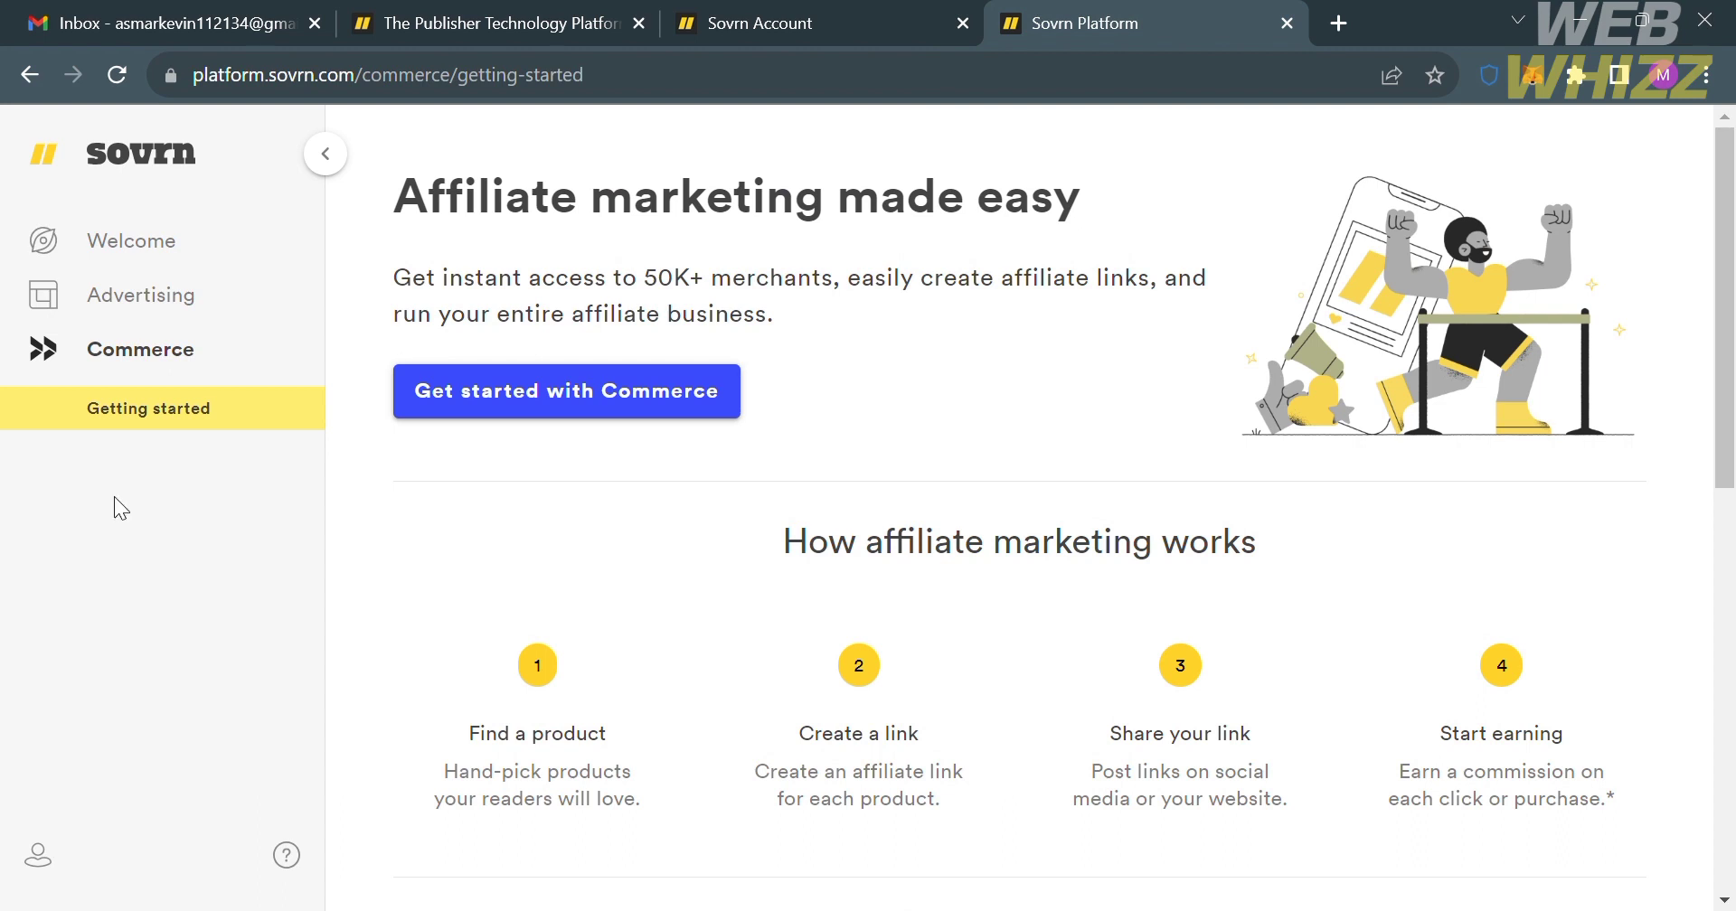
pyautogui.moveTo(215, 662)
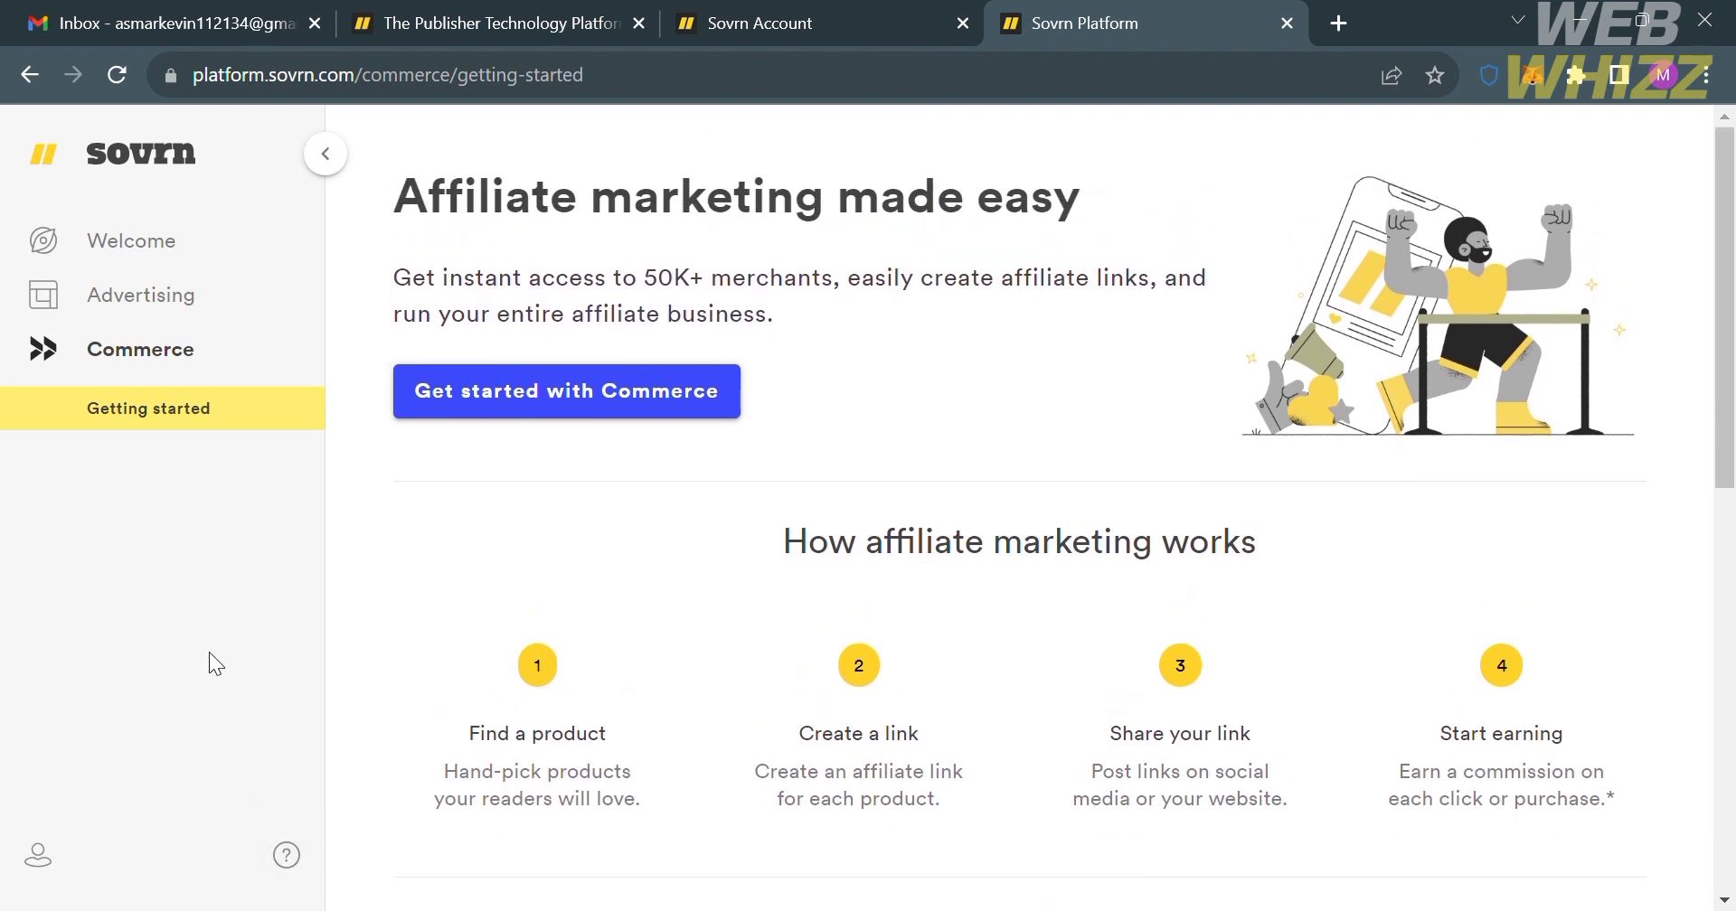
pyautogui.moveTo(333, 269)
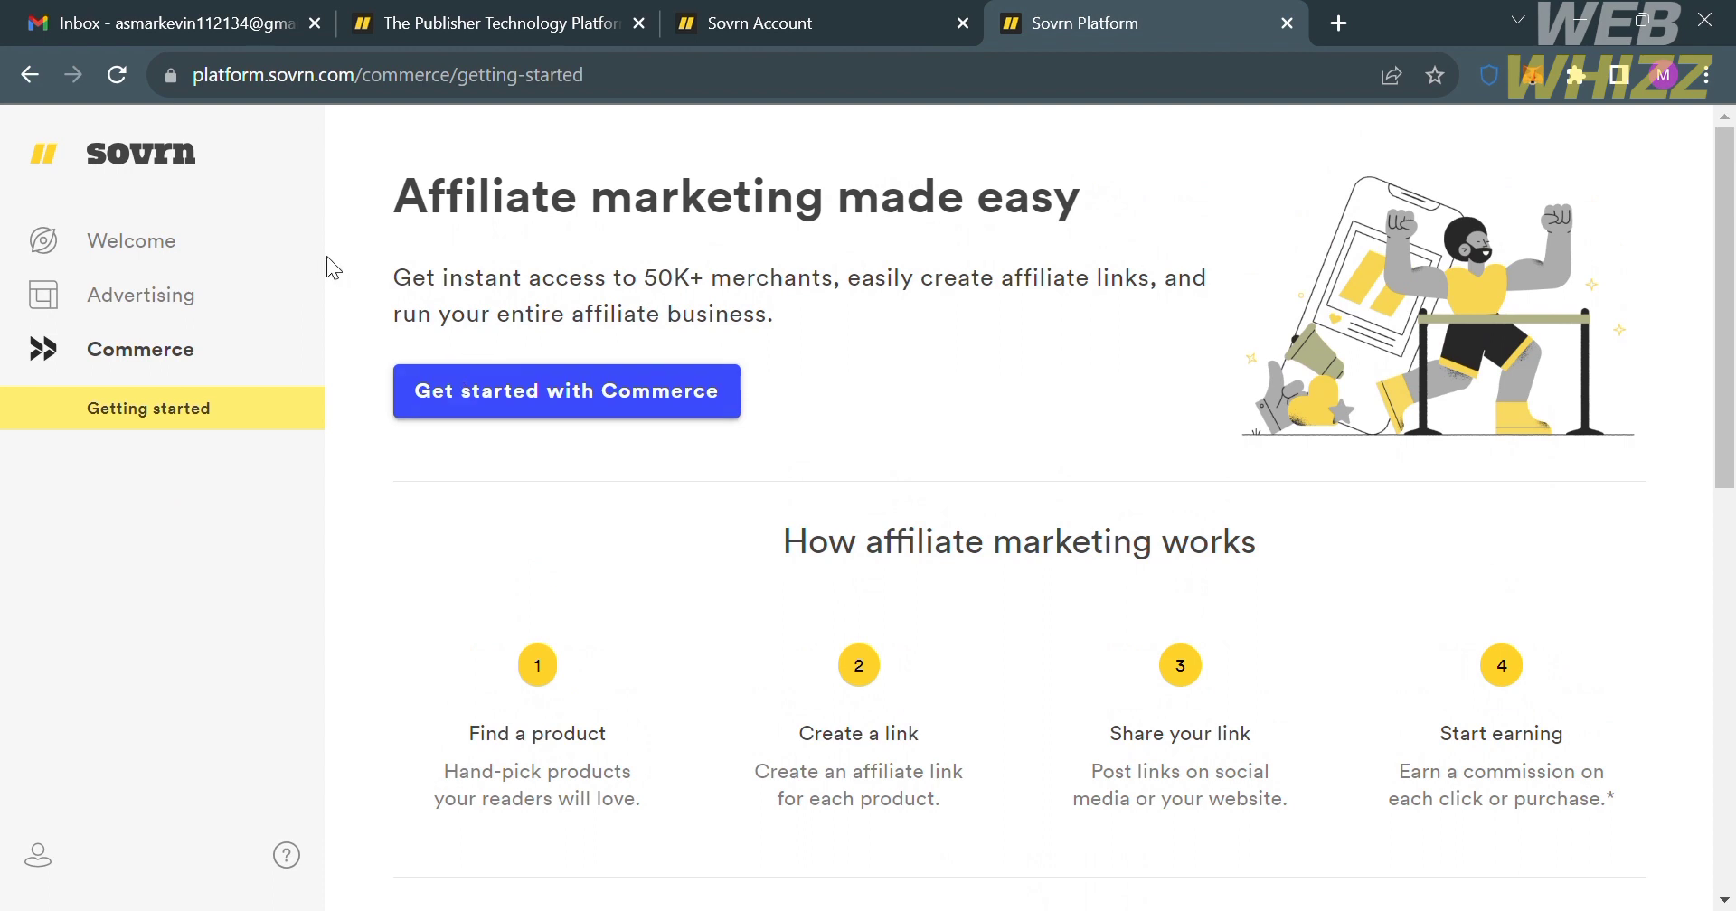
pyautogui.moveTo(620, 609)
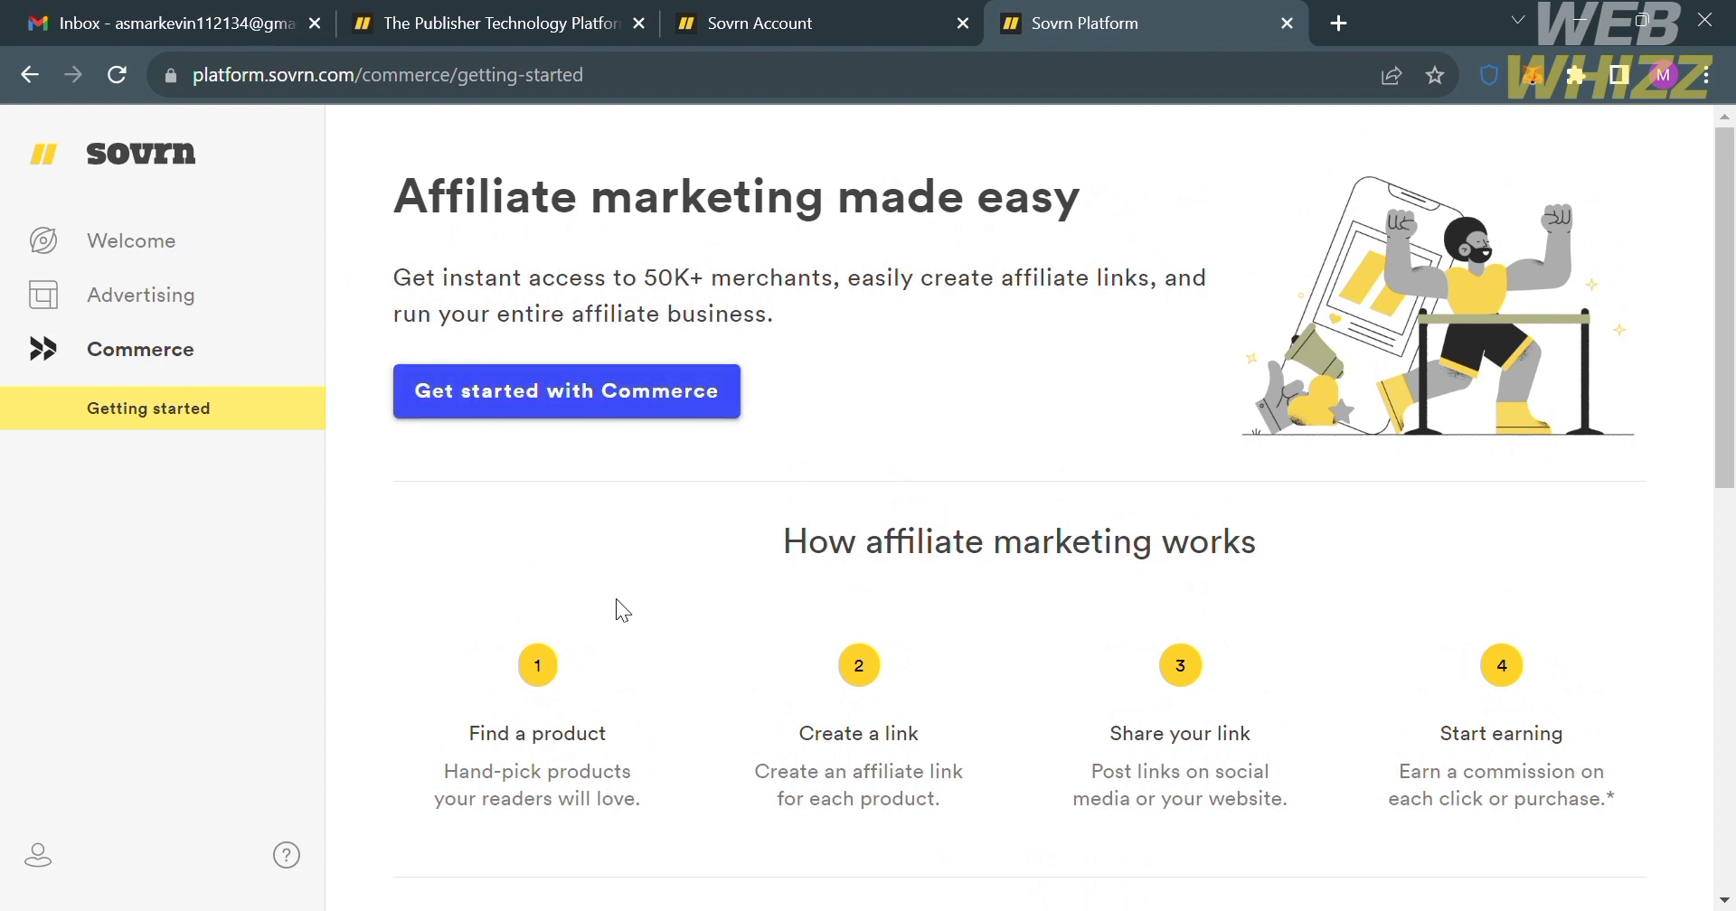
pyautogui.scroll(-3)
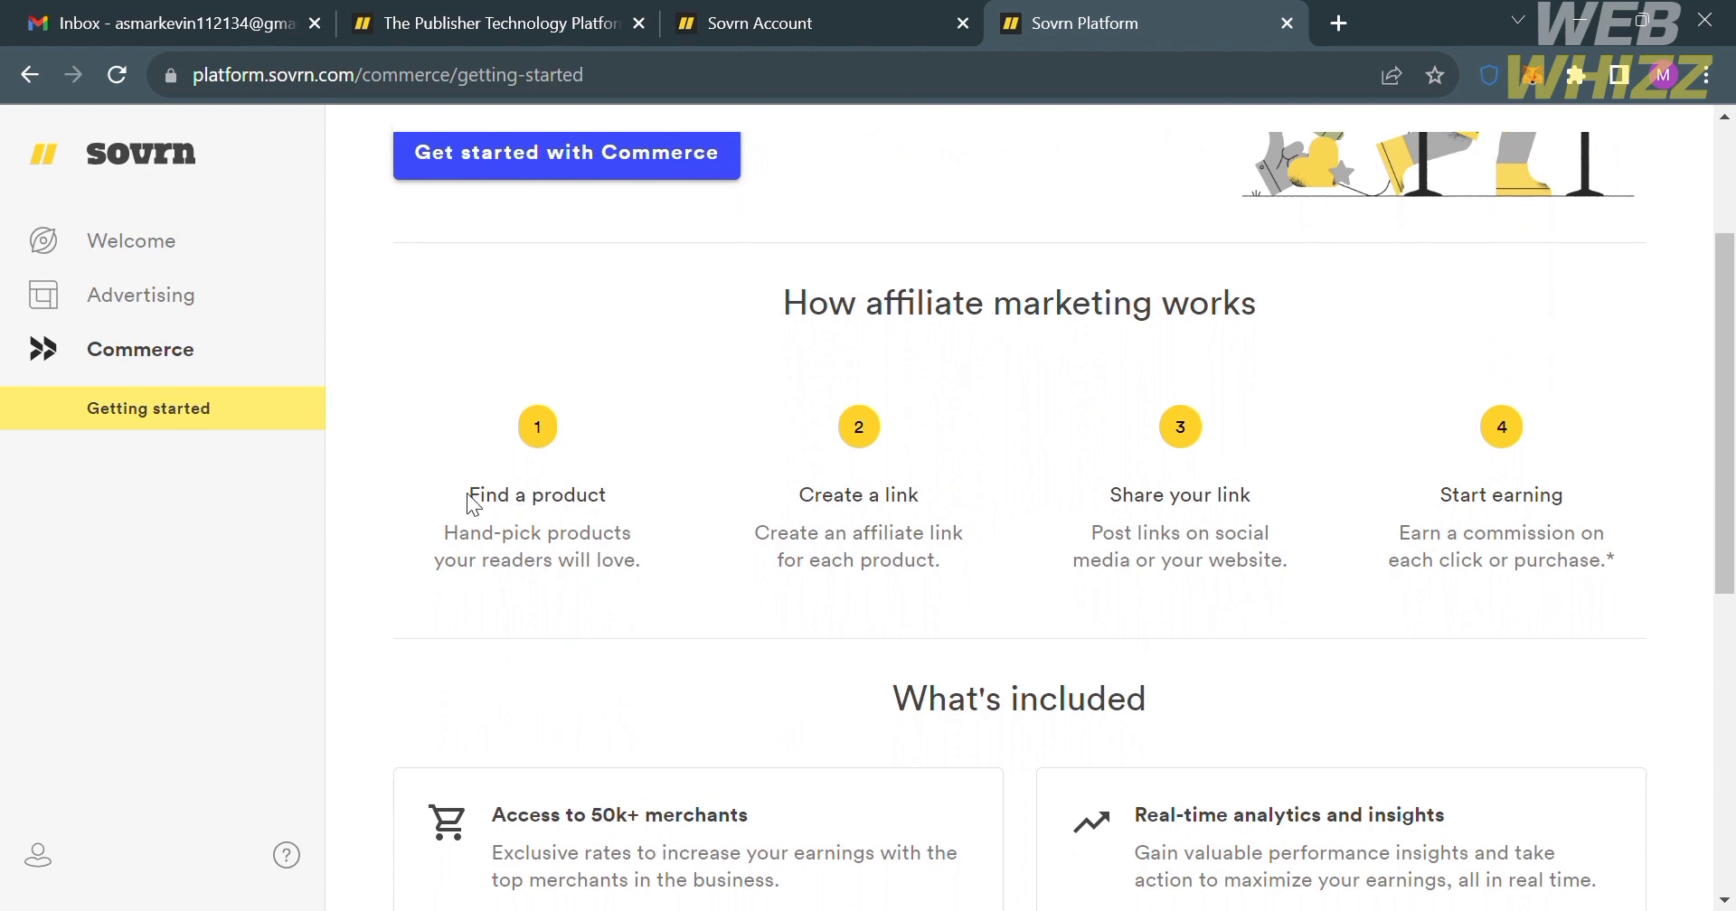
pyautogui.moveTo(600, 583)
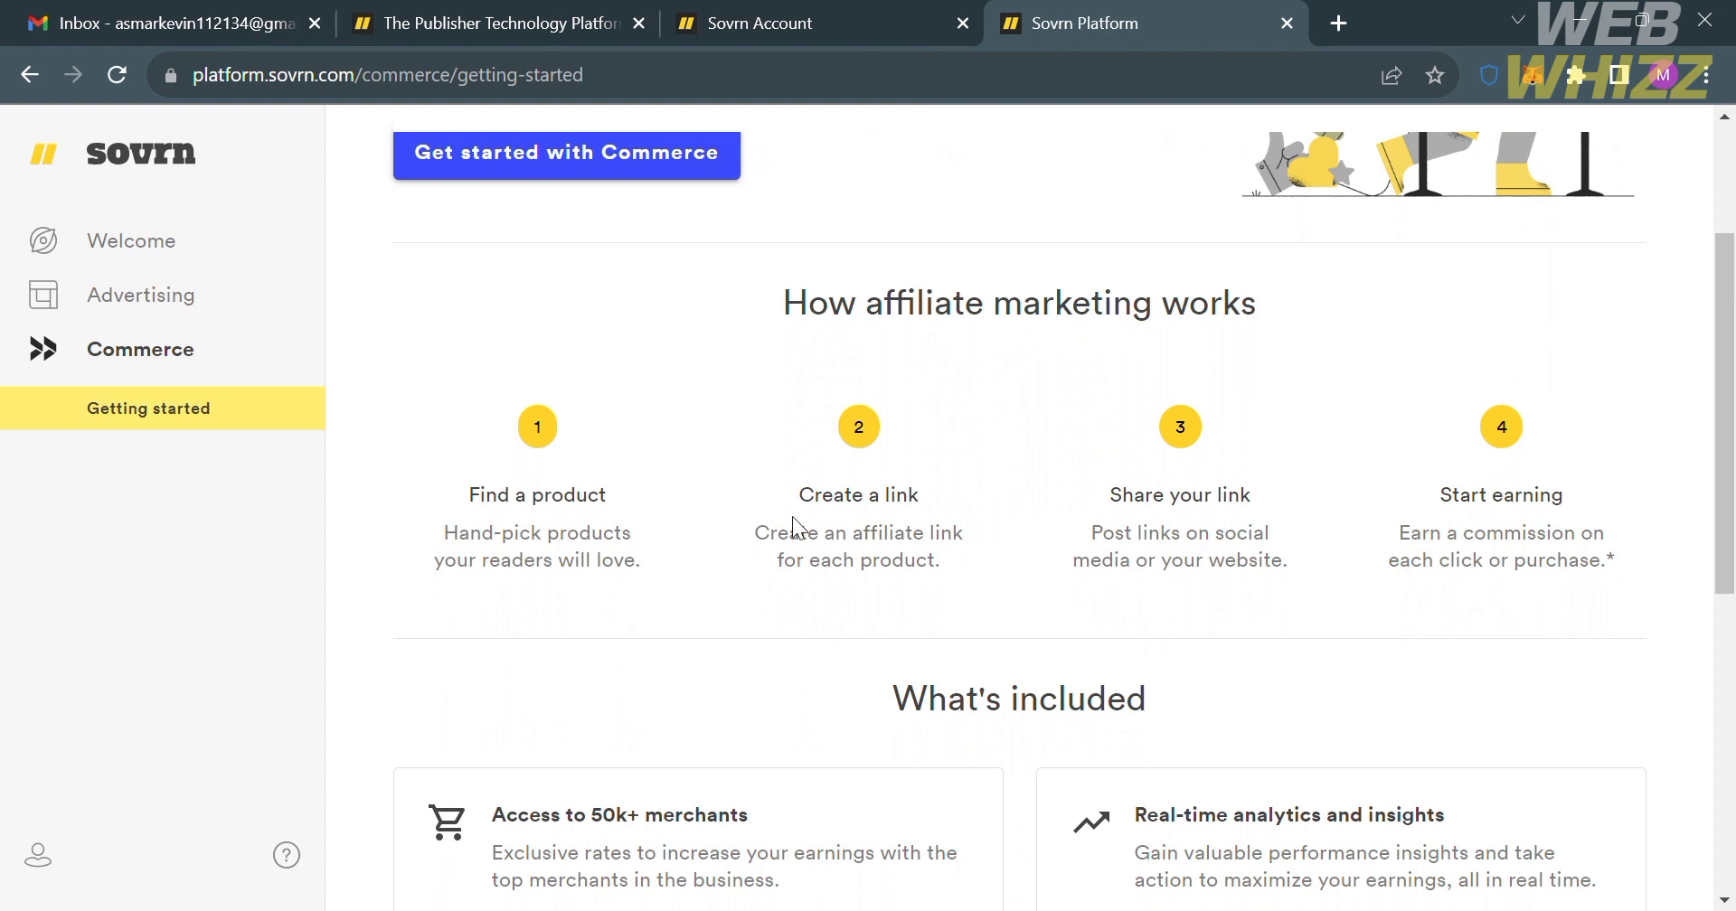
pyautogui.moveTo(906, 571)
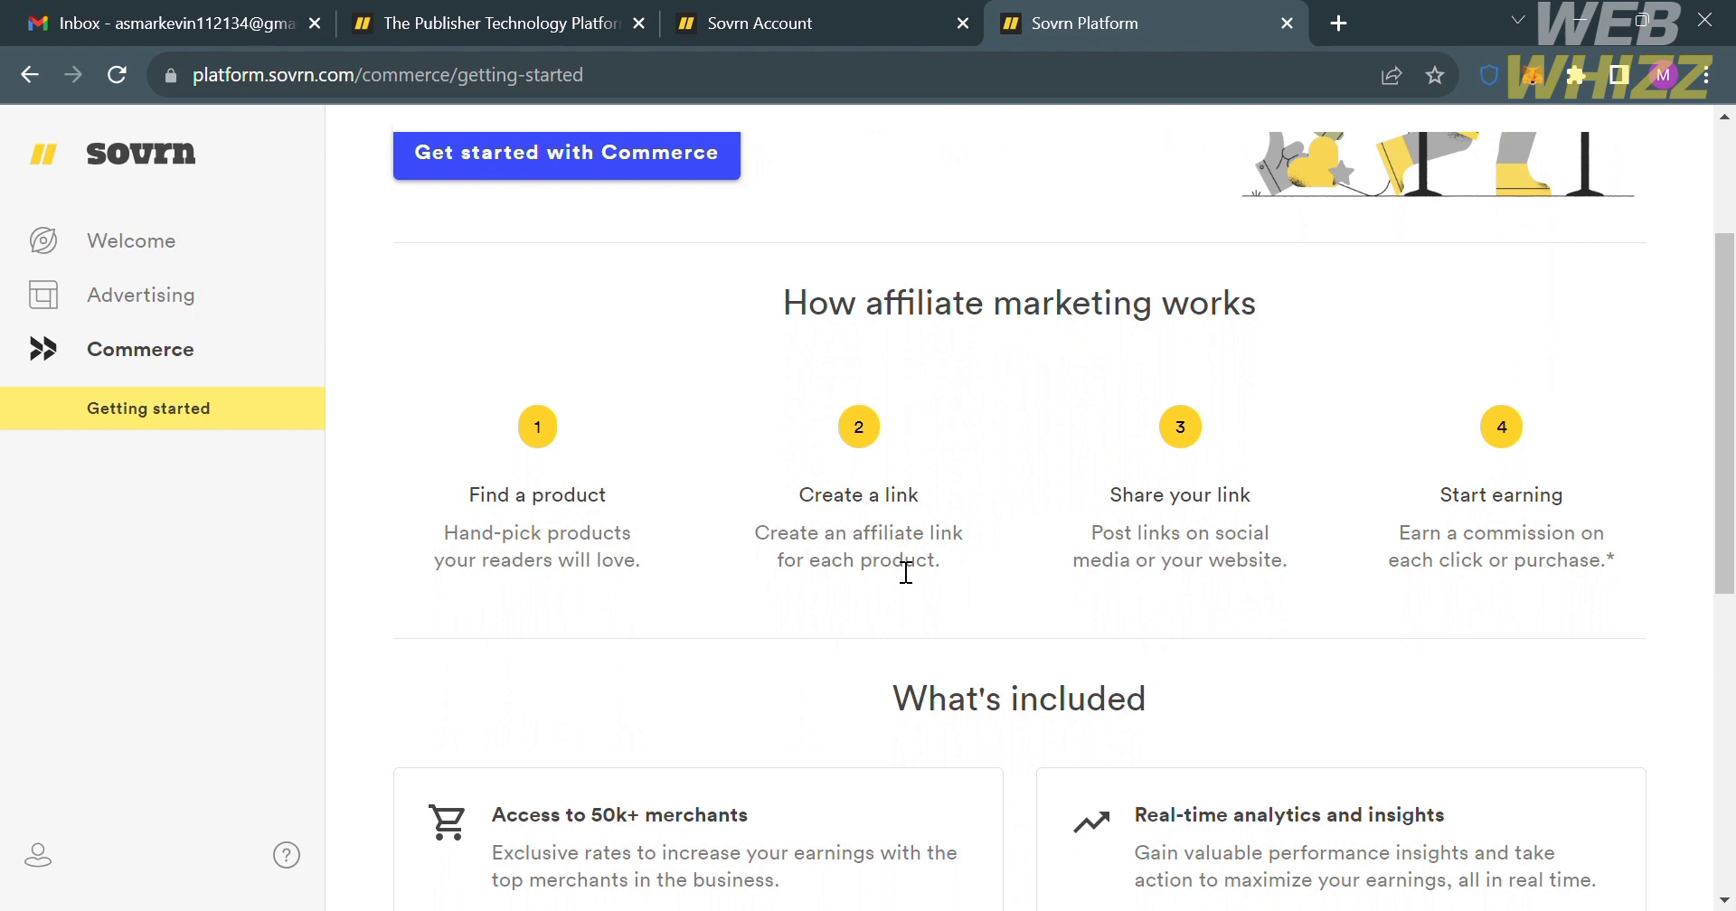
pyautogui.scroll(-3)
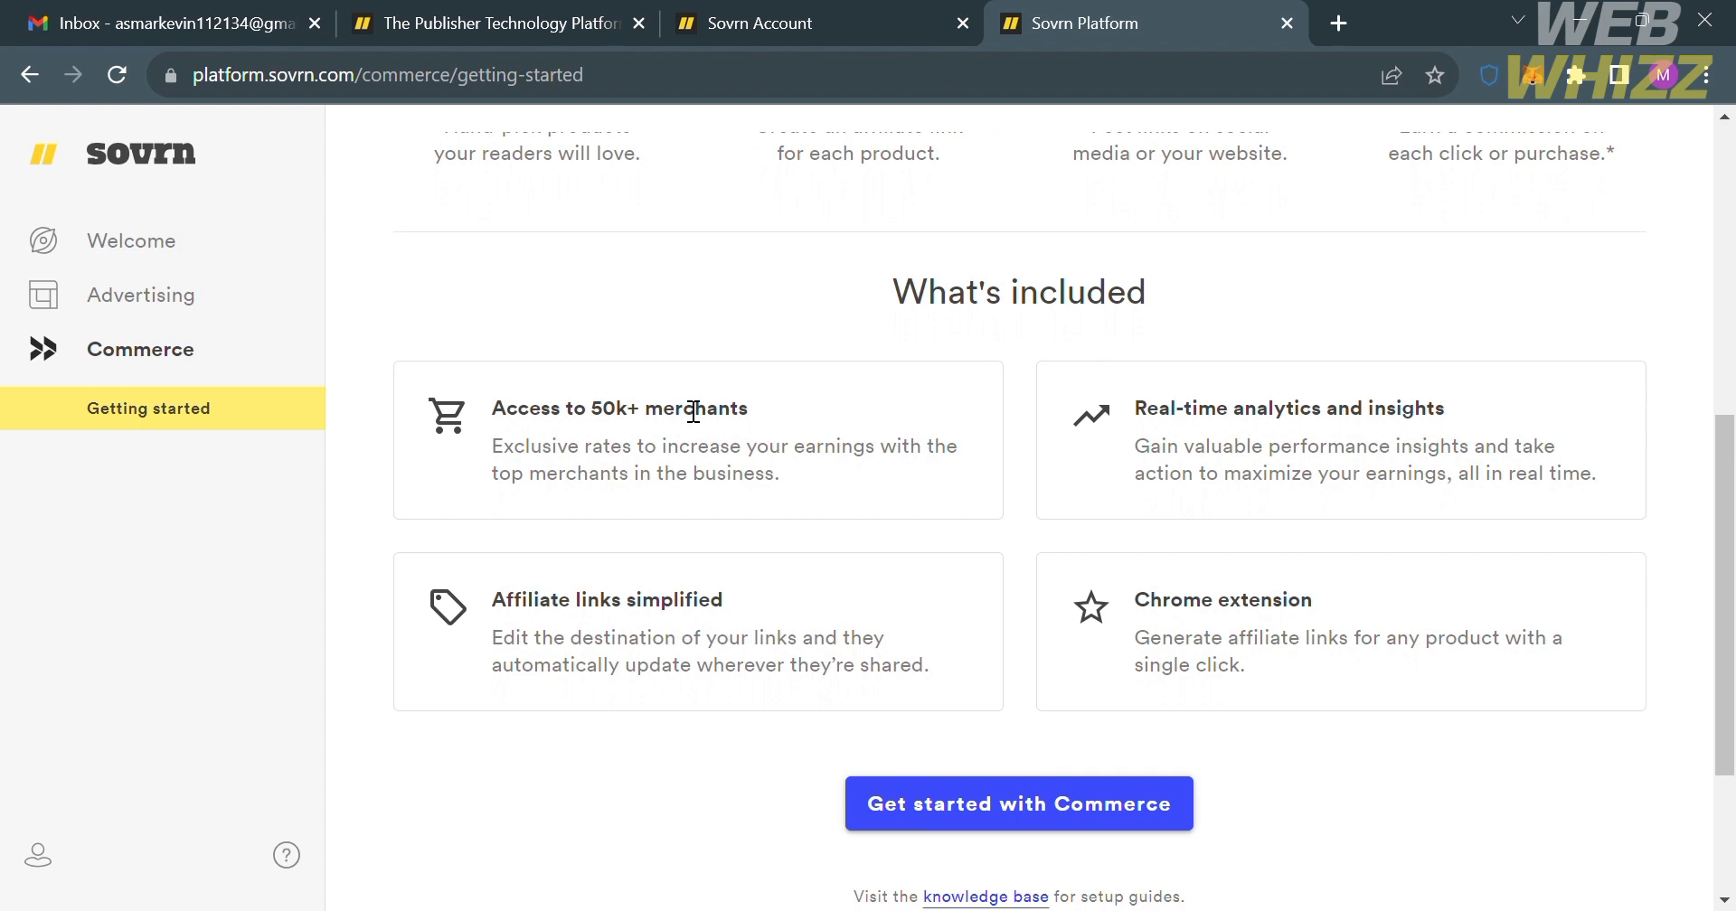
# - Review Advertising Analytics showing $0 revenue, zero impressions and an empty tag-level breakdown
pyautogui.click(141, 295)
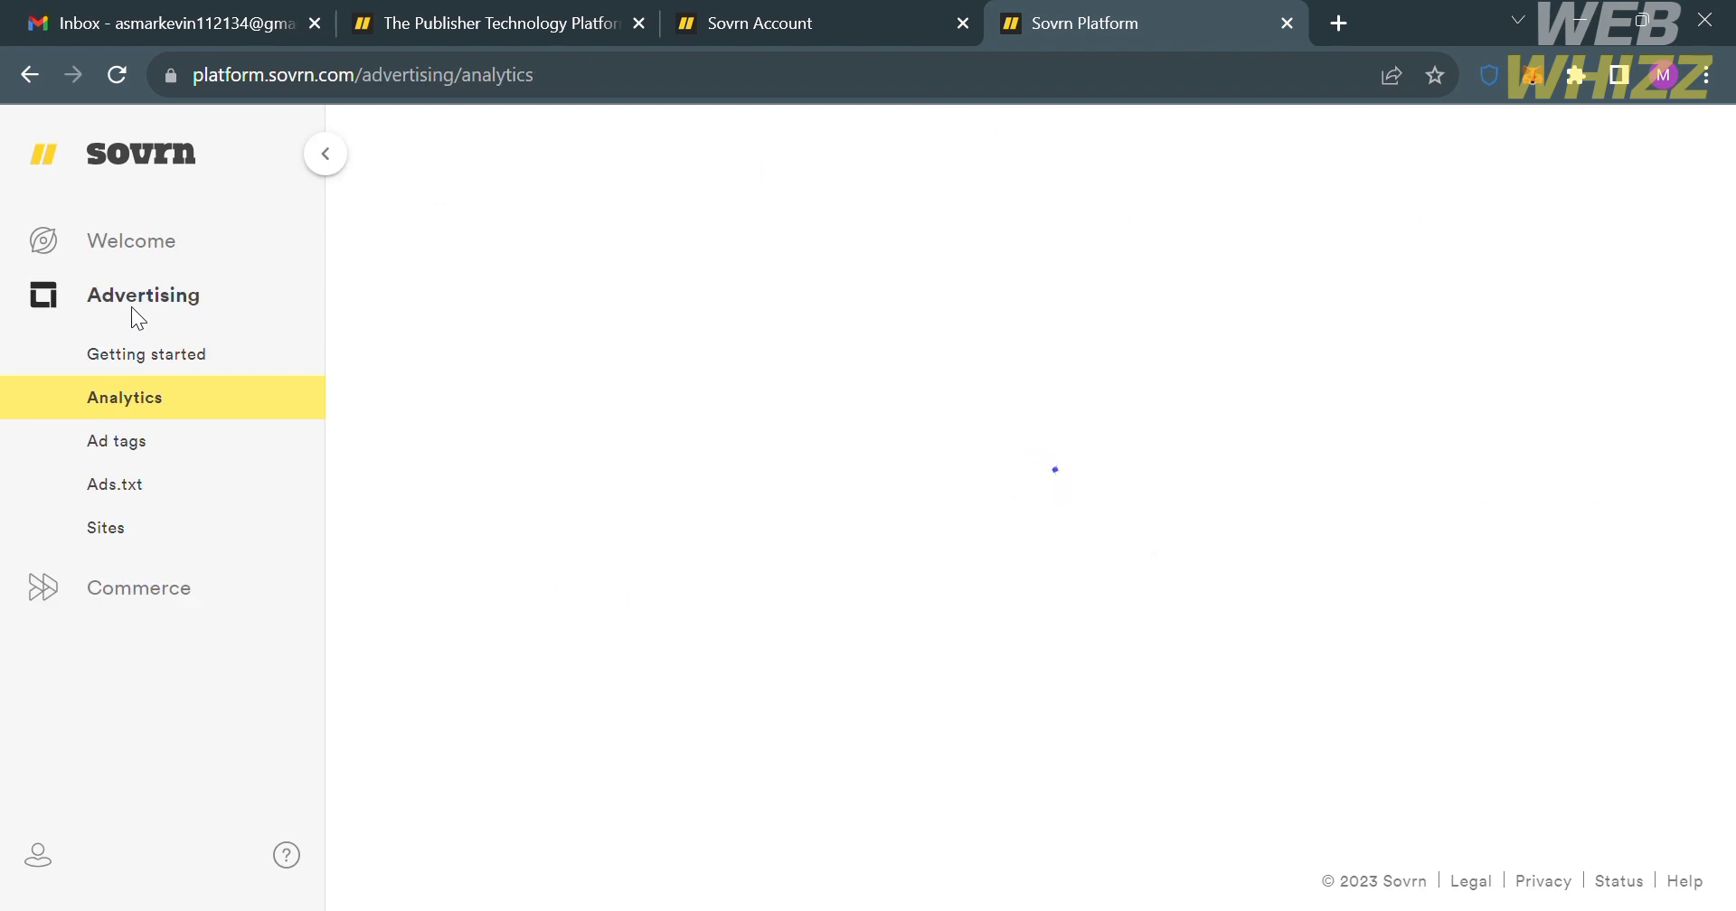
pyautogui.click(125, 398)
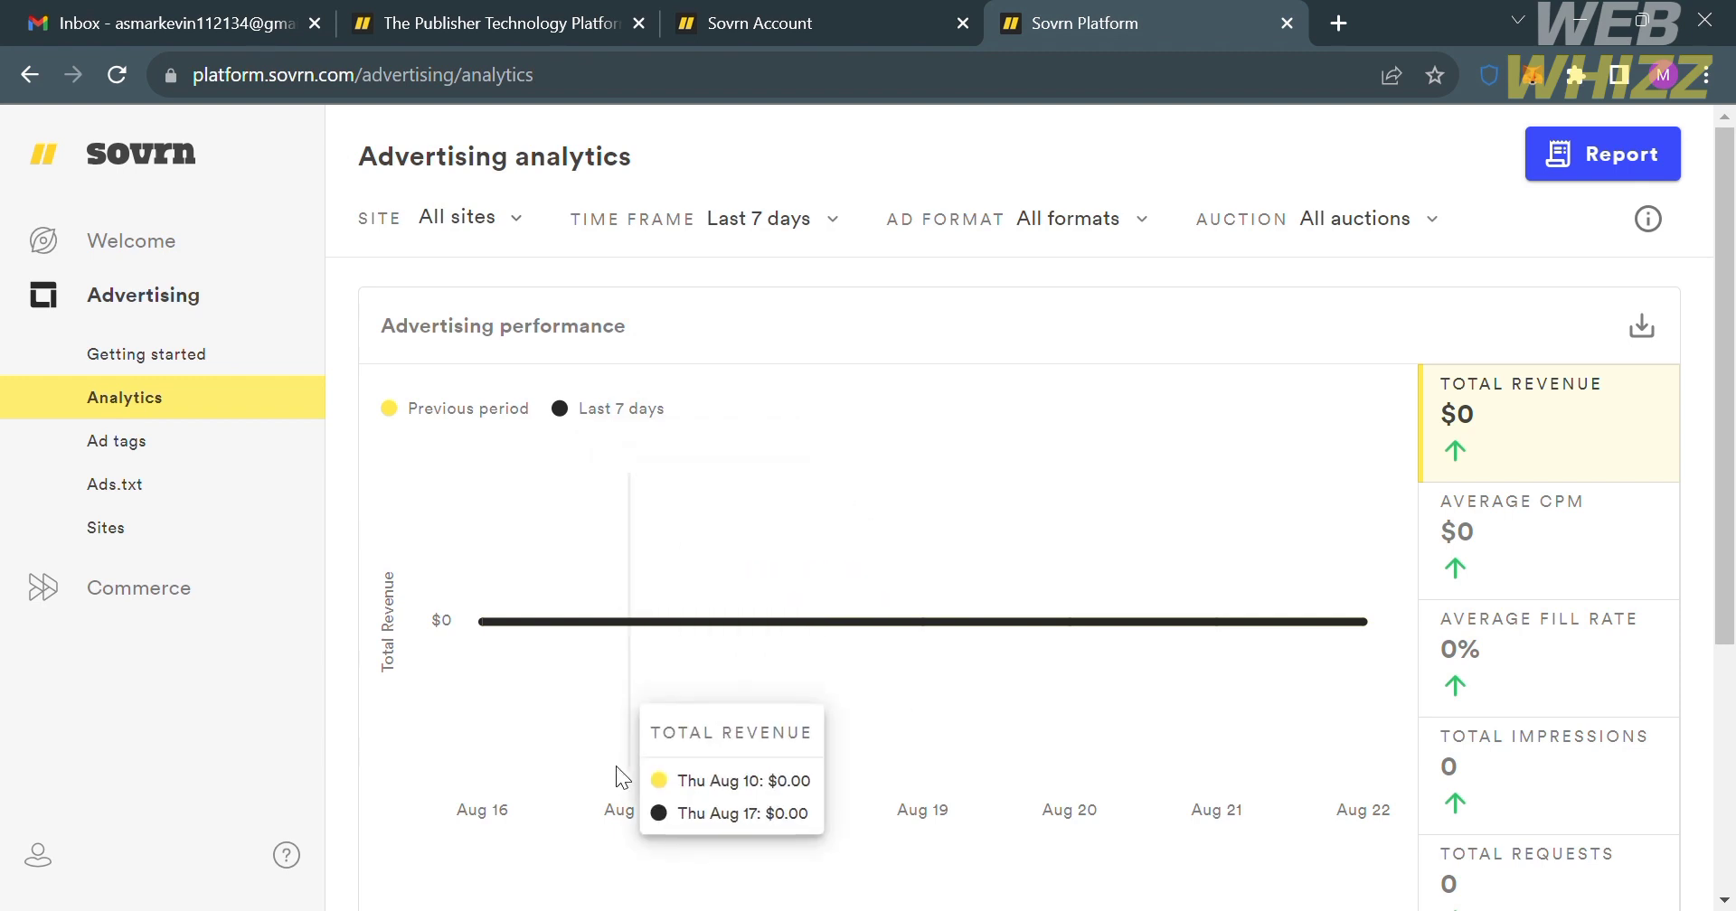
pyautogui.moveTo(1507, 522)
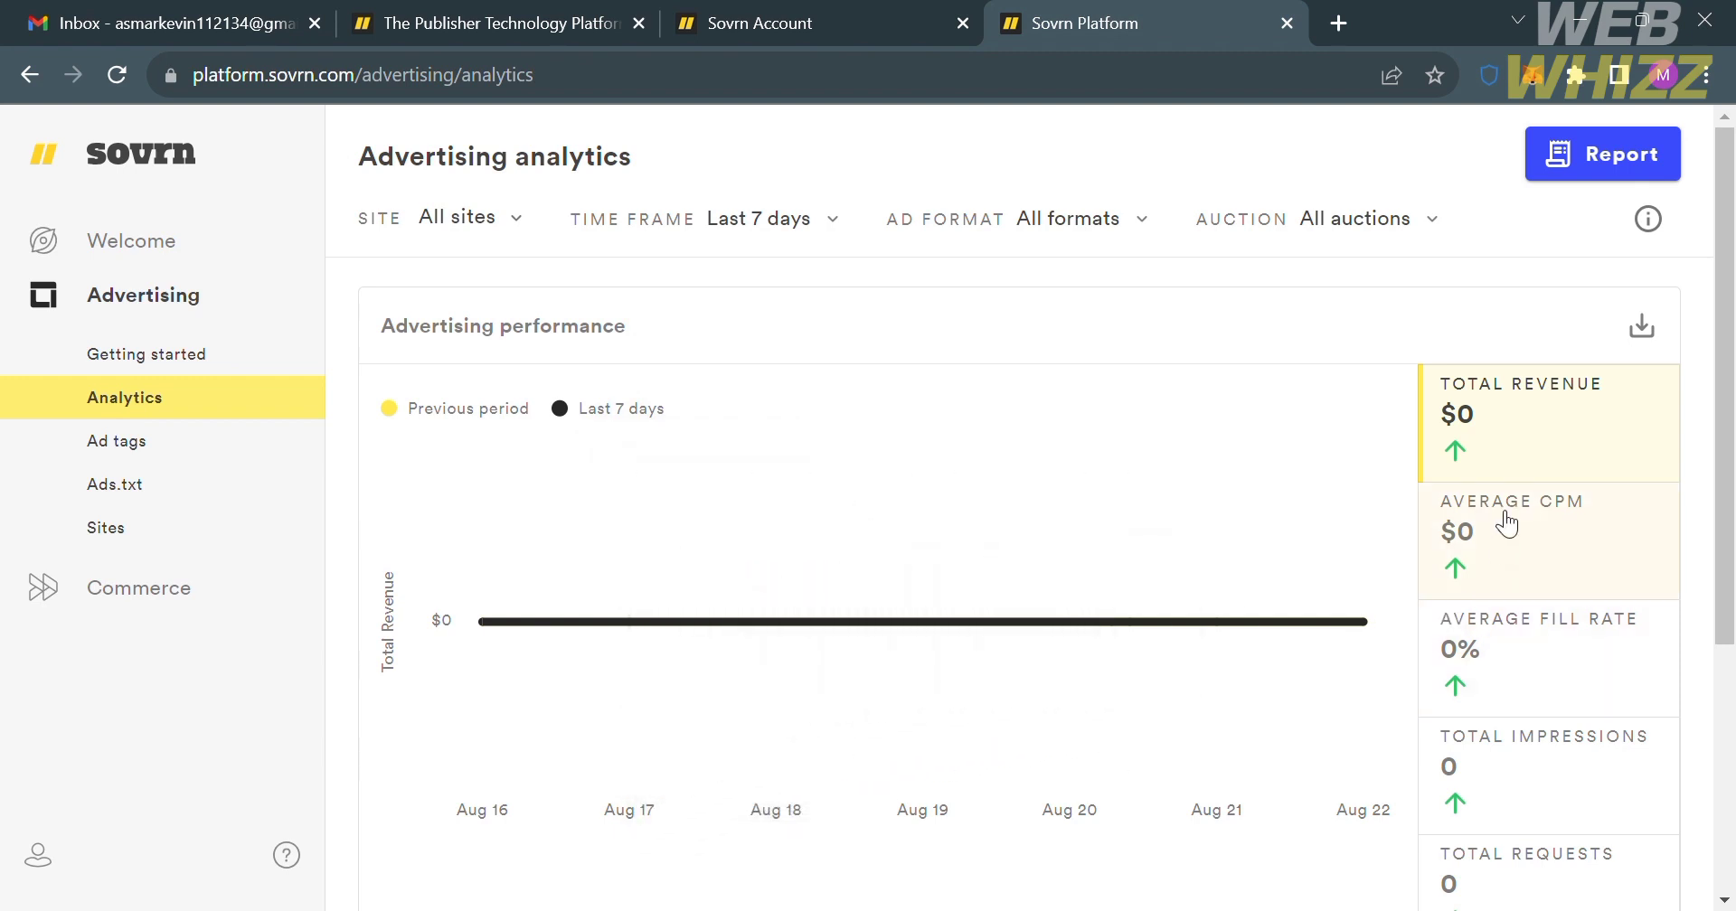
pyautogui.scroll(-3)
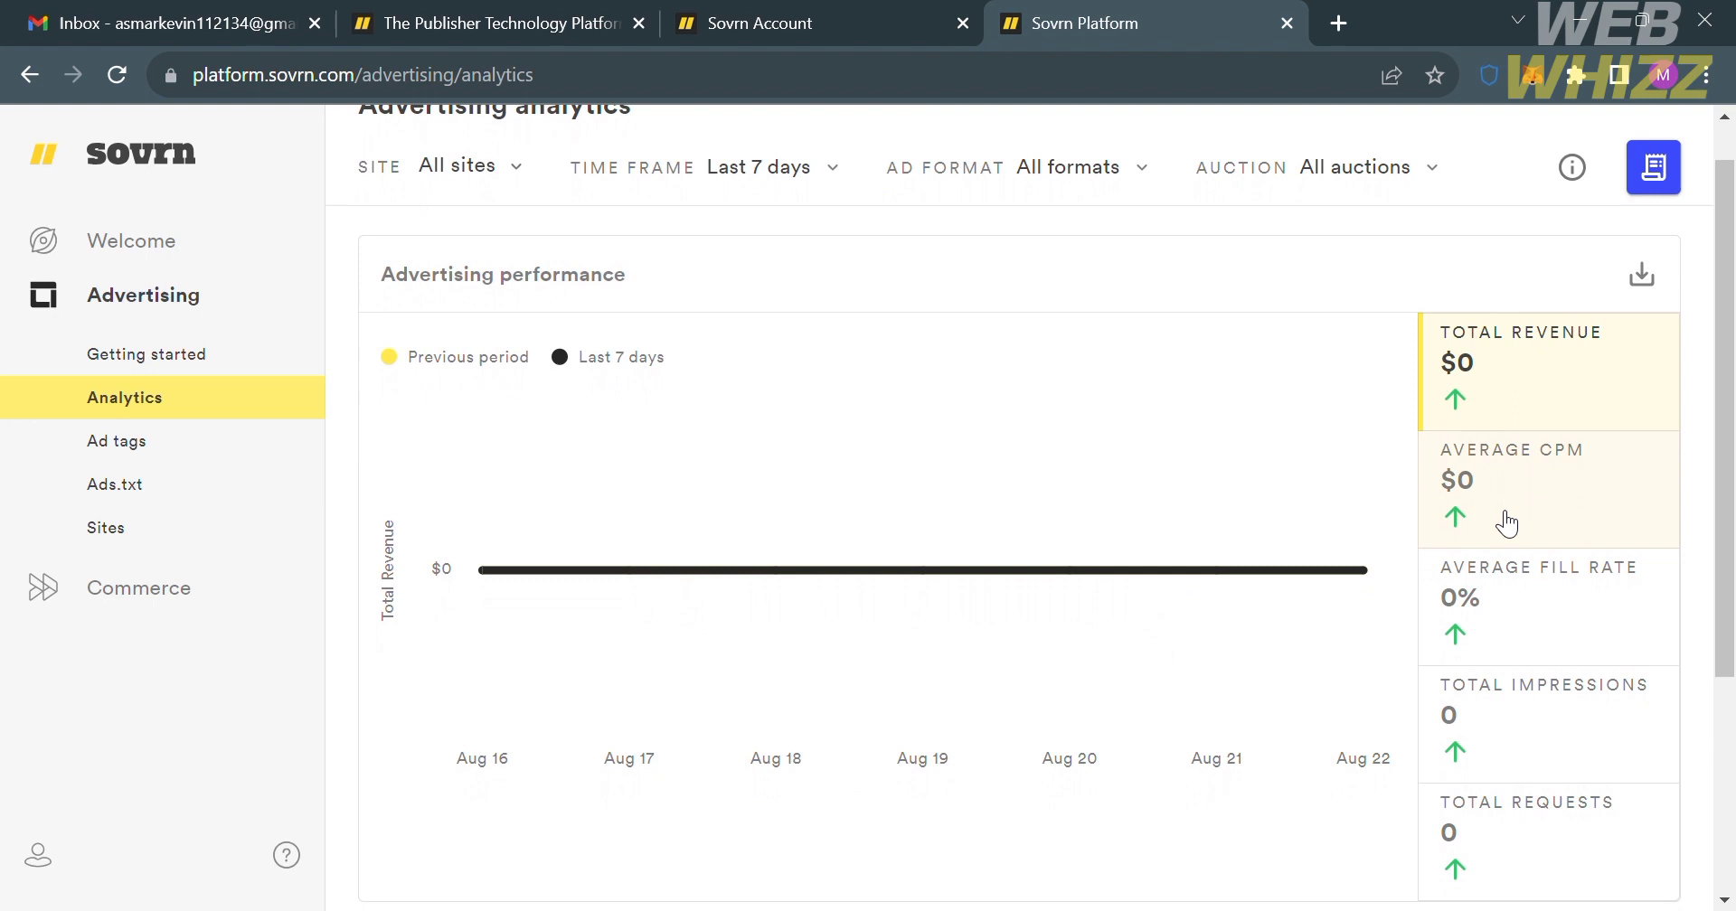
pyautogui.scroll(-3)
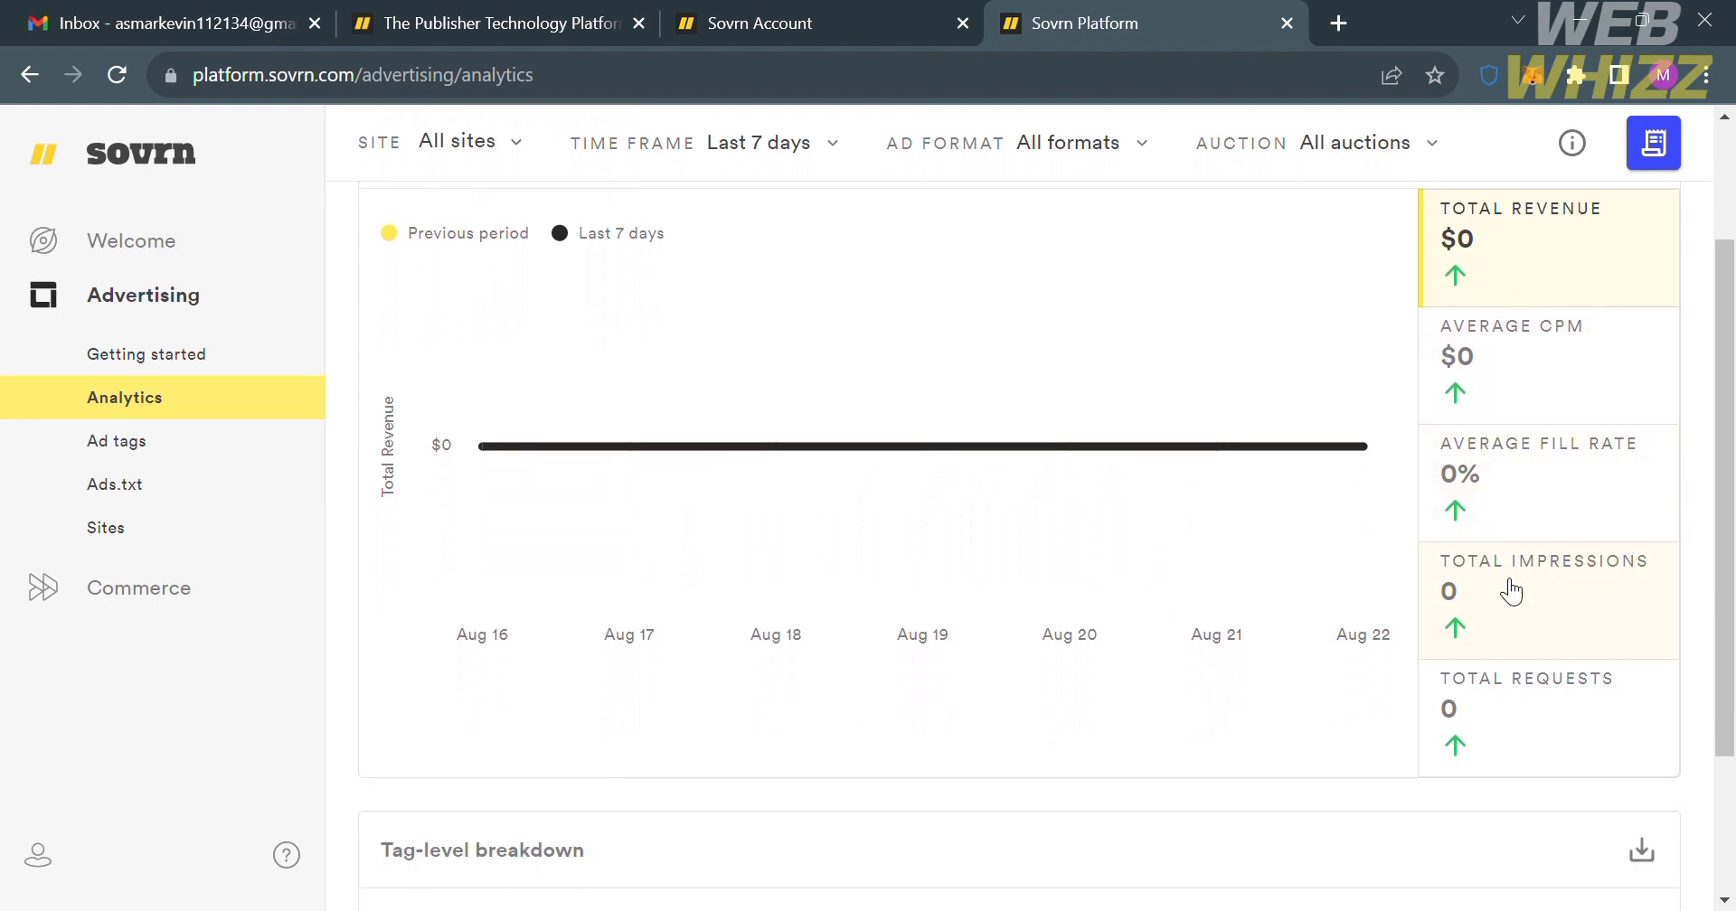
pyautogui.scroll(-3)
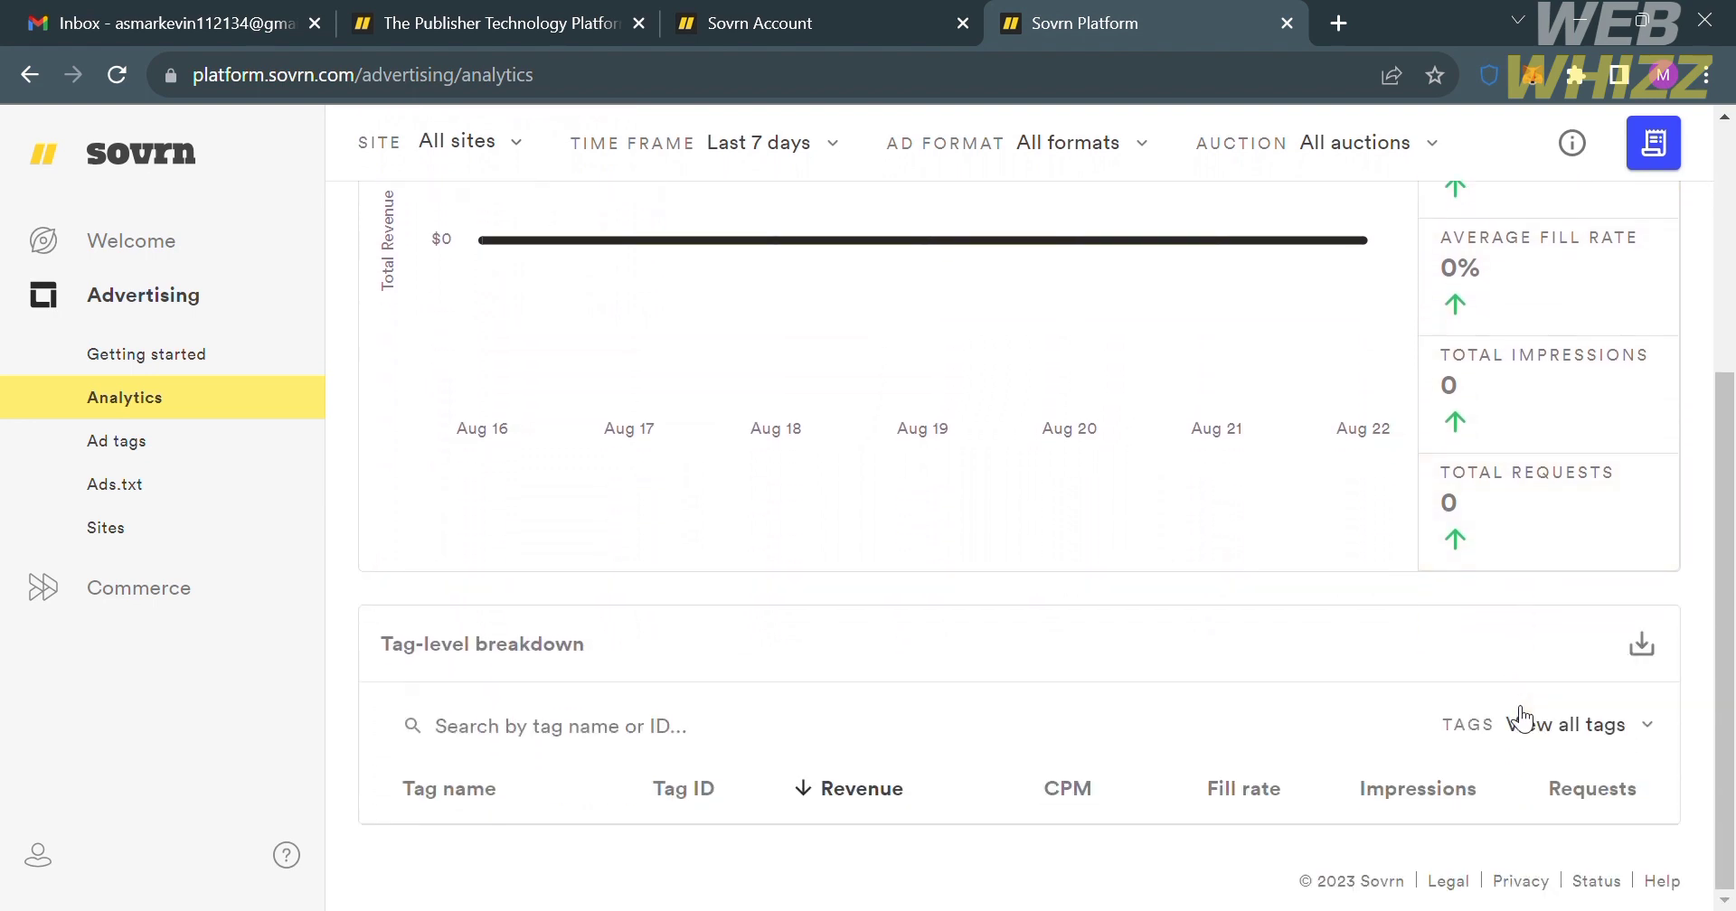
pyautogui.click(684, 788)
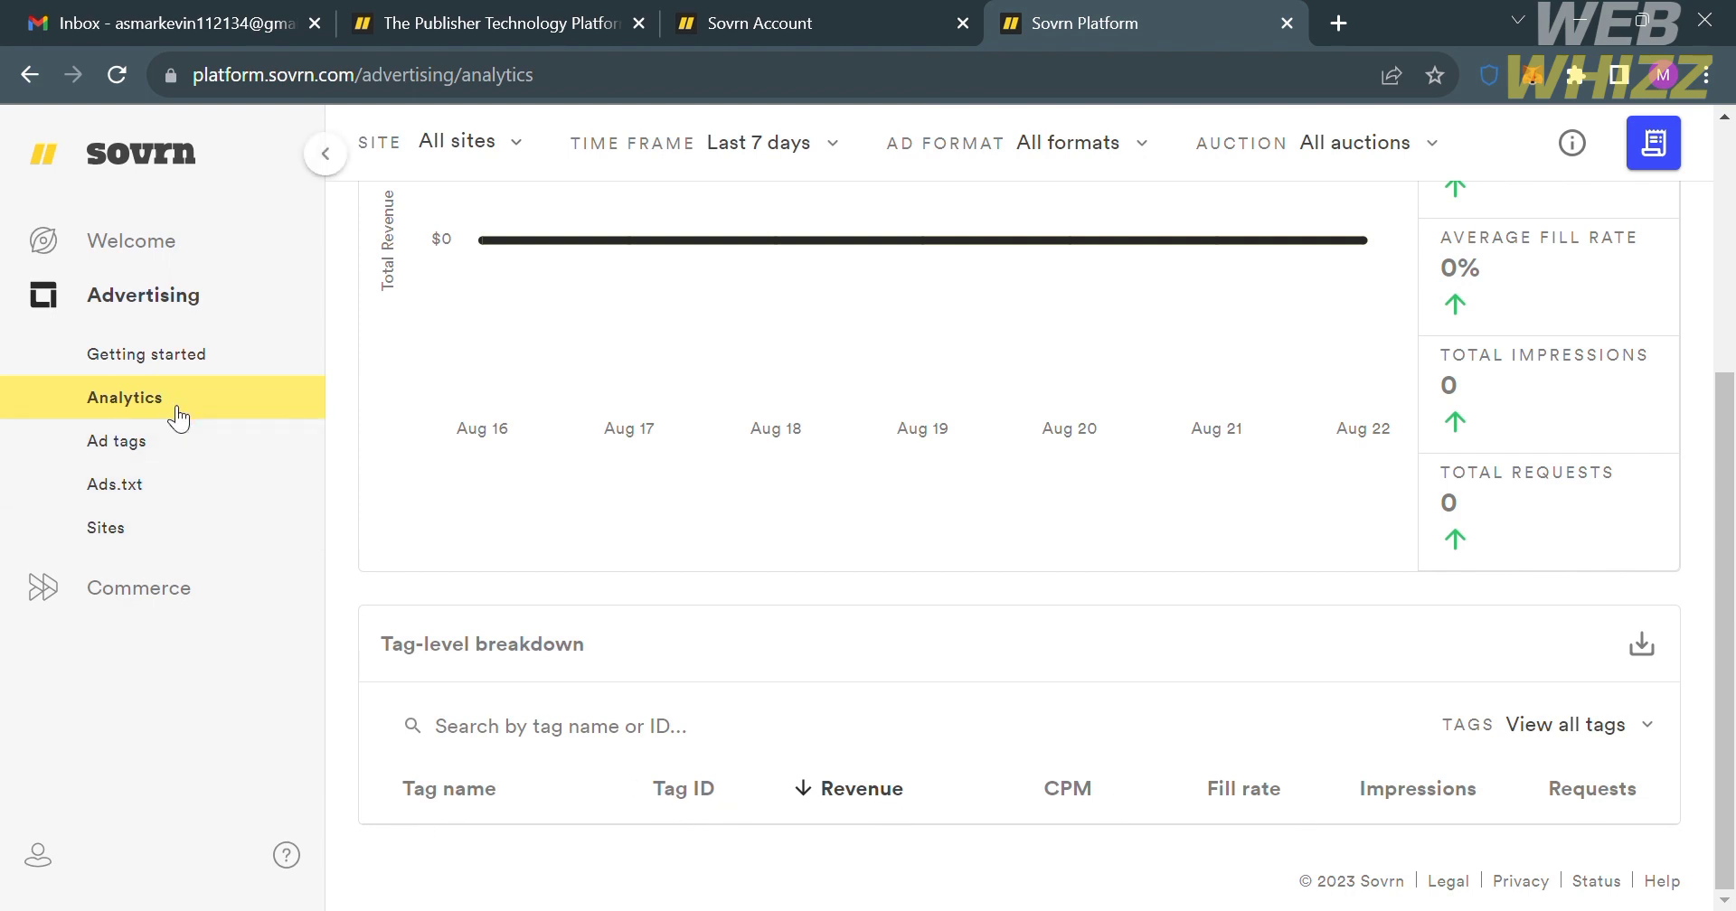
# - Check the Ad tags, Ads.txt and Sites pages, each showing a 'Something went wrong' error
pyautogui.click(116, 441)
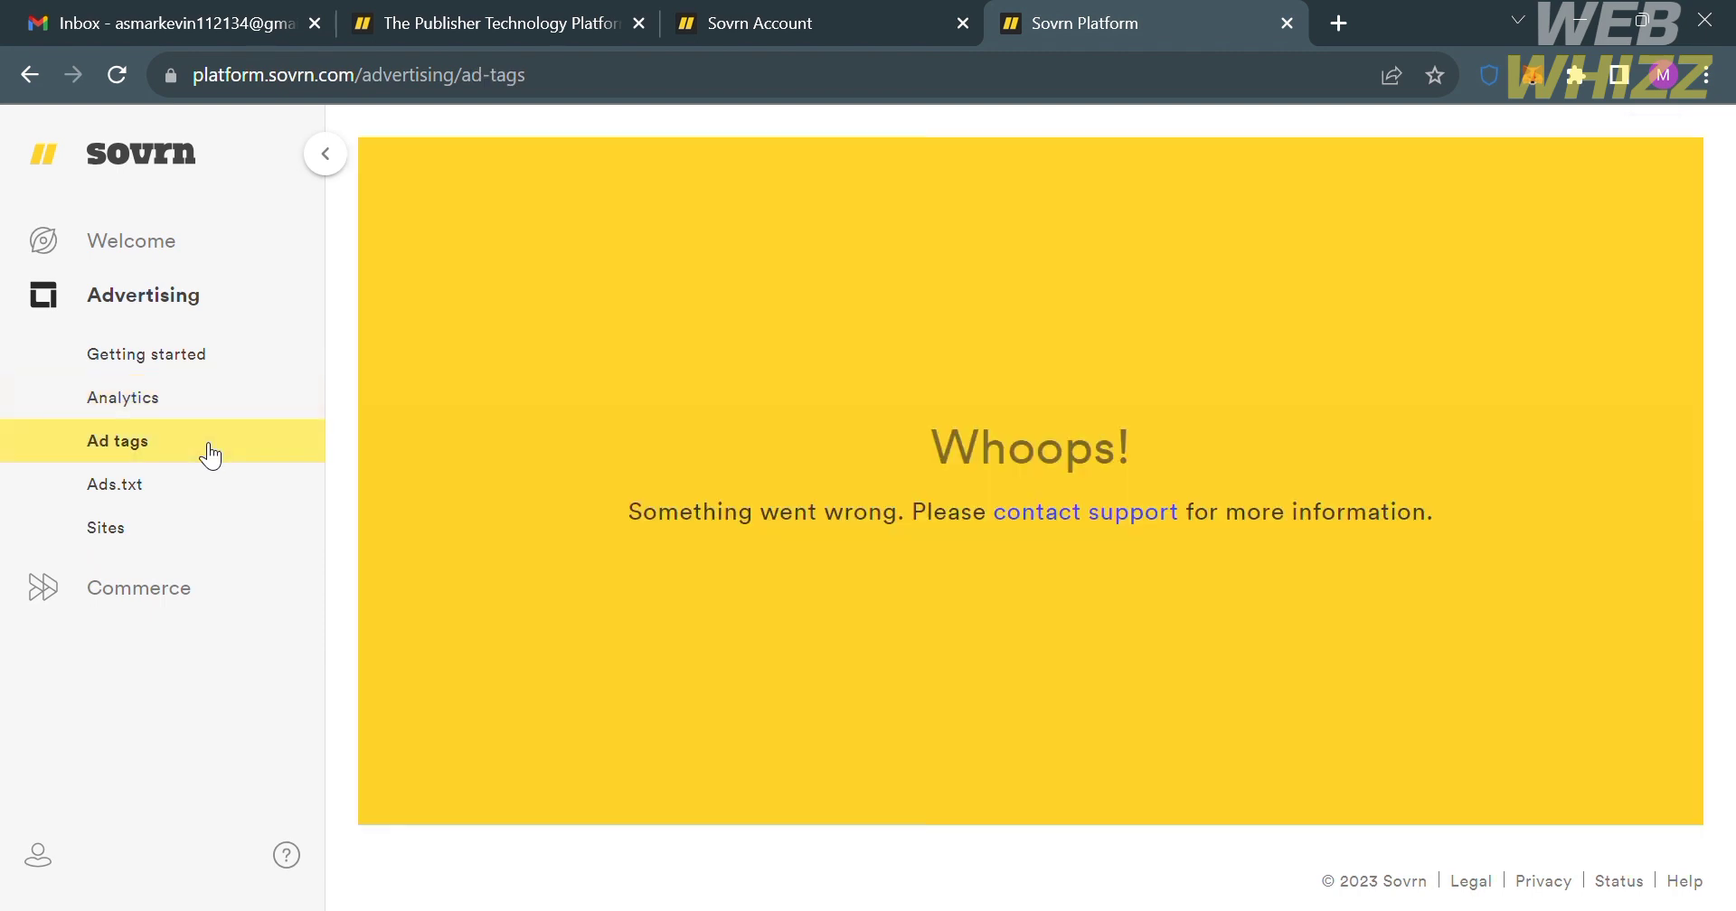
pyautogui.click(115, 485)
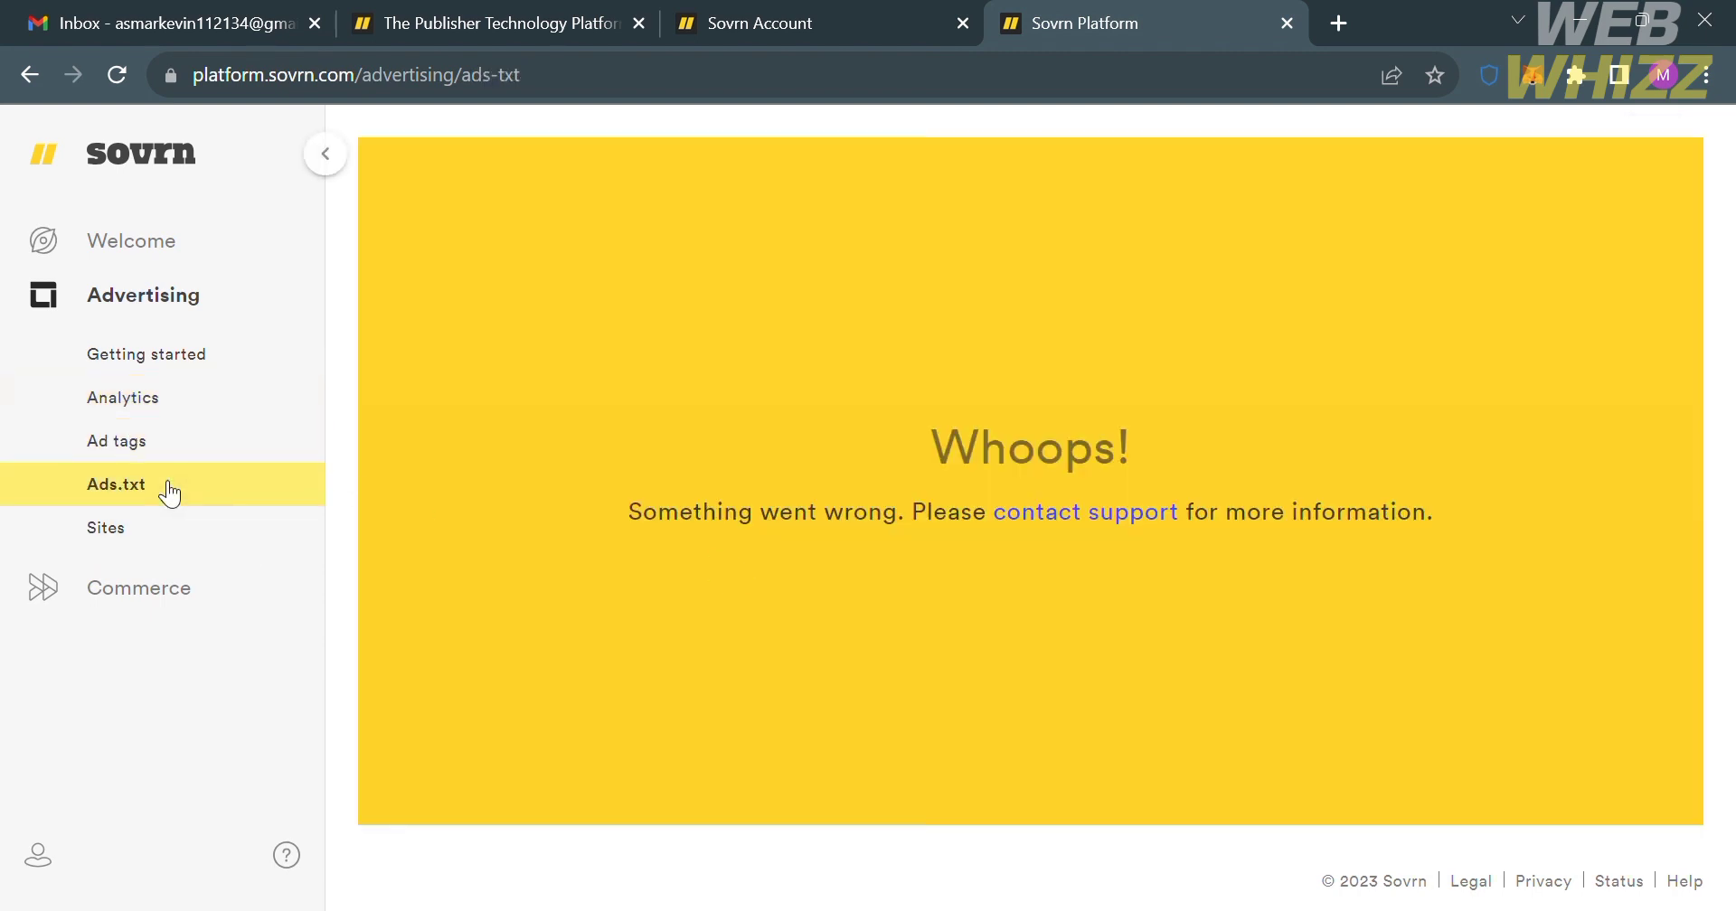
pyautogui.click(107, 528)
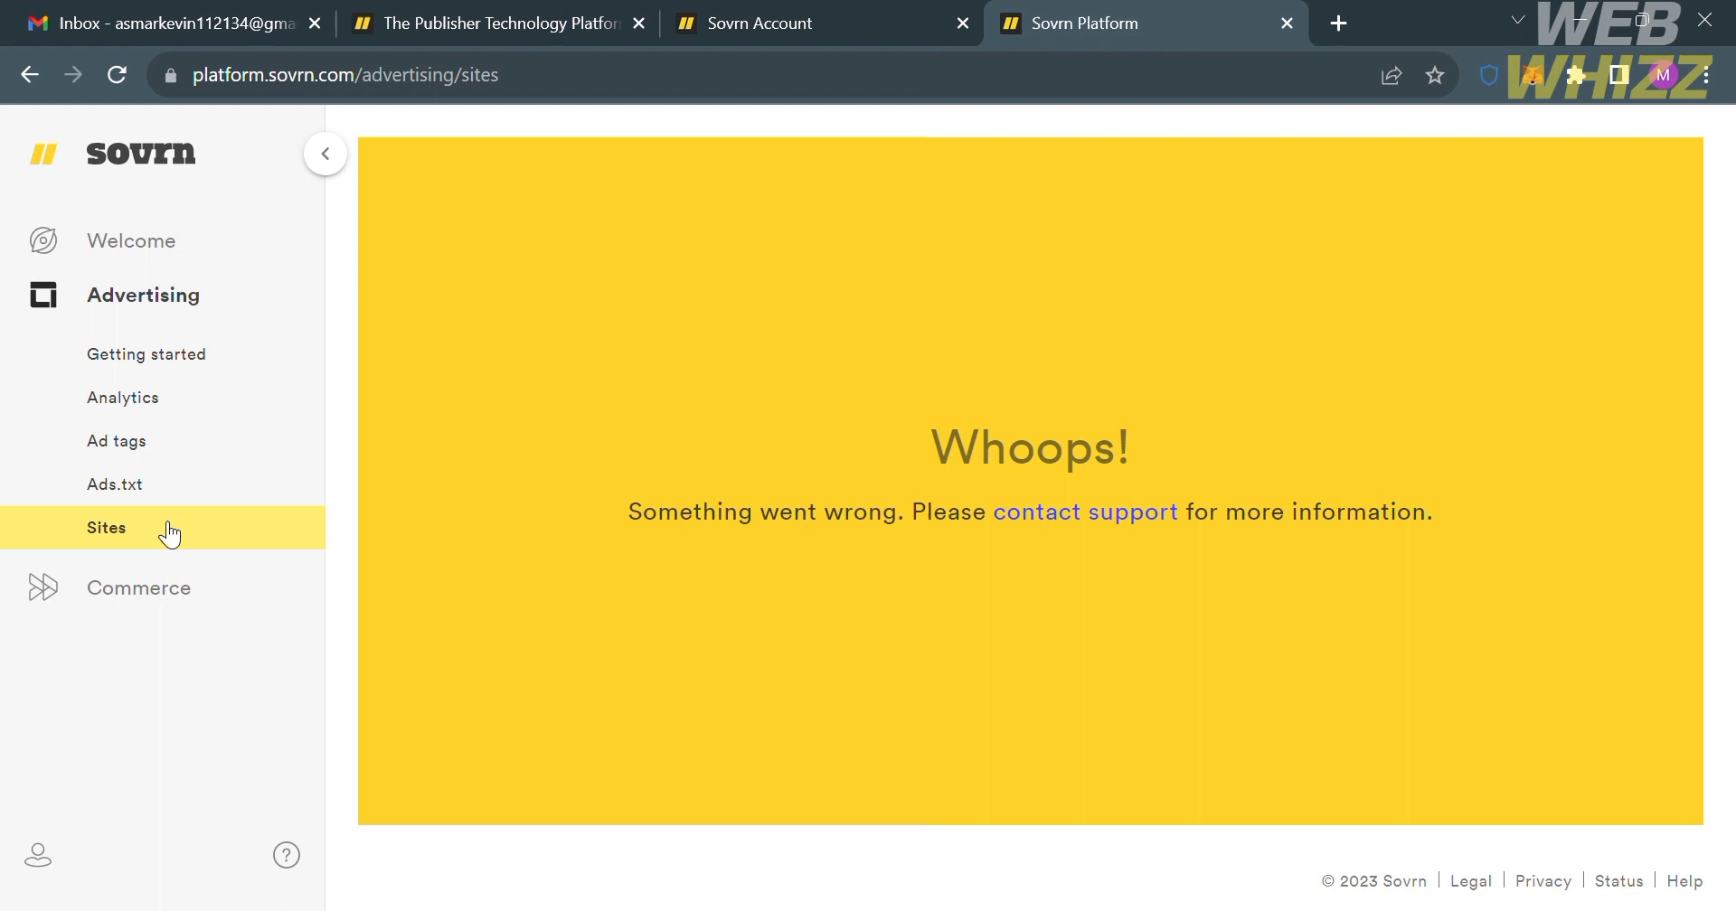
pyautogui.moveTo(203, 627)
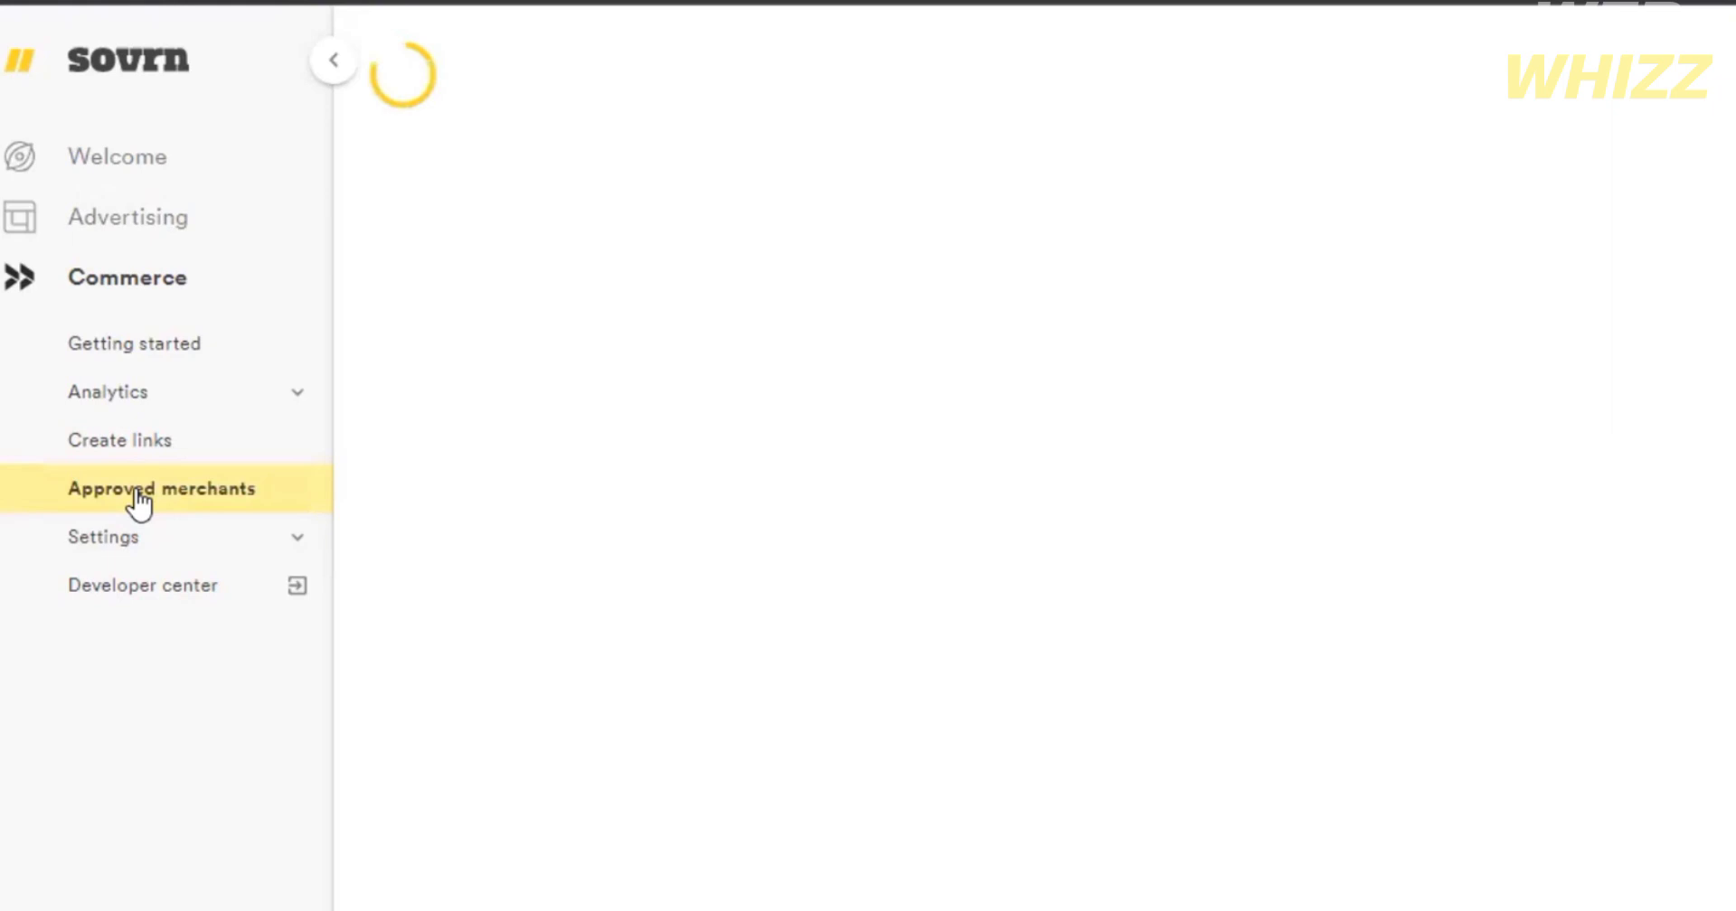
# - Go to Approved merchants under Commerce
pyautogui.click(161, 488)
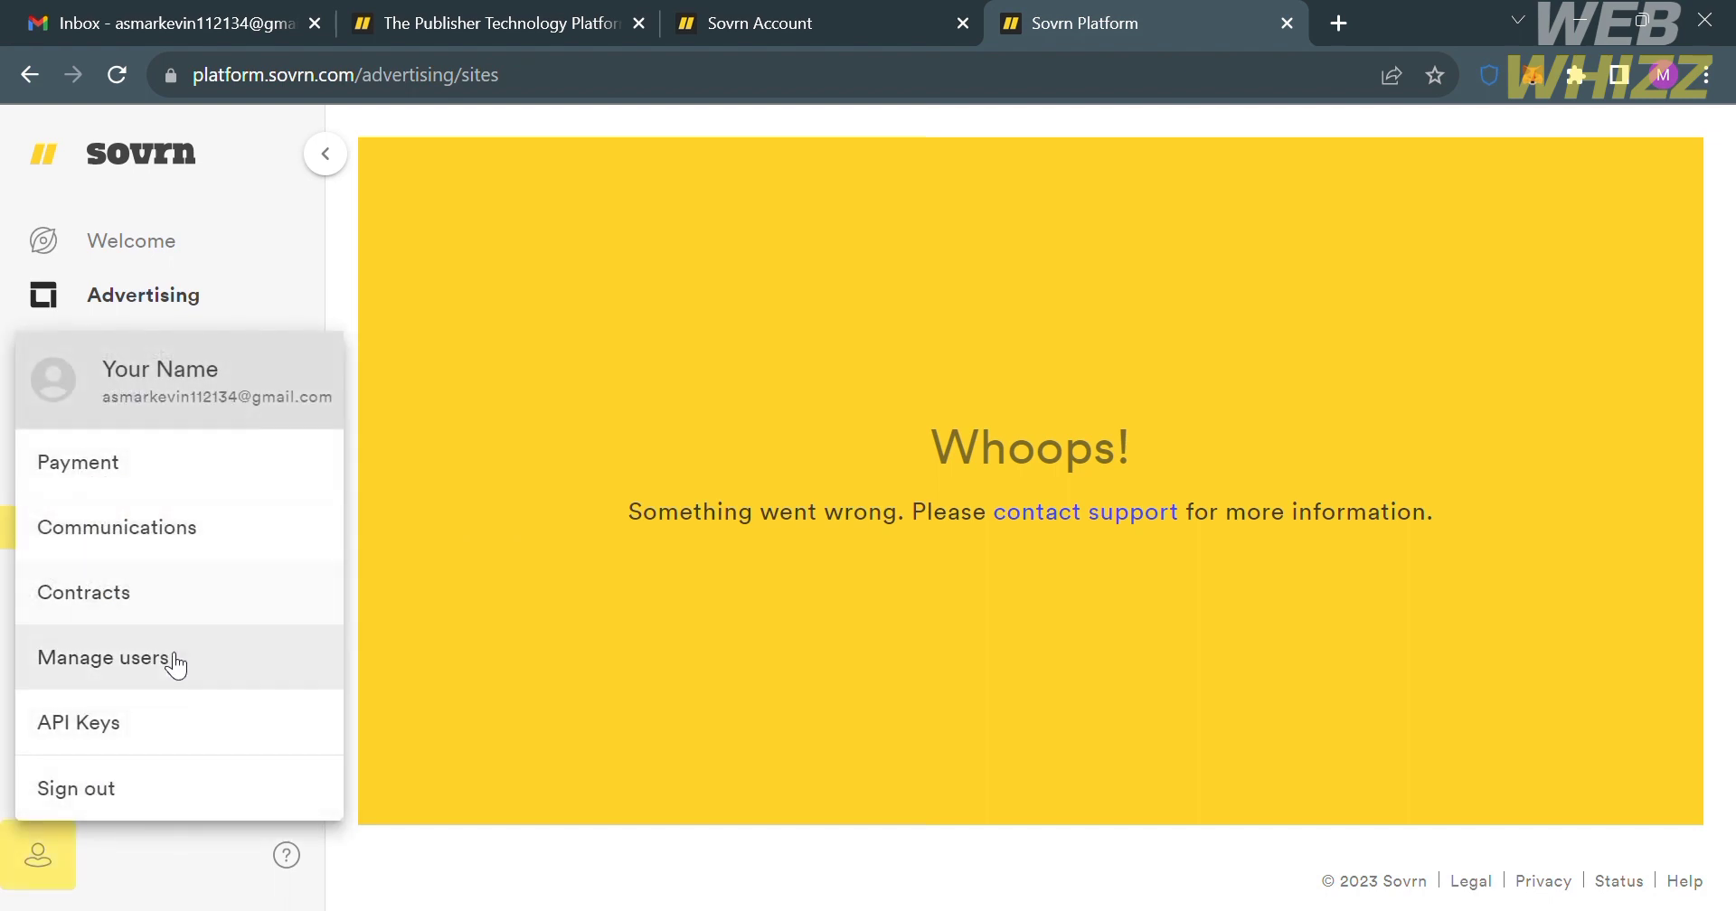
pyautogui.moveTo(130, 787)
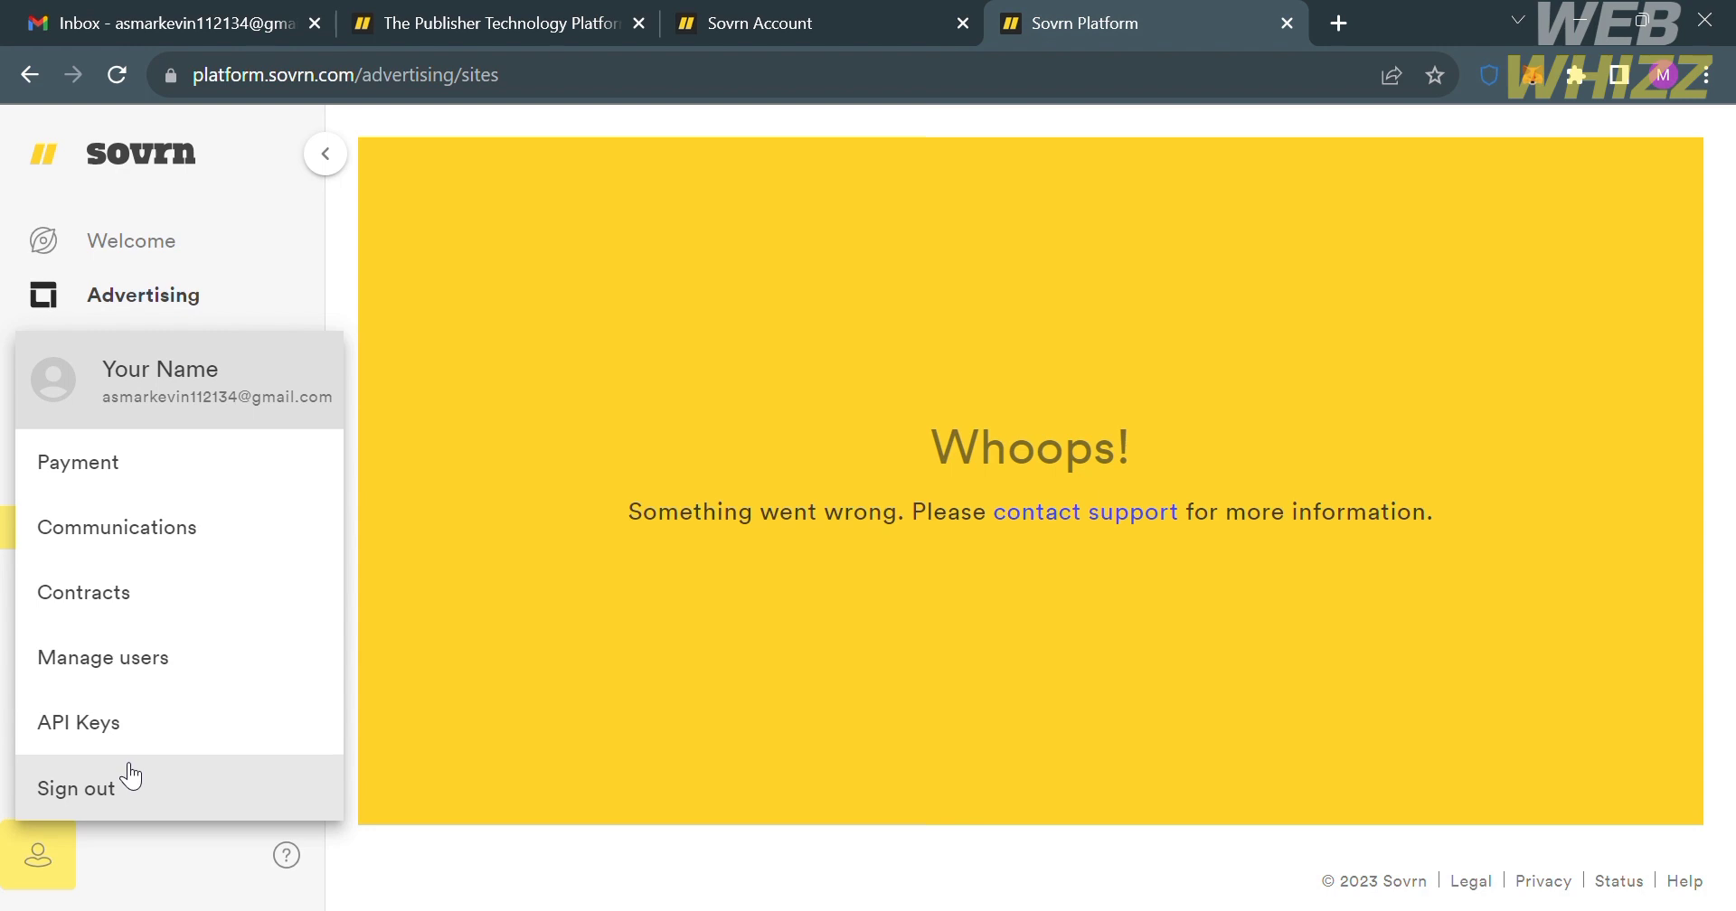
# - Choose Payment from the account menu to reach the payment information page
pyautogui.click(78, 461)
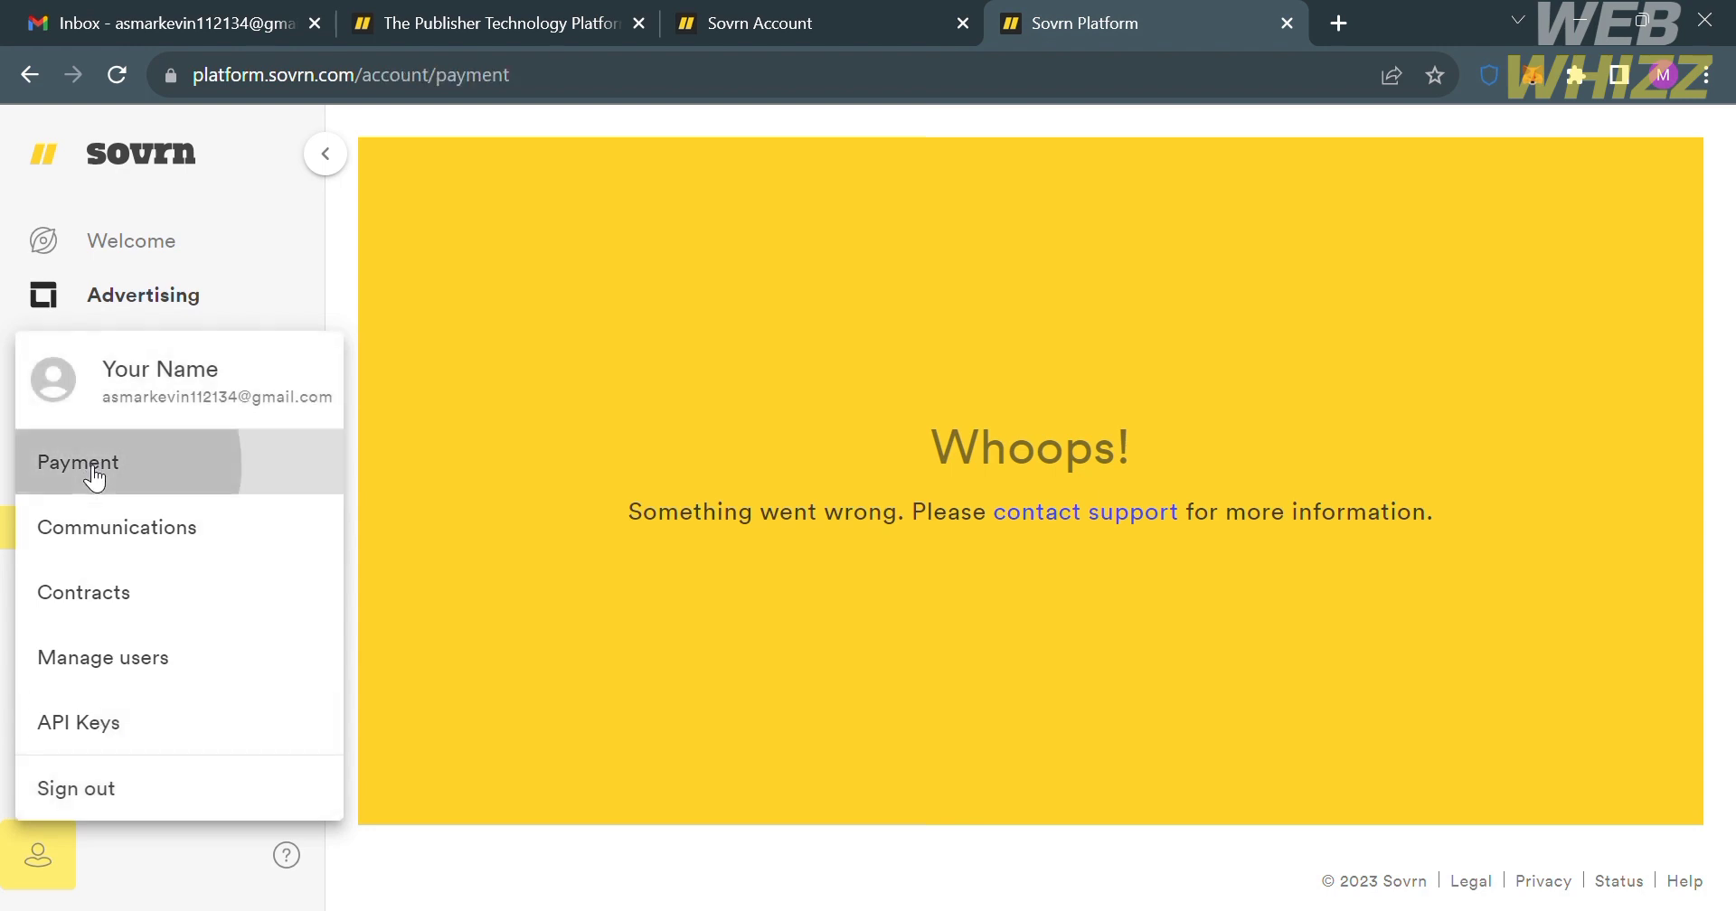
# - Review the Payment settings form requesting address and contact details
pyautogui.click(76, 462)
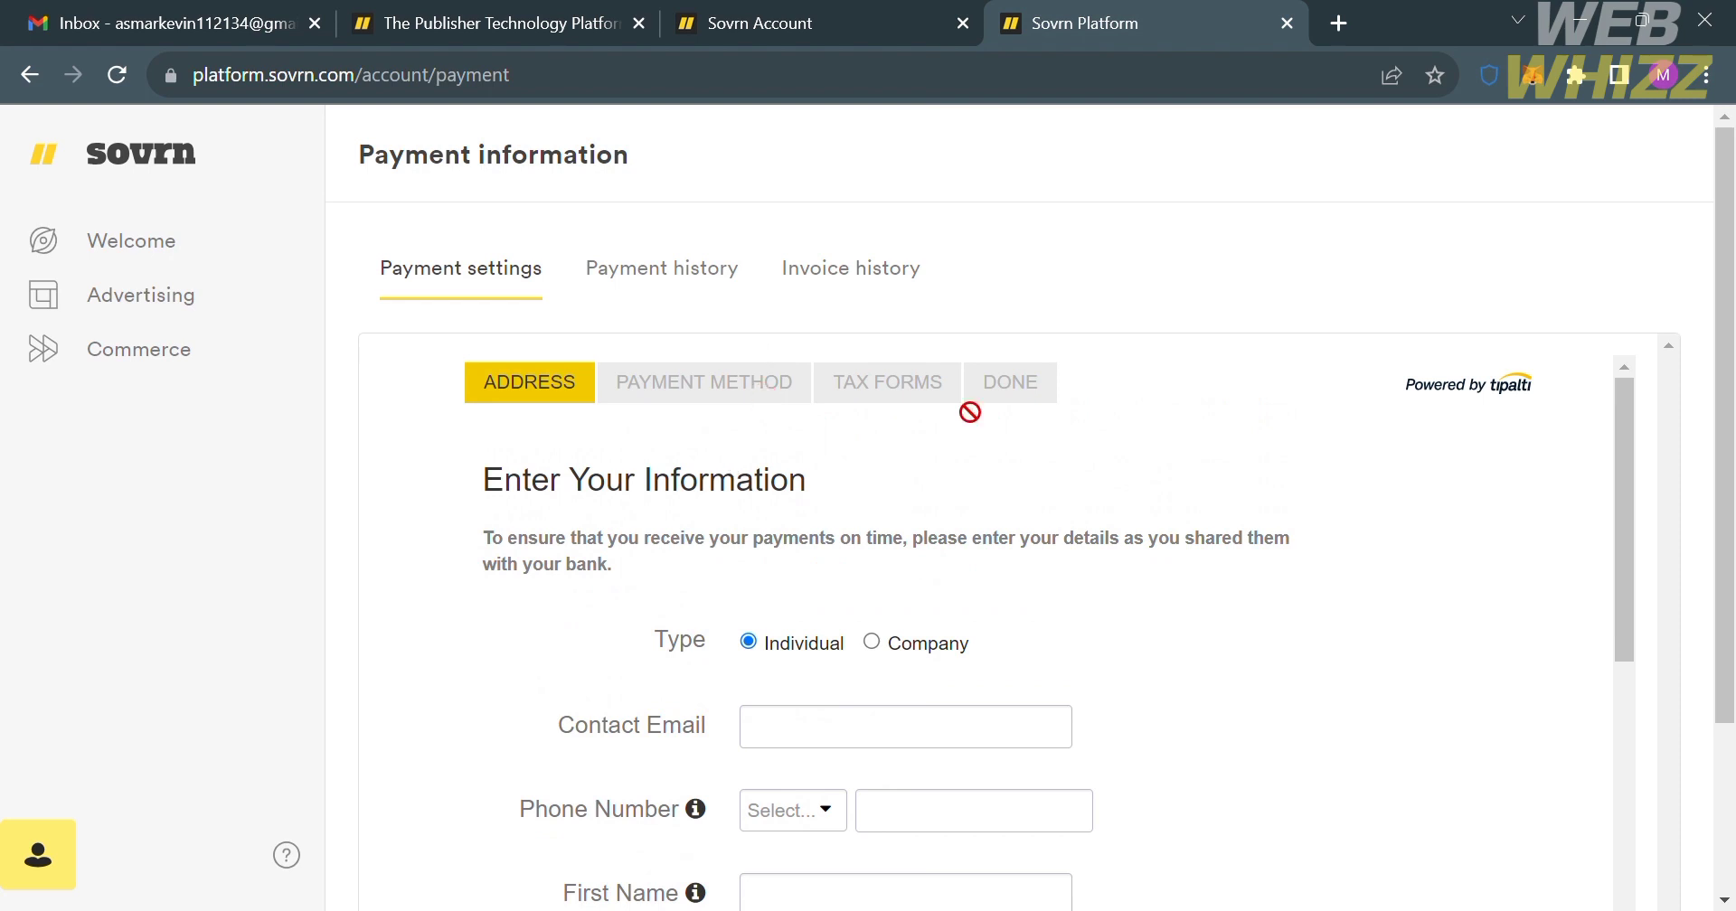
pyautogui.scroll(-3)
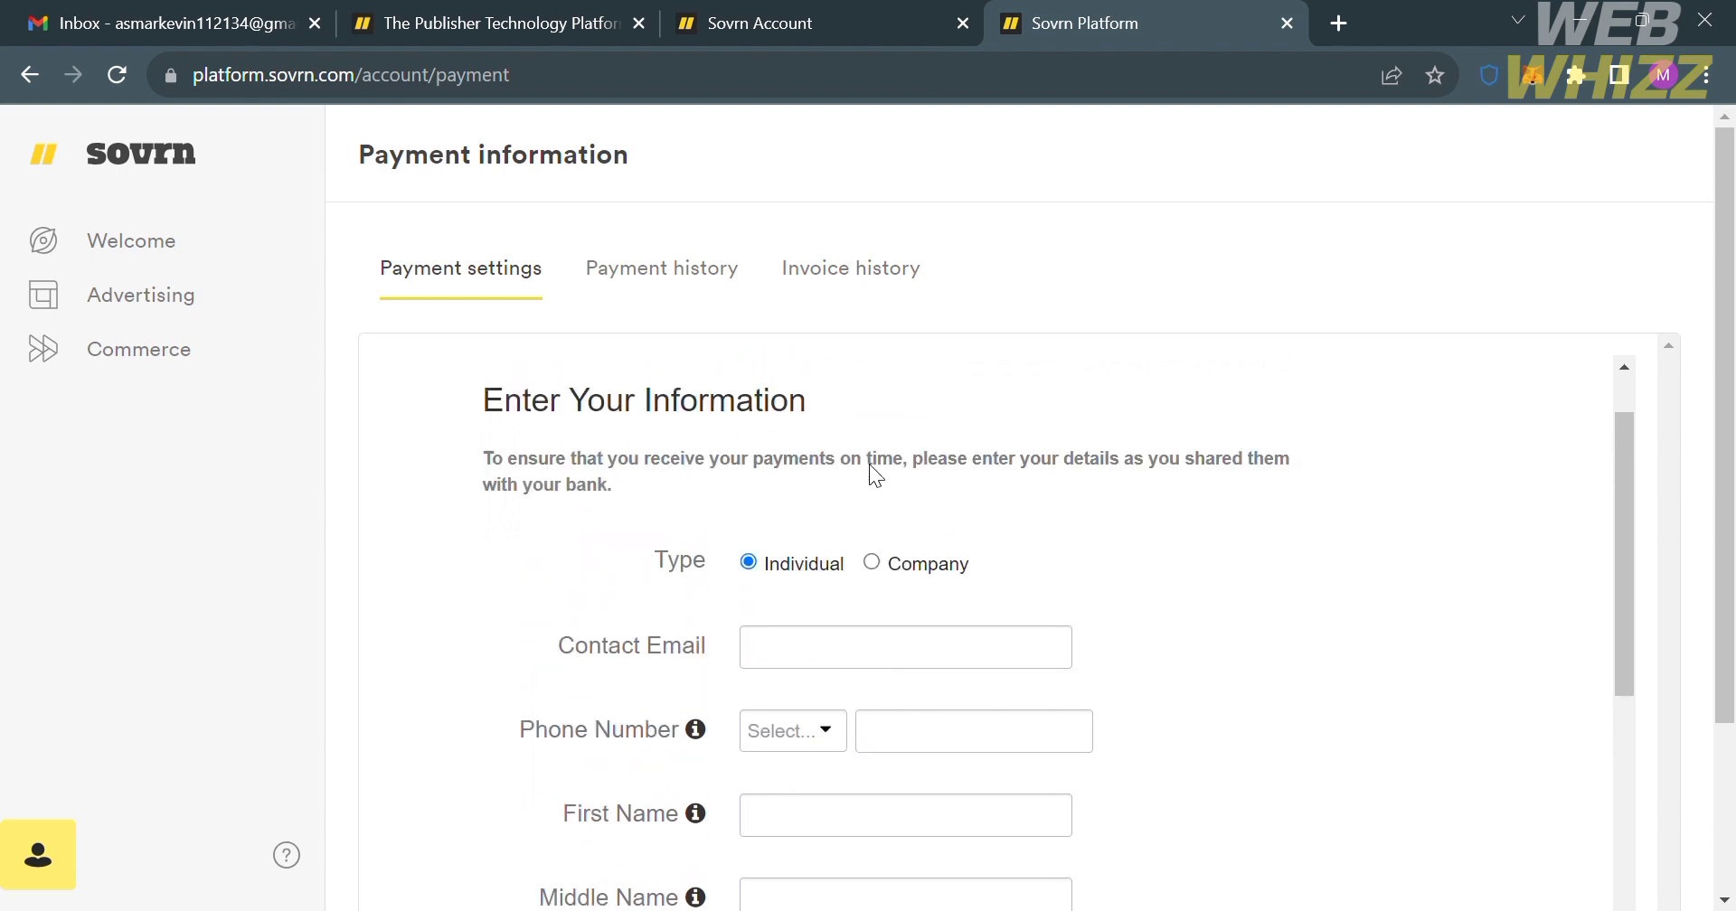
pyautogui.scroll(-3)
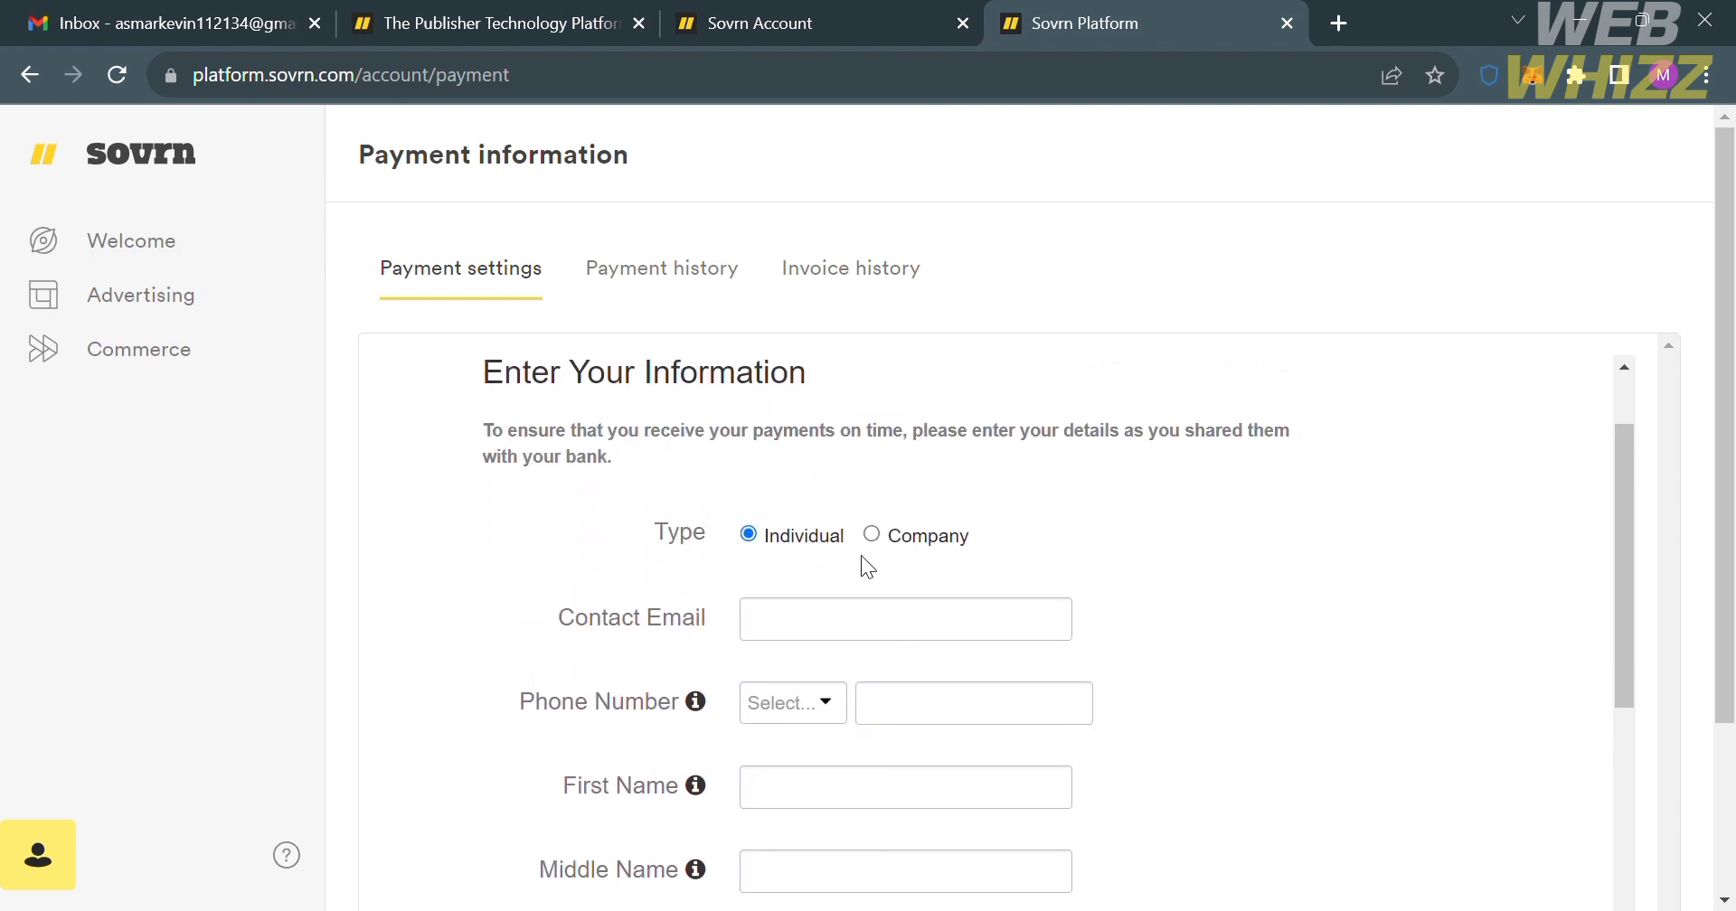
# - Show the help options: knowledge base, developer center and contact support
pyautogui.click(139, 349)
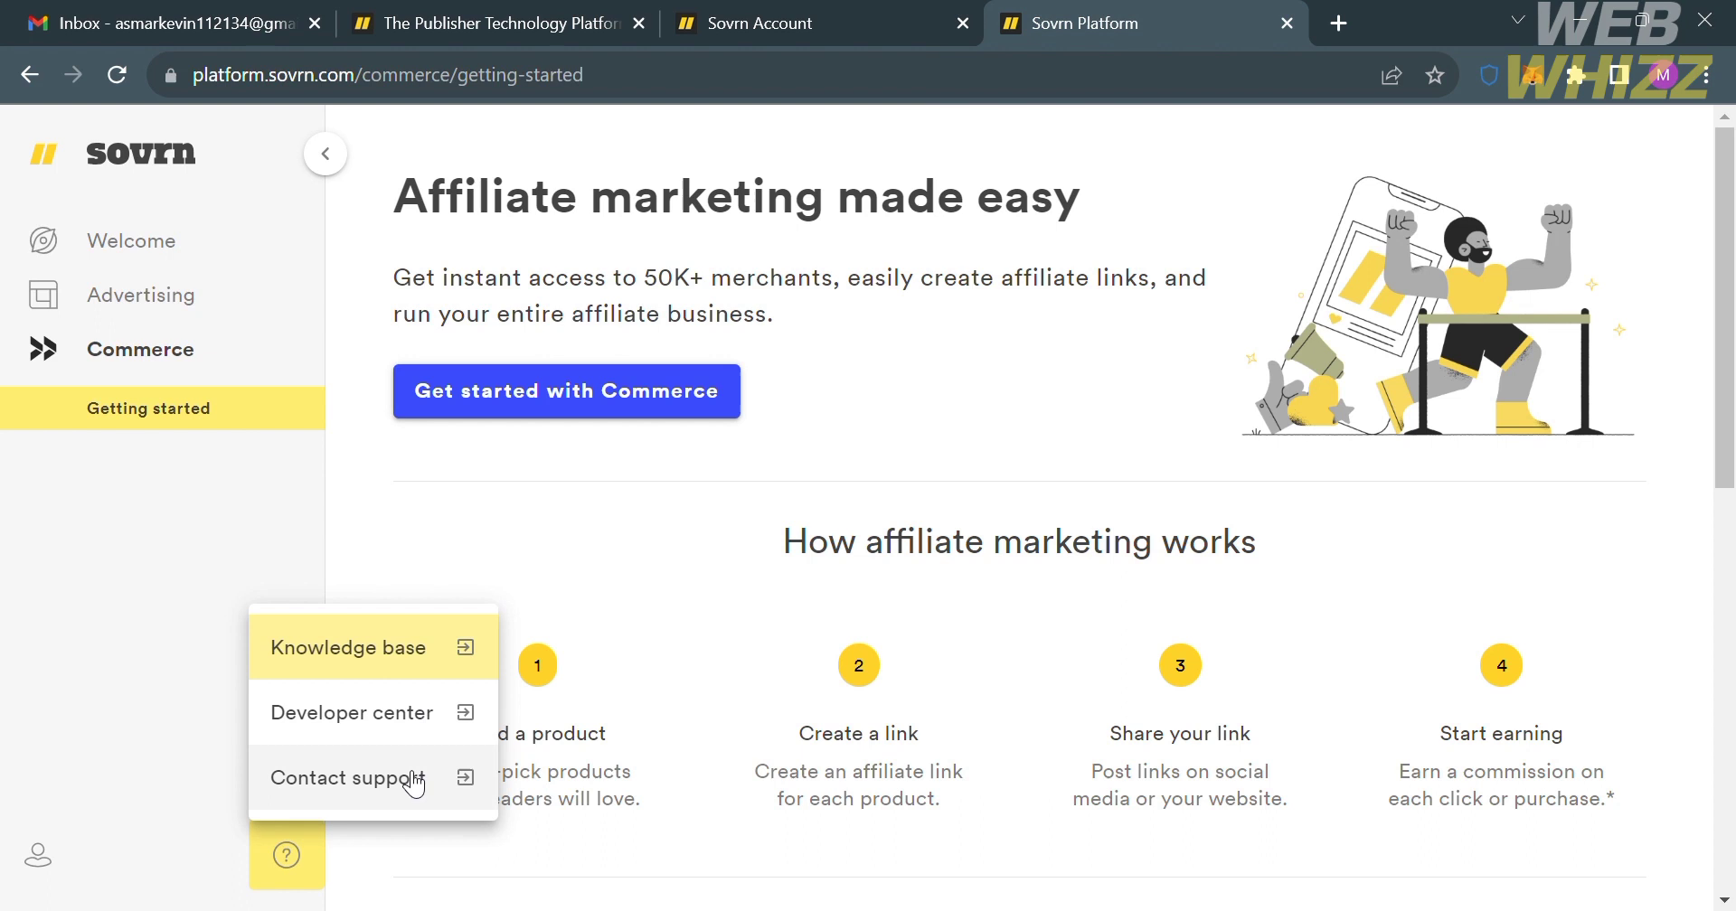